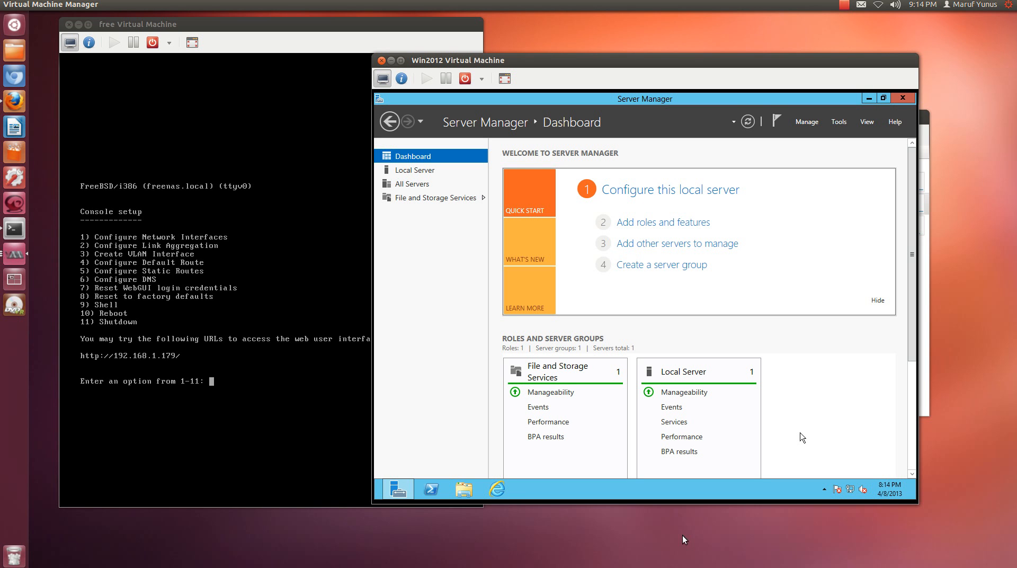
{"action": "mouse_move", "coordinate": [678, 530]}
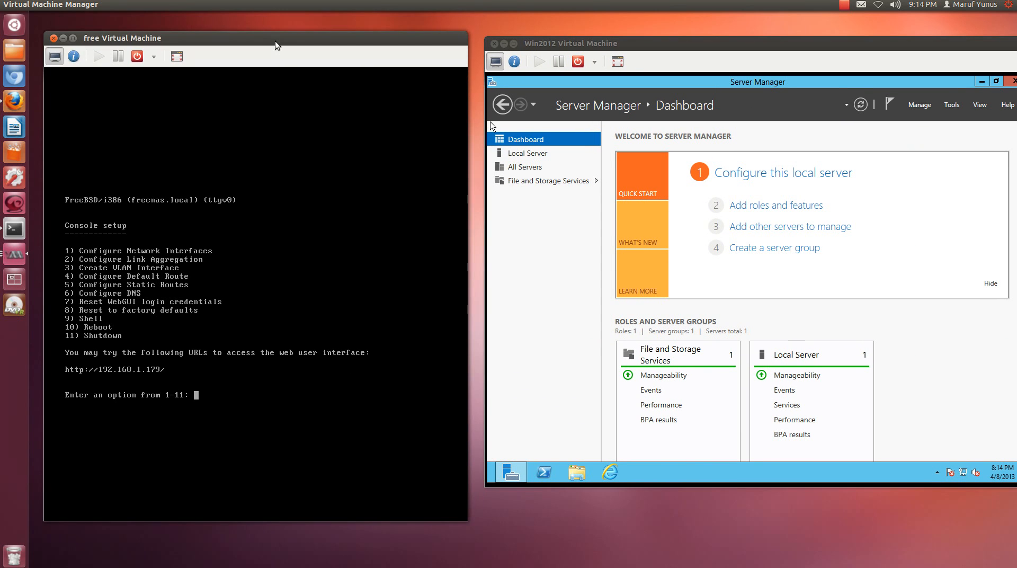
{"action": "mouse_move", "coordinate": [13, 177]}
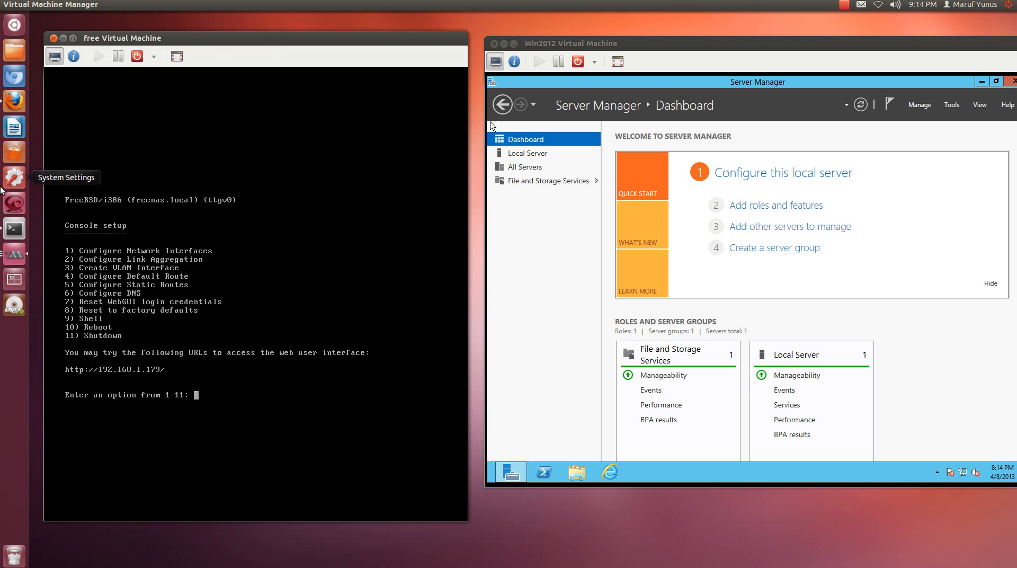
{"action": "mouse_move", "coordinate": [14, 252]}
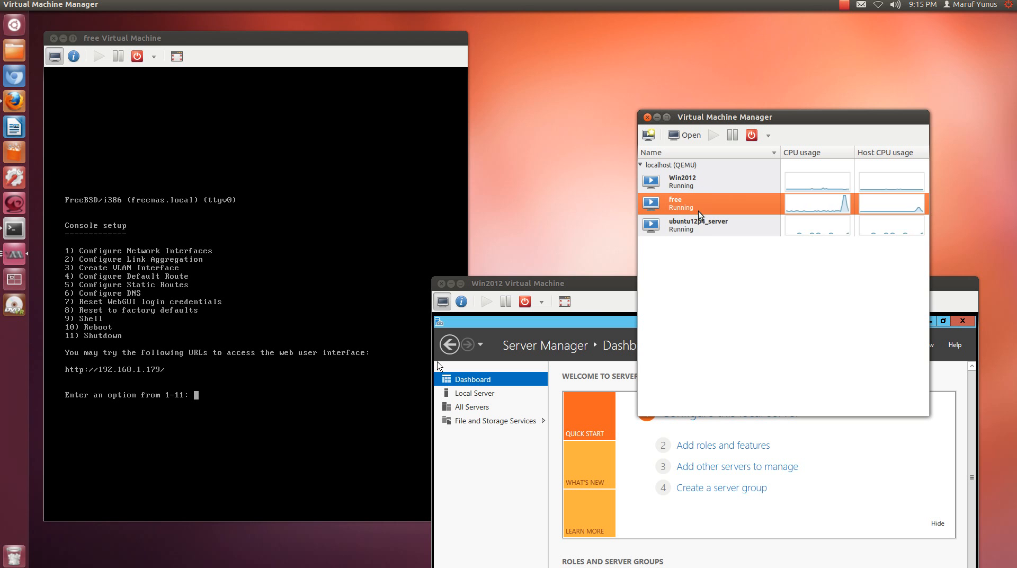
{"action": "mouse_move", "coordinate": [552, 281]}
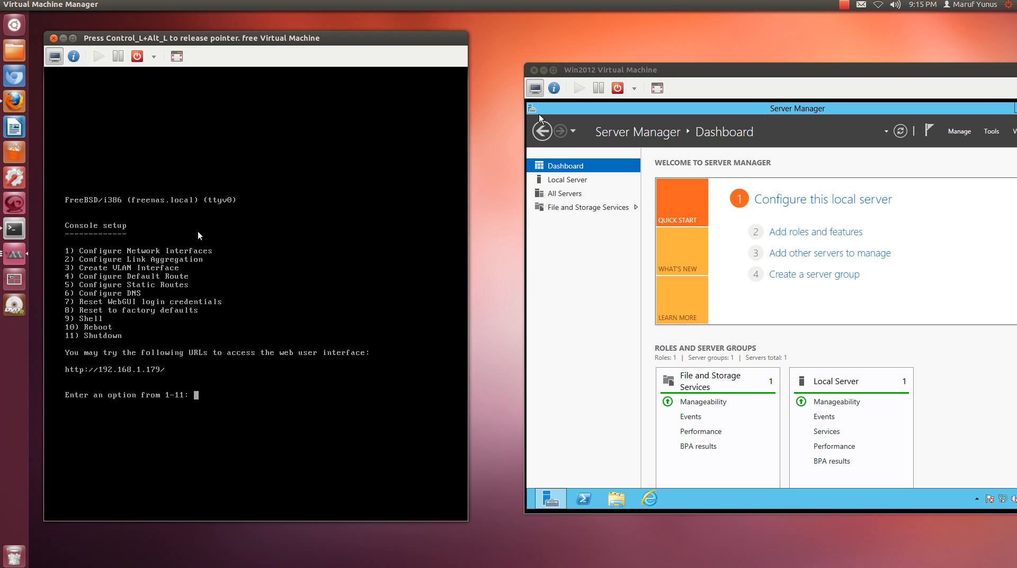
{"action": "mouse_move", "coordinate": [13, 102]}
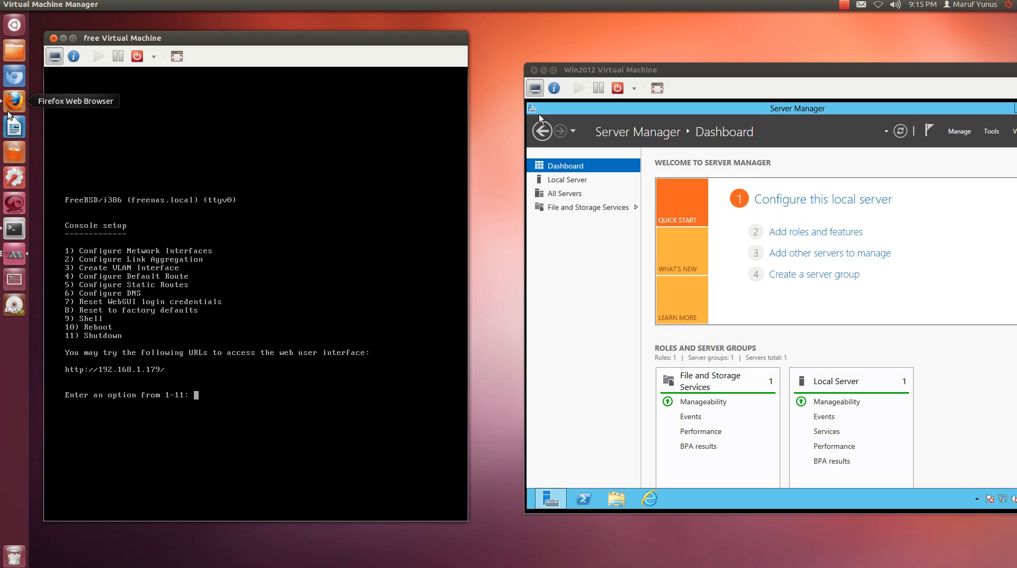
Keep both Firefox tabs open and bring up the FreeNAS web administration page
{"action": "right_click", "coordinate": [13, 100]}
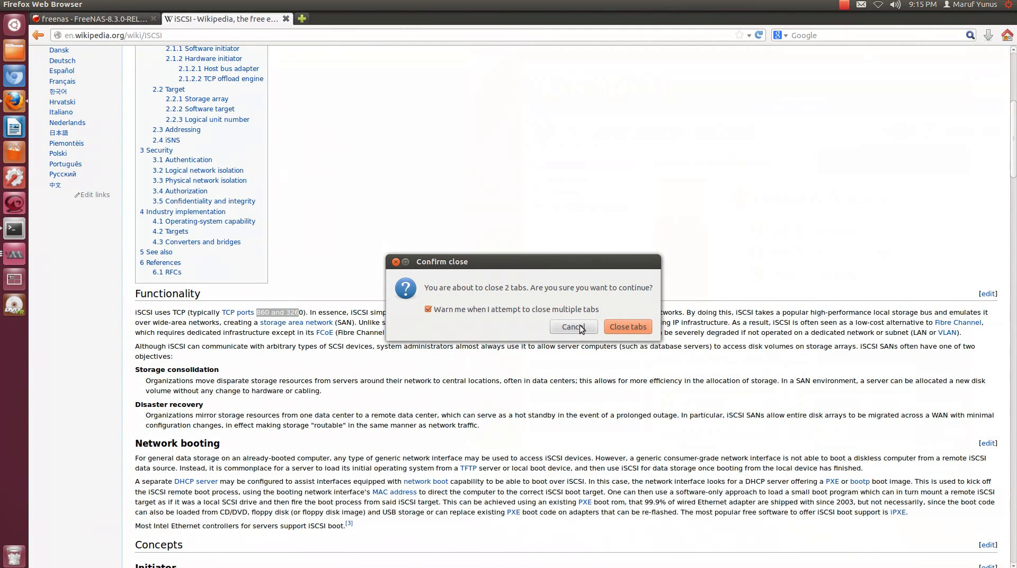
{"action": "left_click", "coordinate": [573, 327]}
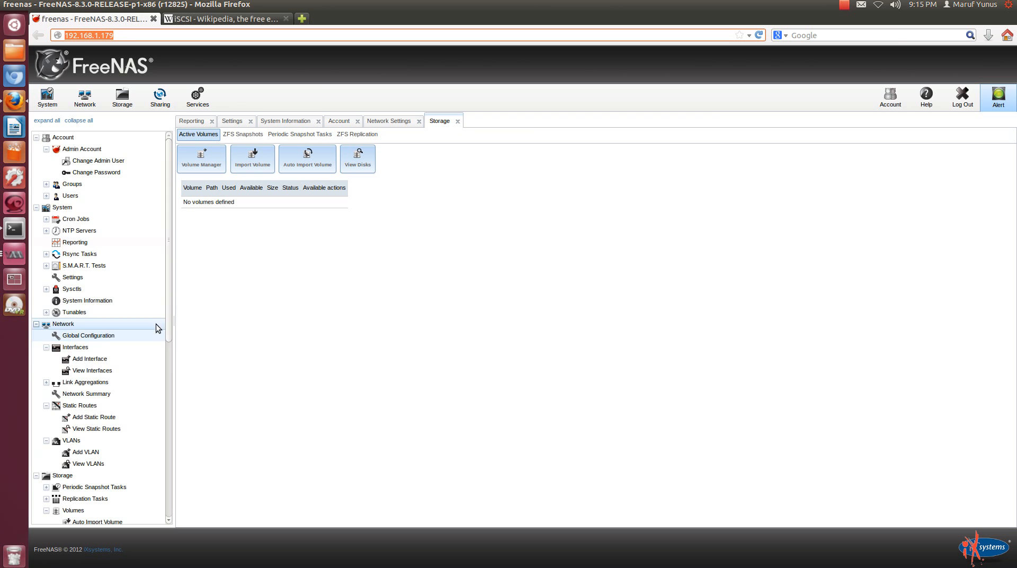
{"action": "scroll", "scroll_direction": "down", "scroll_amount": 3}
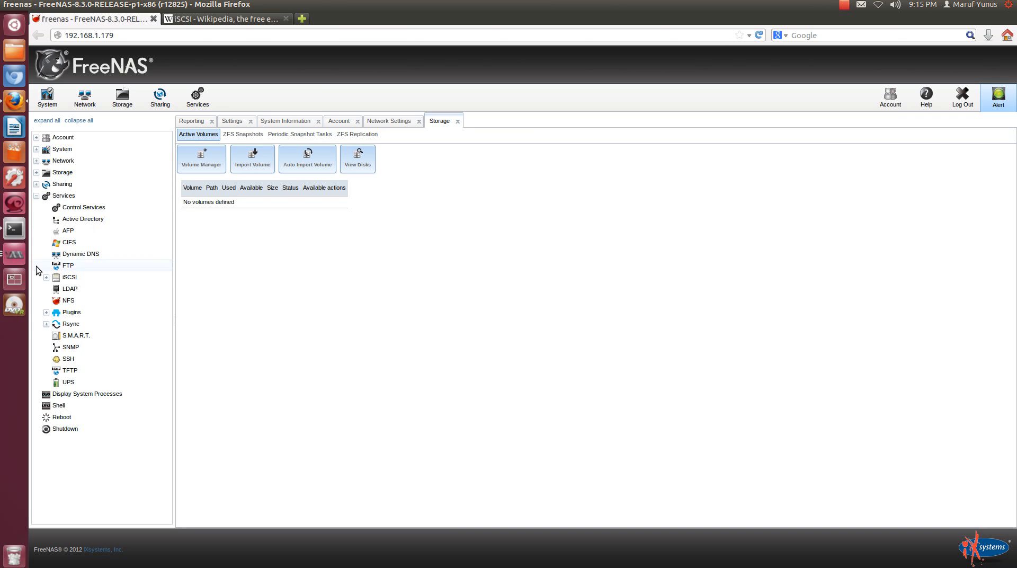
Expand Services > iSCSI with Authorized Accesses and Device Extents, then Storage > Volumes
{"action": "left_click", "coordinate": [47, 276]}
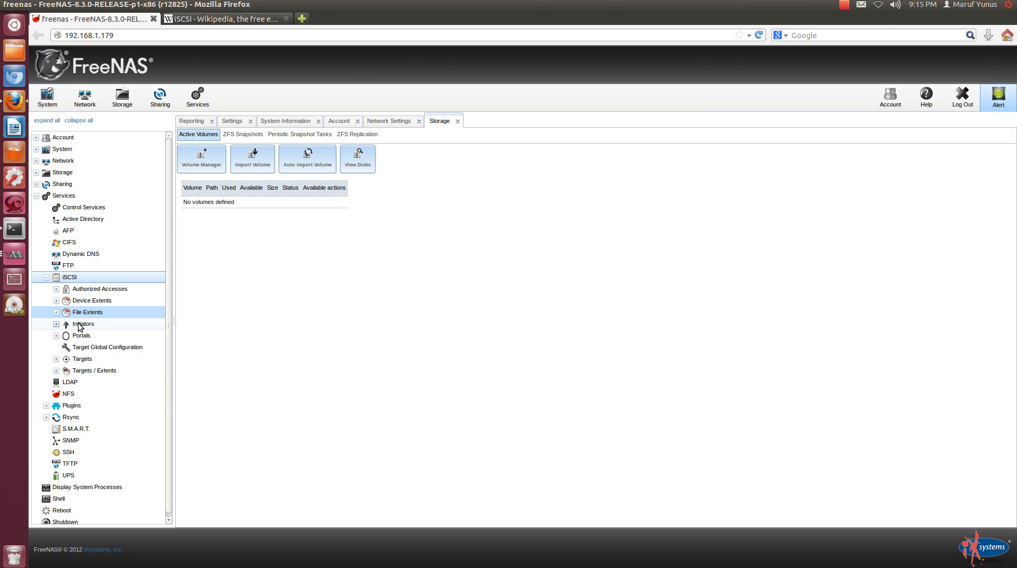
{"action": "left_click", "coordinate": [99, 289]}
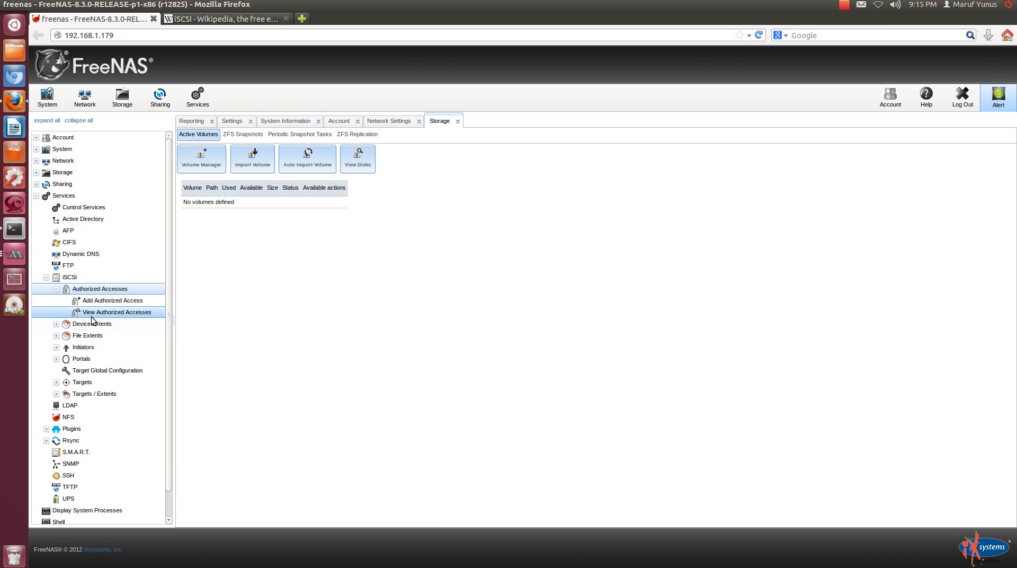
{"action": "left_click", "coordinate": [111, 300]}
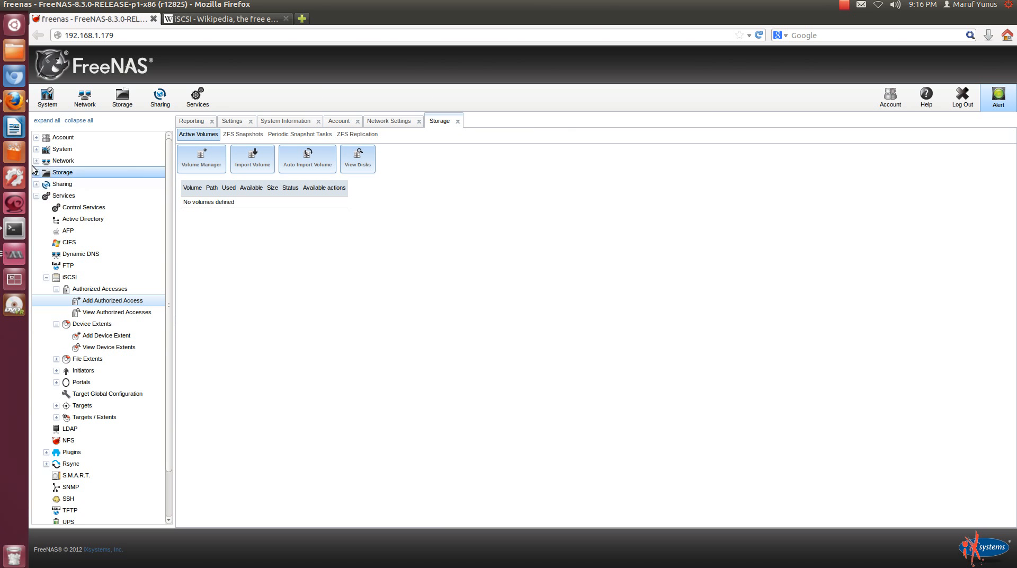
{"action": "left_click", "coordinate": [36, 172]}
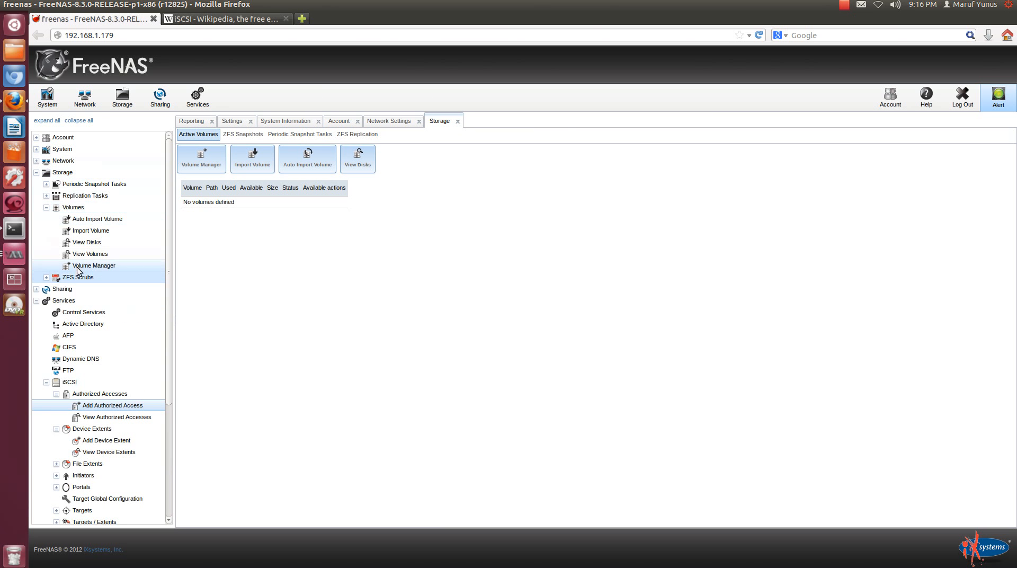
{"action": "left_click", "coordinate": [93, 266]}
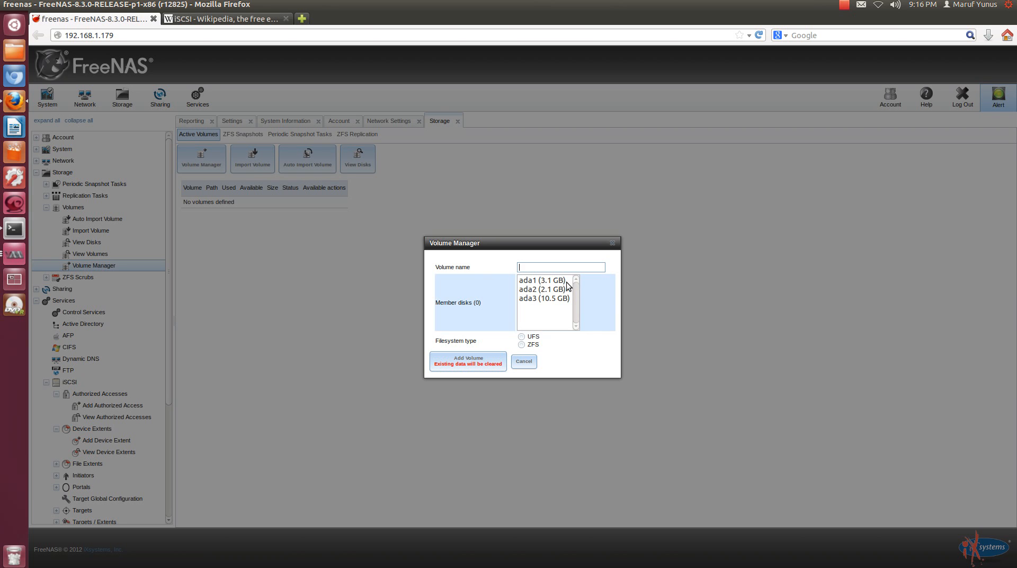
{"action": "left_click", "coordinate": [544, 289]}
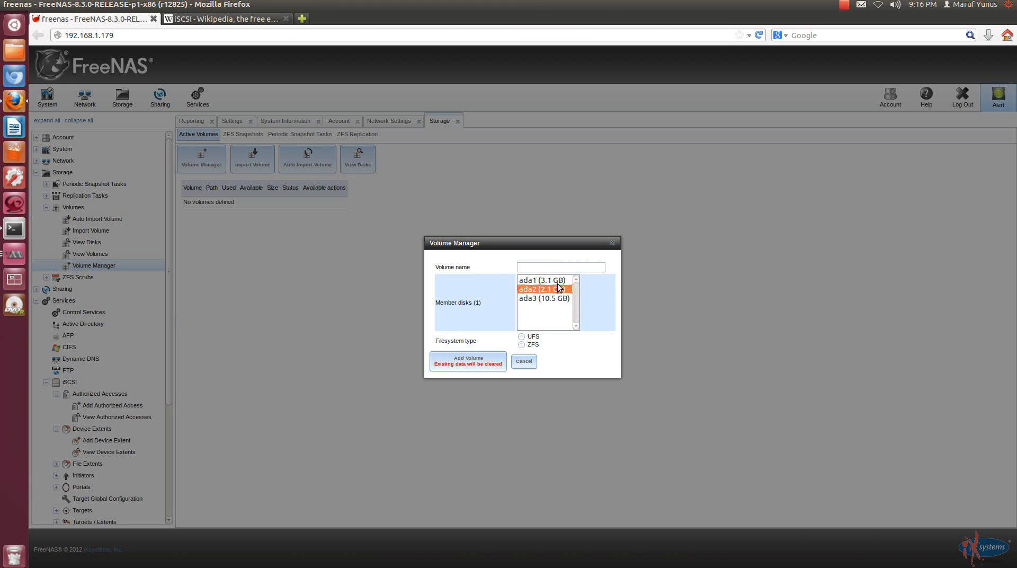
{"action": "left_click", "coordinate": [544, 279]}
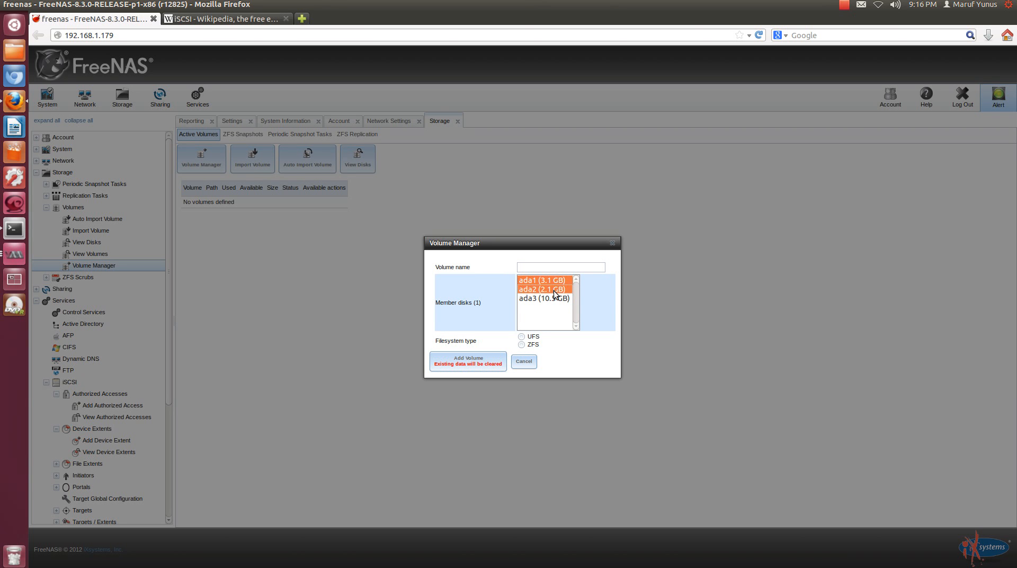
{"action": "left_click", "coordinate": [548, 289]}
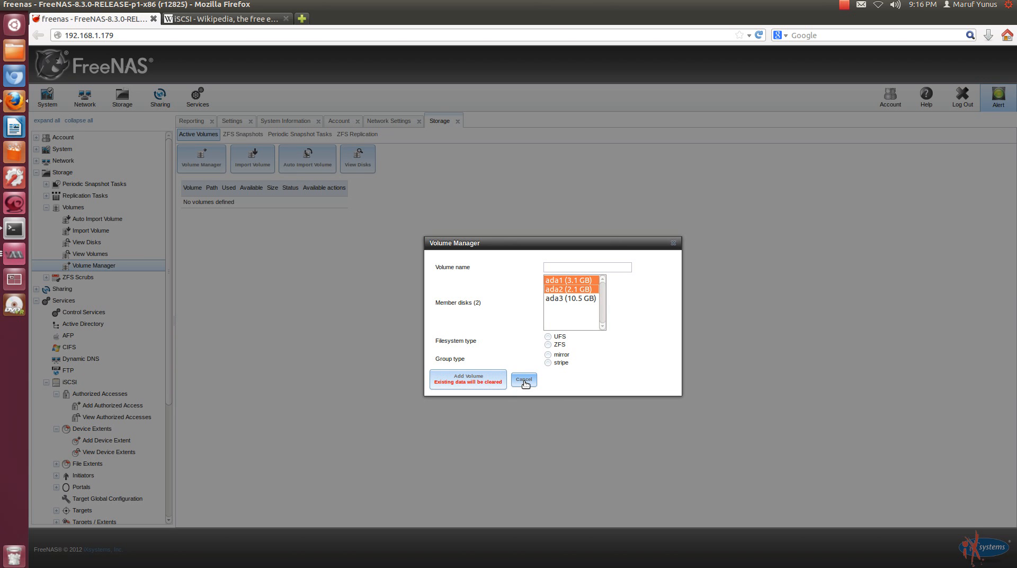
{"action": "left_click", "coordinate": [523, 379]}
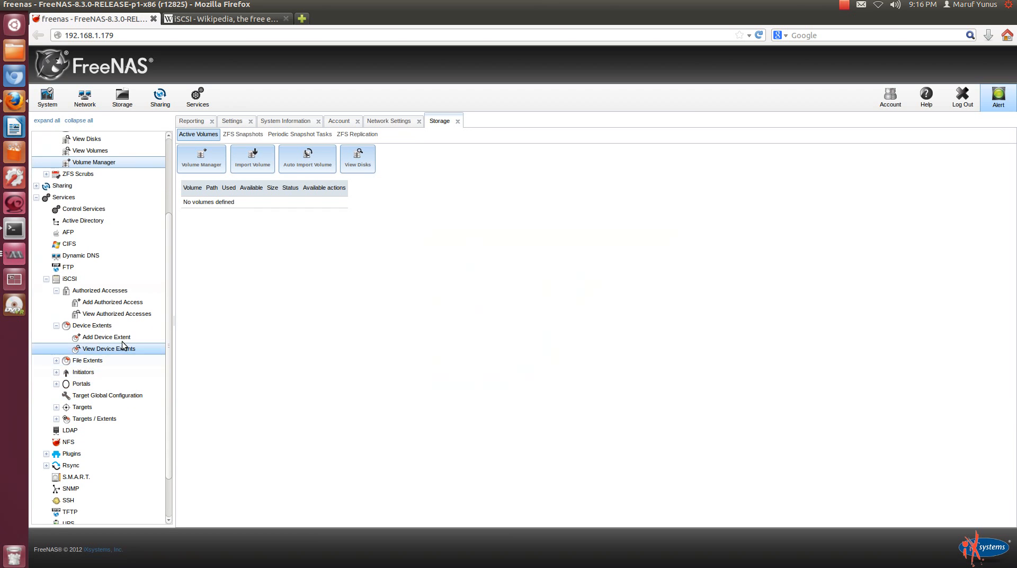
Add a device extent named LUN1 backed by disk ada1
{"action": "left_click", "coordinate": [106, 337]}
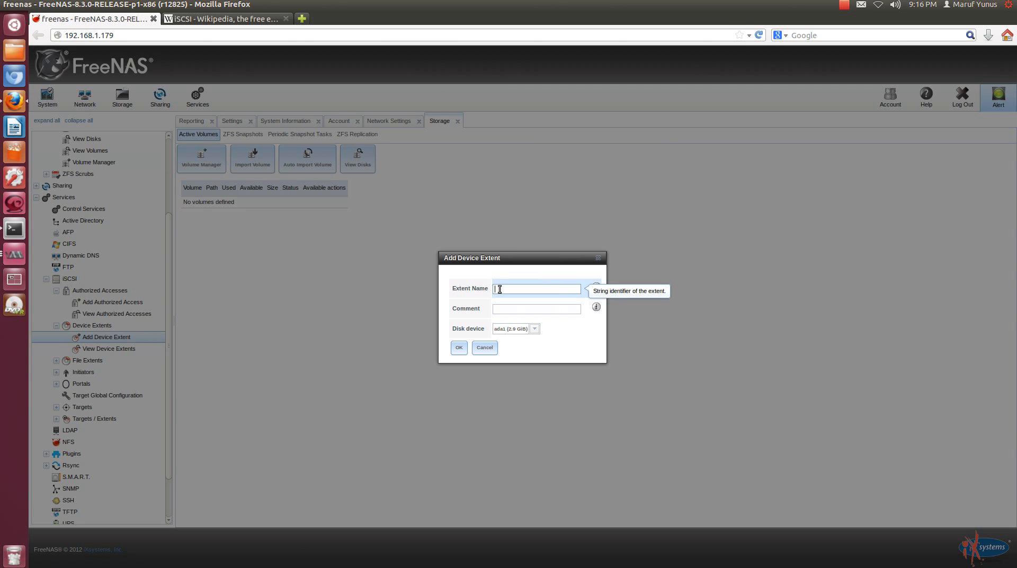
{"action": "type", "text": "LUN1"}
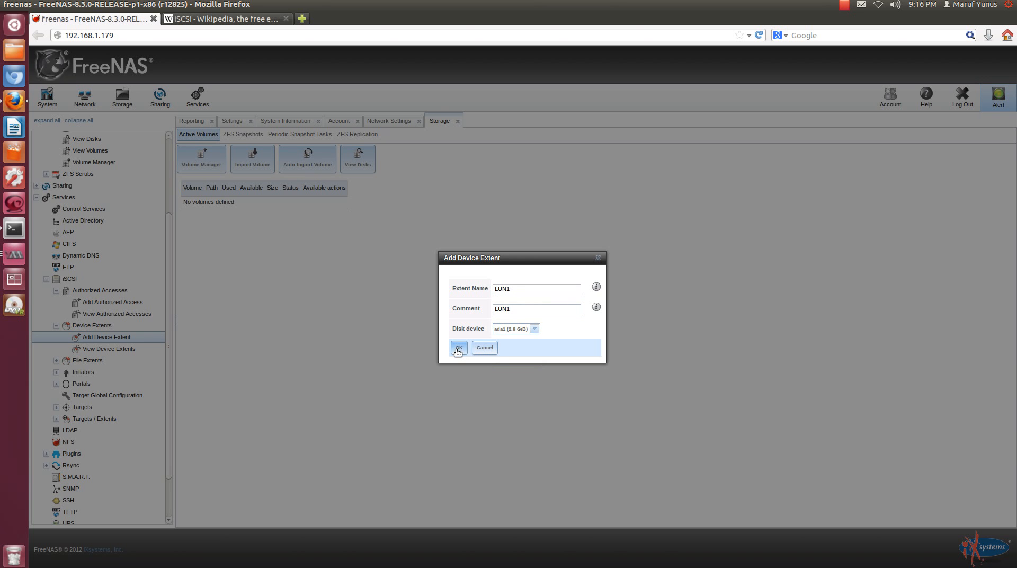
{"action": "left_click", "coordinate": [459, 348]}
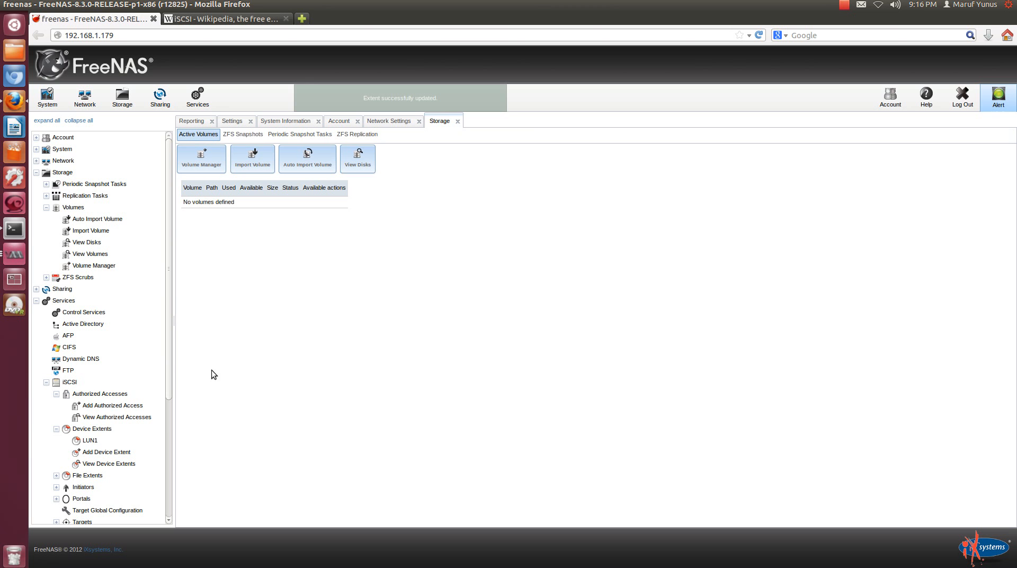
Show the iSCSI Device Extents list containing the new LUN1 extent
{"action": "left_click", "coordinate": [108, 463]}
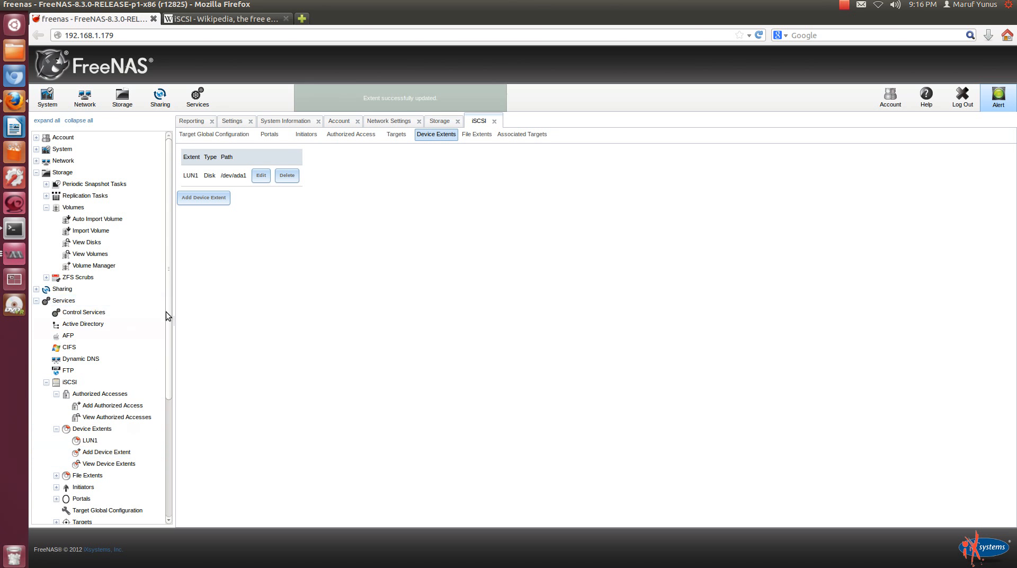
{"action": "scroll", "scroll_direction": "down", "scroll_amount": 3}
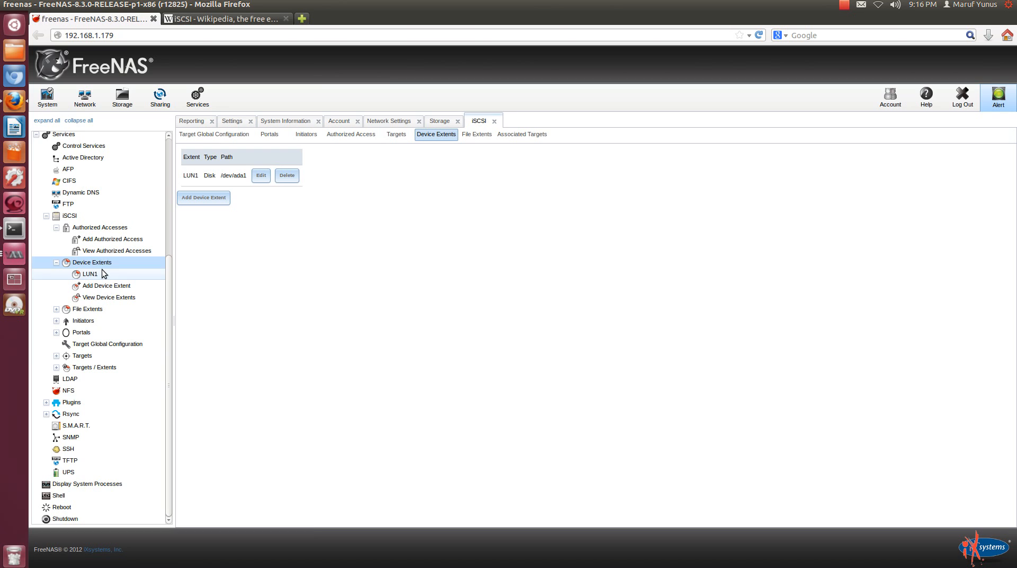
{"action": "left_click", "coordinate": [89, 273]}
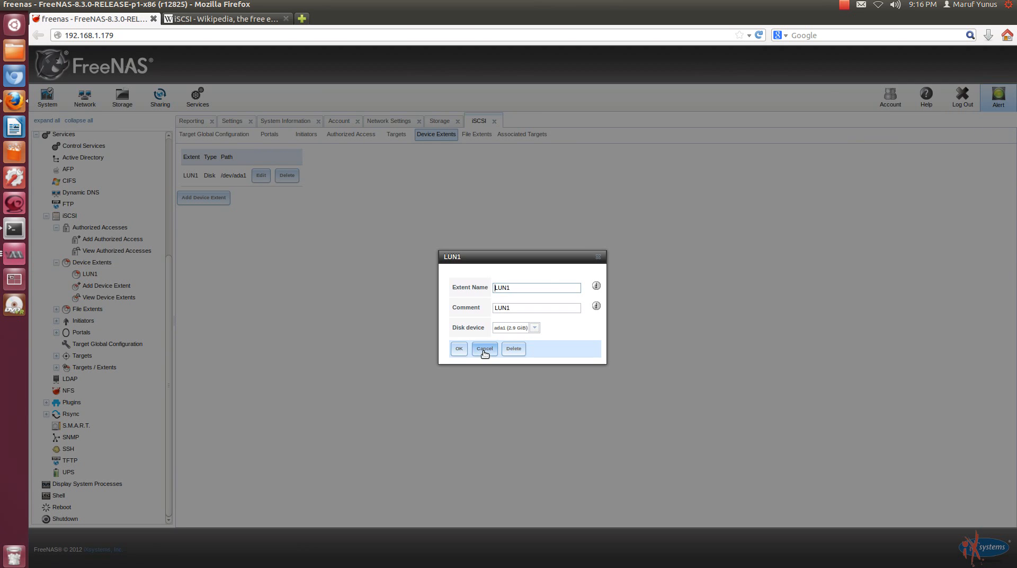
{"action": "left_click", "coordinate": [484, 349]}
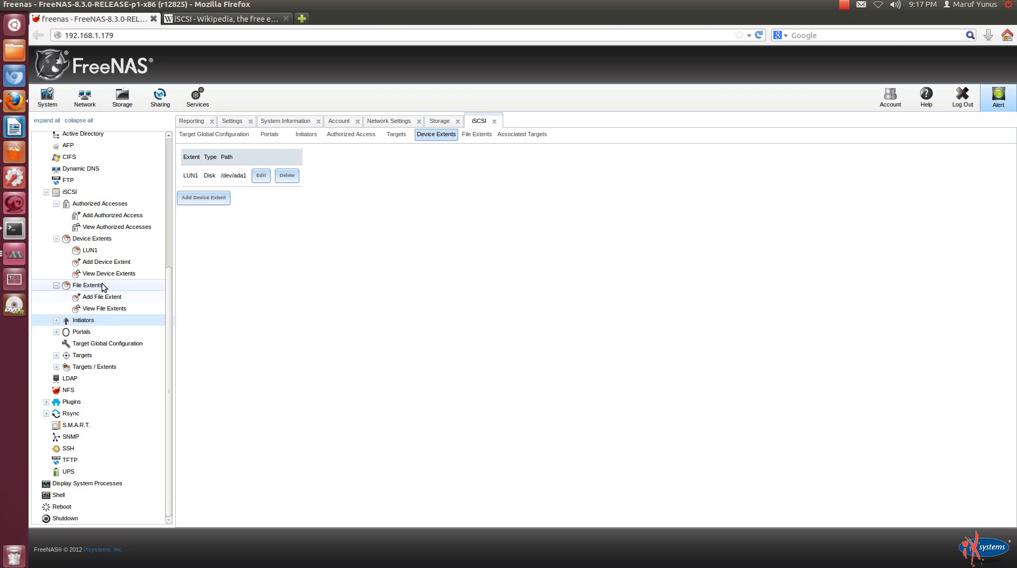
{"action": "left_click", "coordinate": [261, 174]}
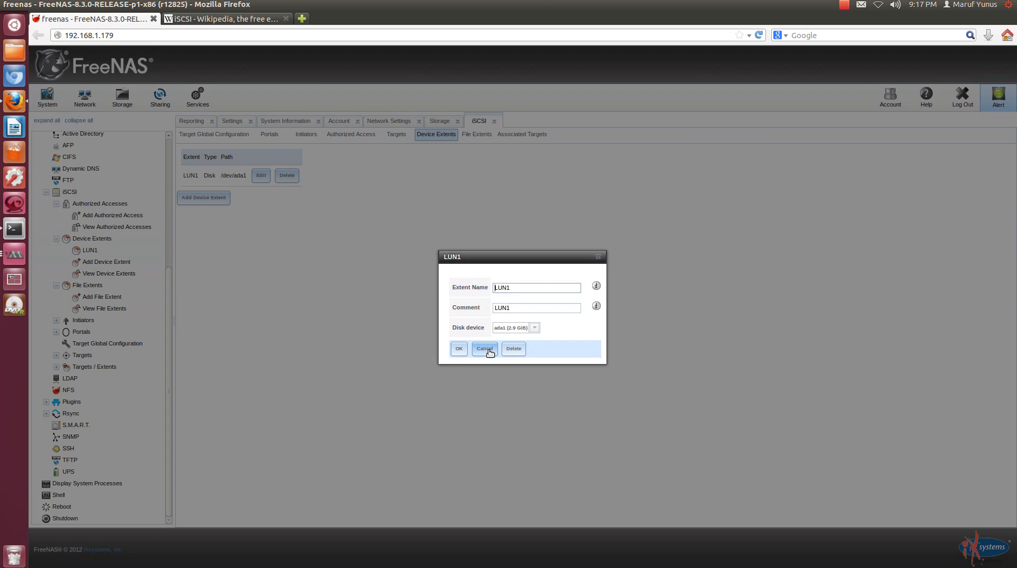
{"action": "left_click", "coordinate": [483, 349]}
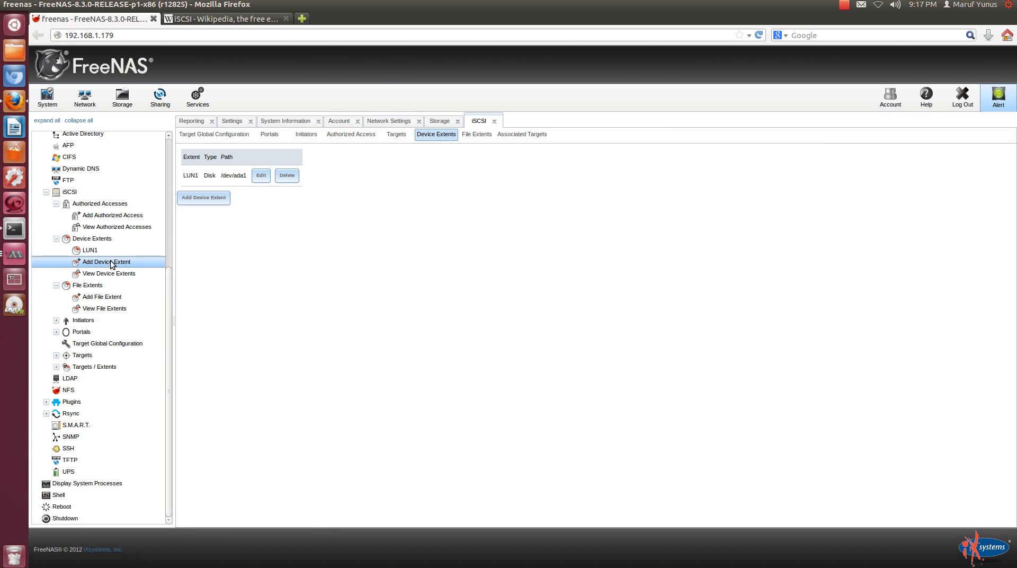
Add a second device extent named LUN2 with comment LUN2 on disk ada2
{"action": "left_click", "coordinate": [106, 262]}
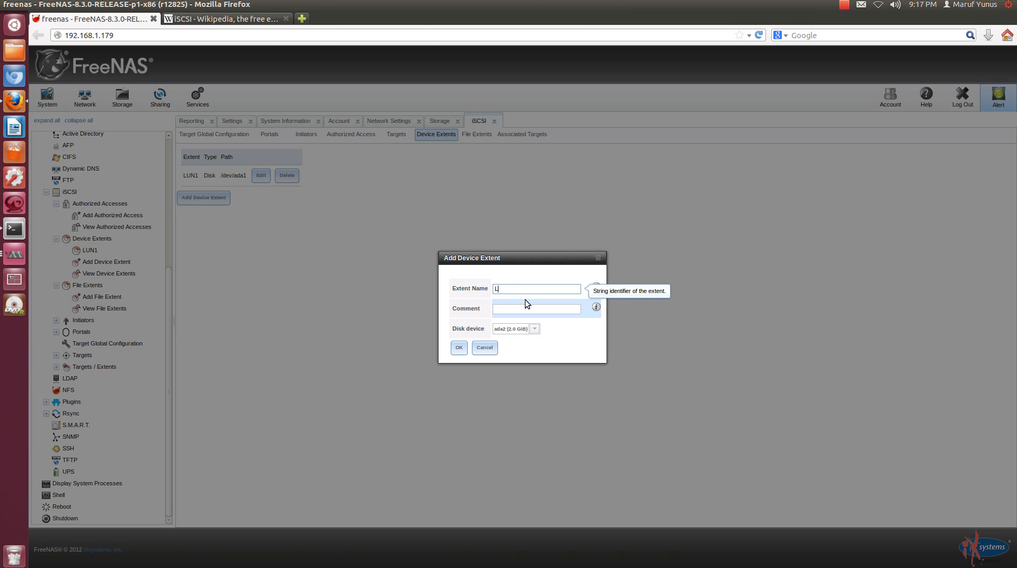
{"action": "type", "text": "UN2"}
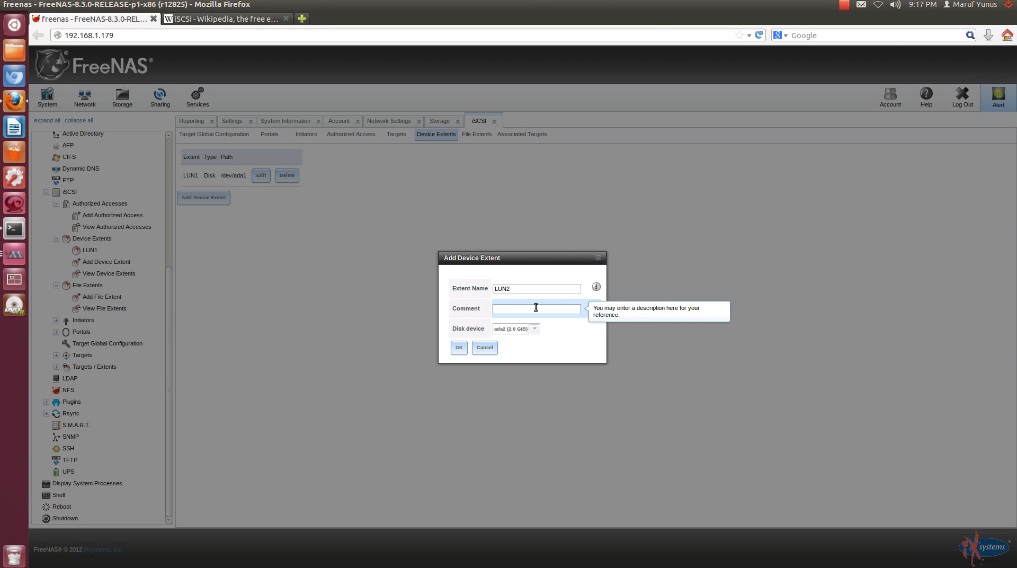
{"action": "type", "text": "LUN2"}
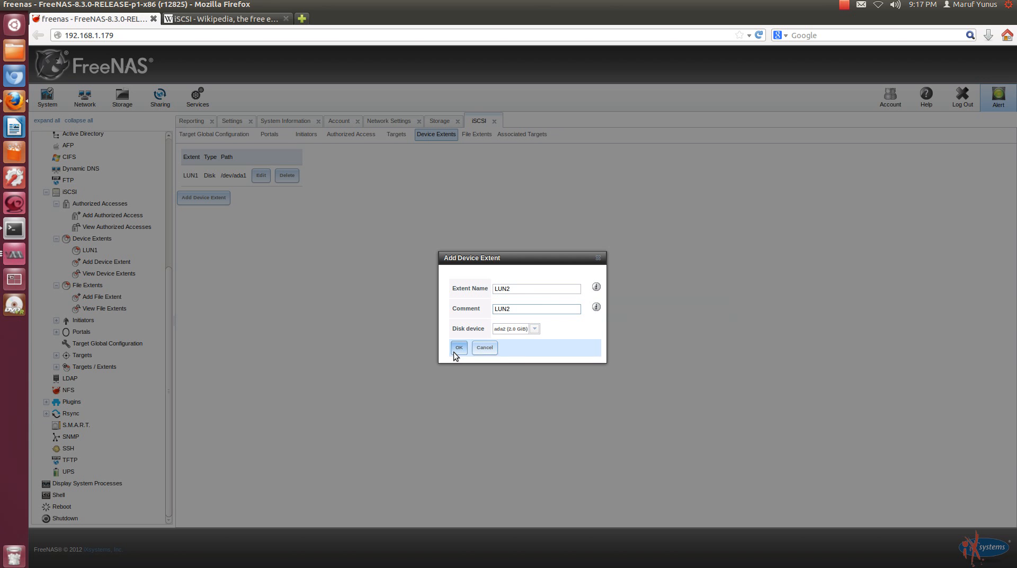
{"action": "left_click", "coordinate": [458, 347]}
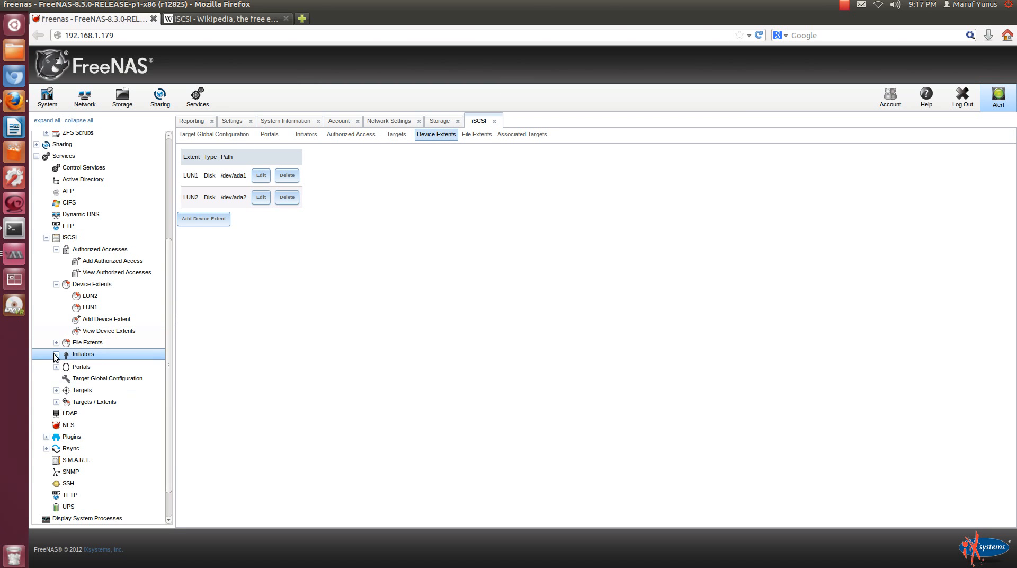
Add initiator group 1 allowing ALL initiators from authorized network 192.168.1.0/24
{"action": "left_click", "coordinate": [56, 354]}
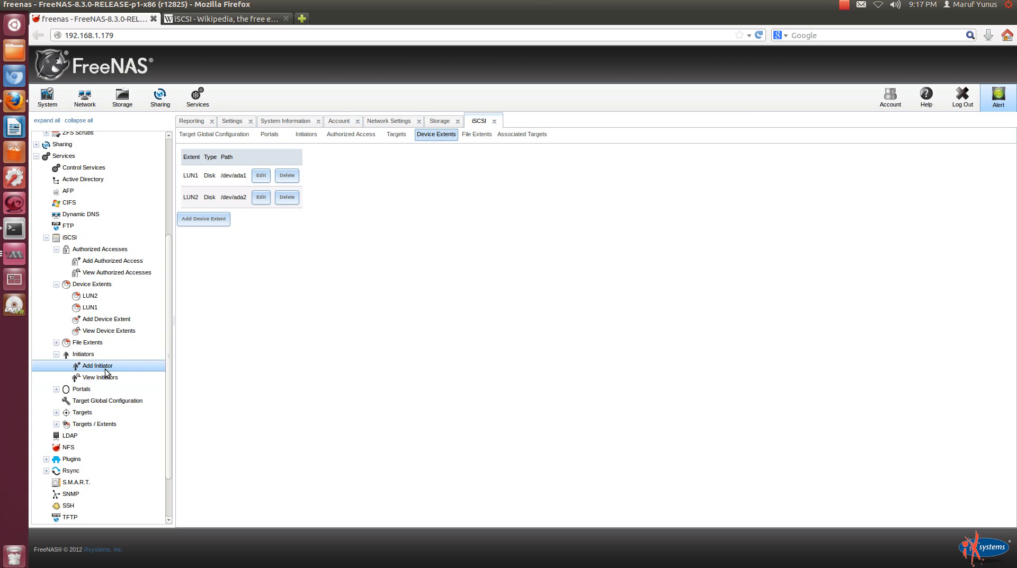
{"action": "mouse_move", "coordinate": [103, 371]}
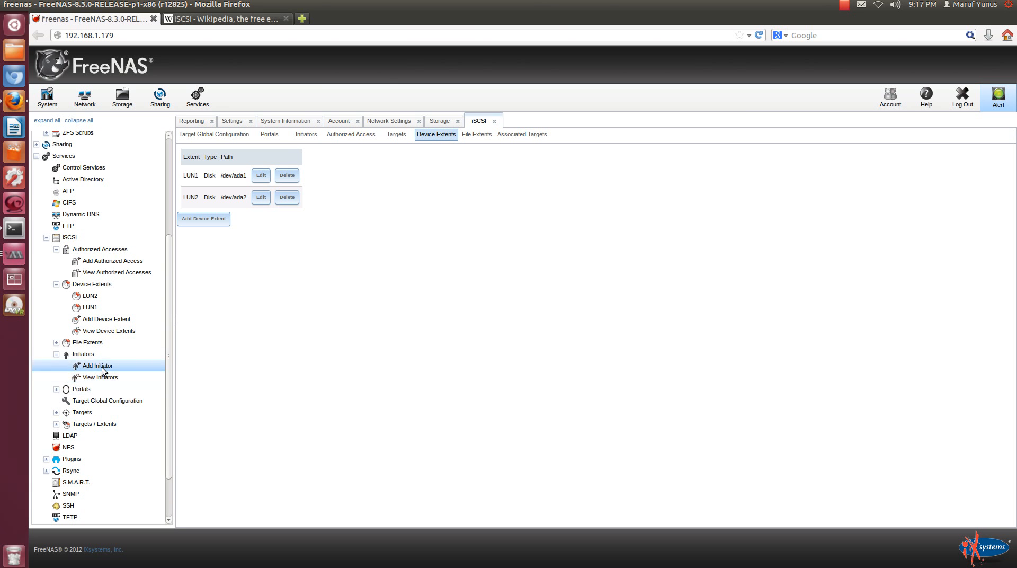
{"action": "left_click", "coordinate": [97, 366]}
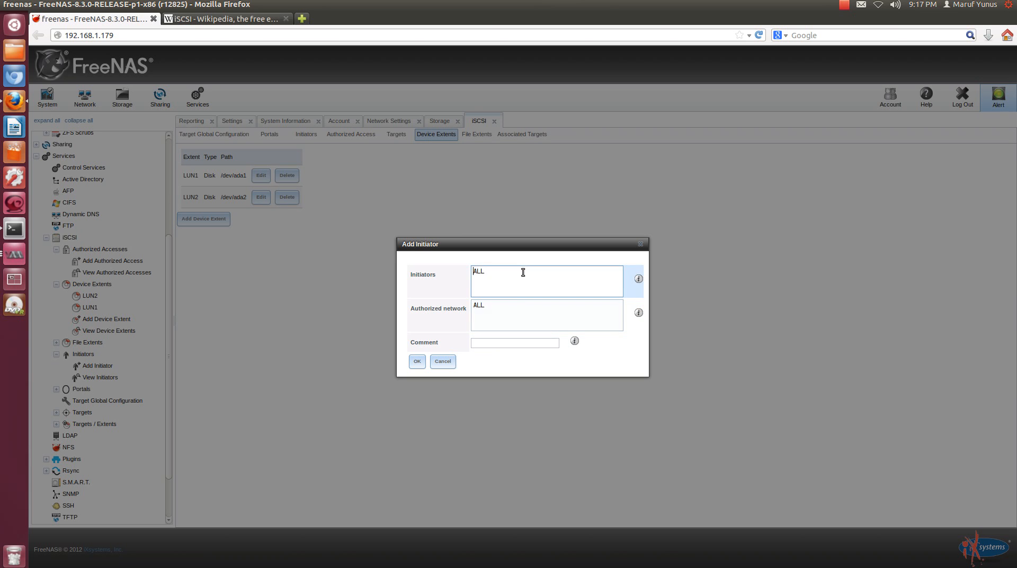
{"action": "double_click", "coordinate": [478, 270]}
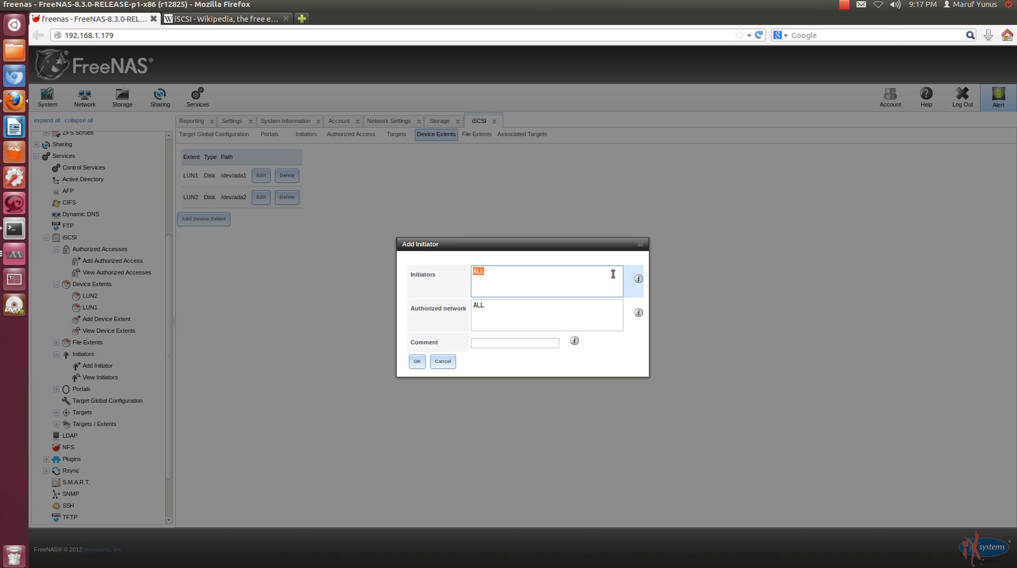
{"action": "mouse_move", "coordinate": [635, 270]}
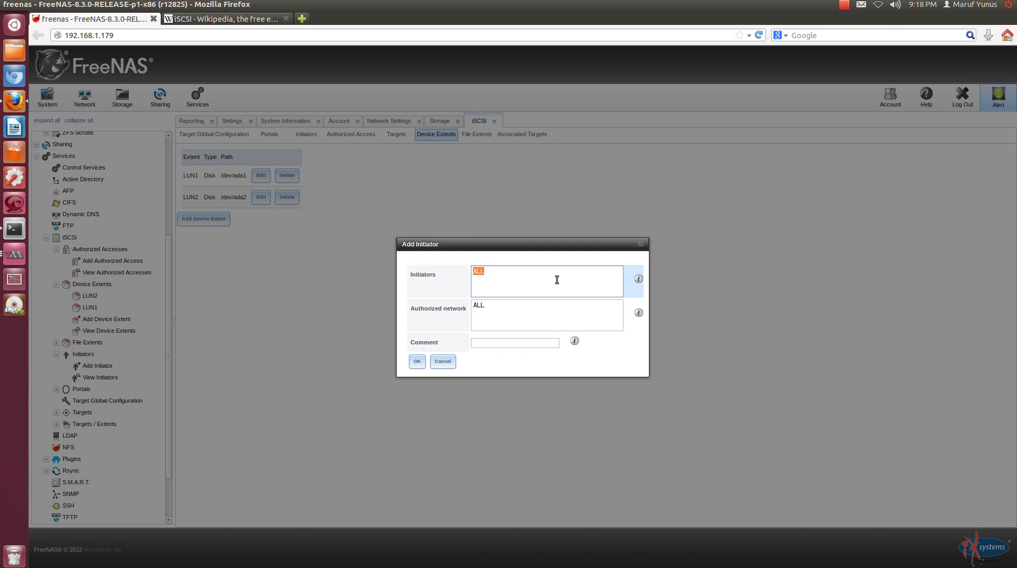
{"action": "mouse_move", "coordinate": [533, 307]}
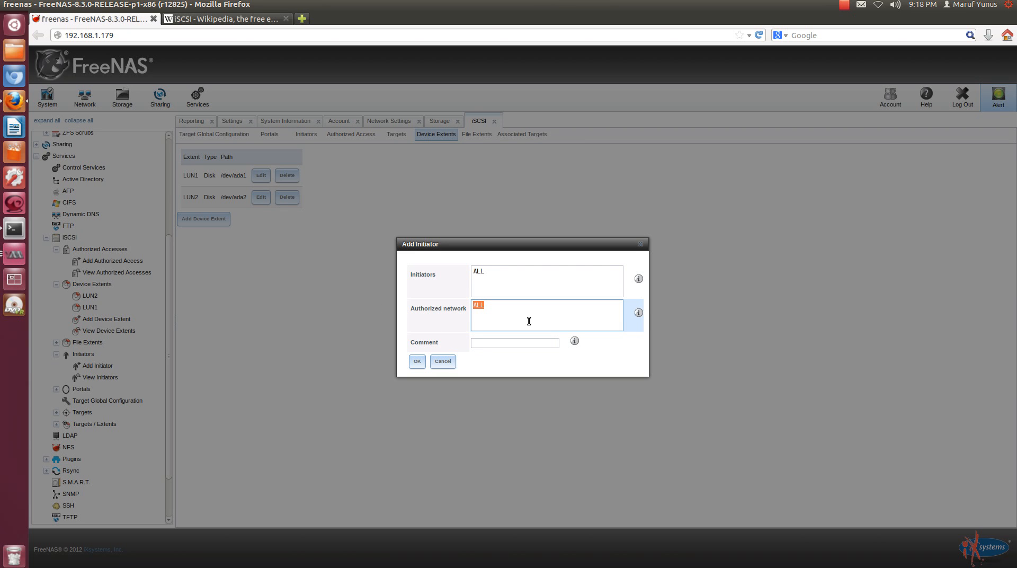
{"action": "mouse_move", "coordinate": [638, 312]}
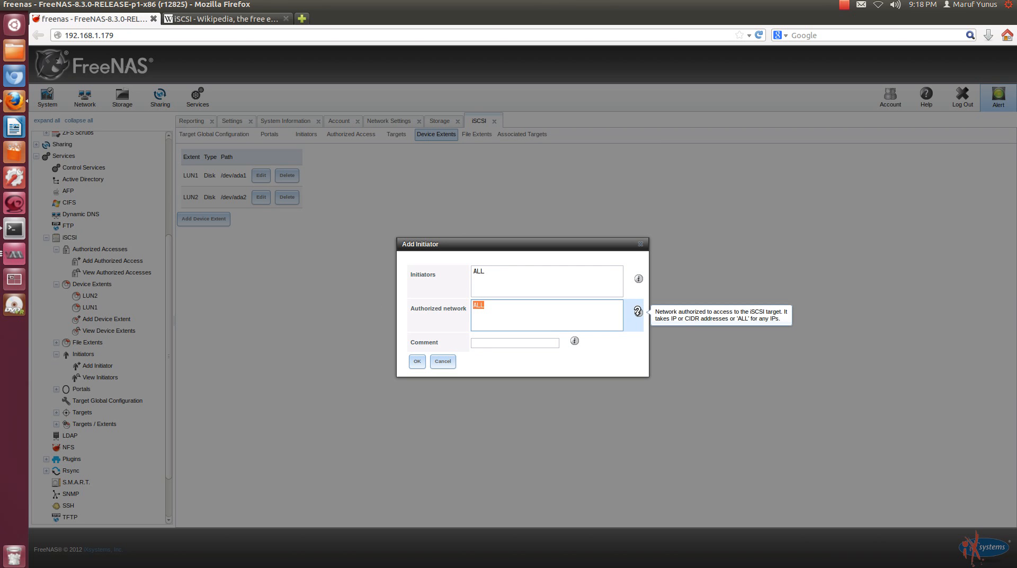
{"action": "mouse_move", "coordinate": [574, 319]}
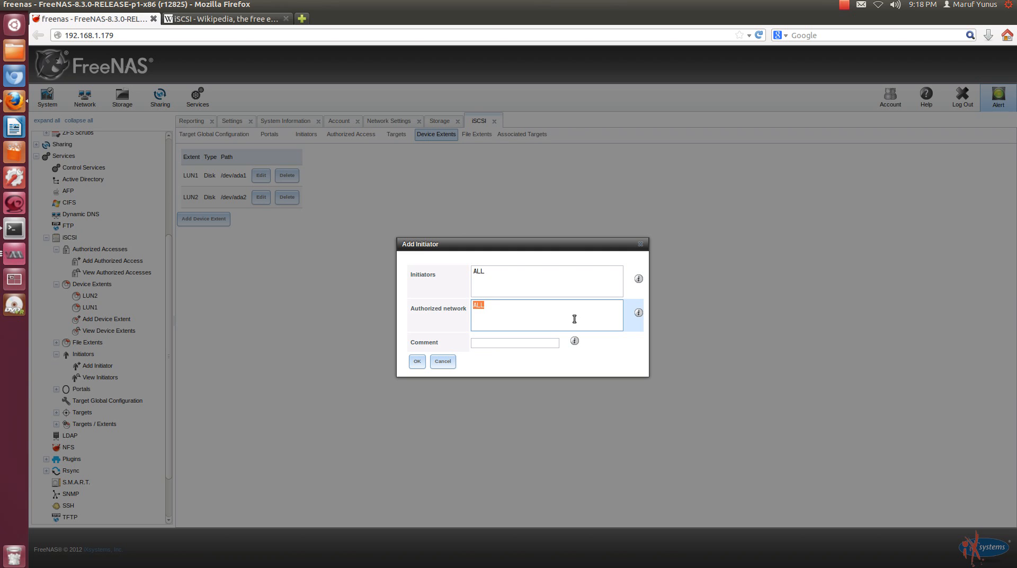
{"action": "type", "text": "192.168.1.0/24"}
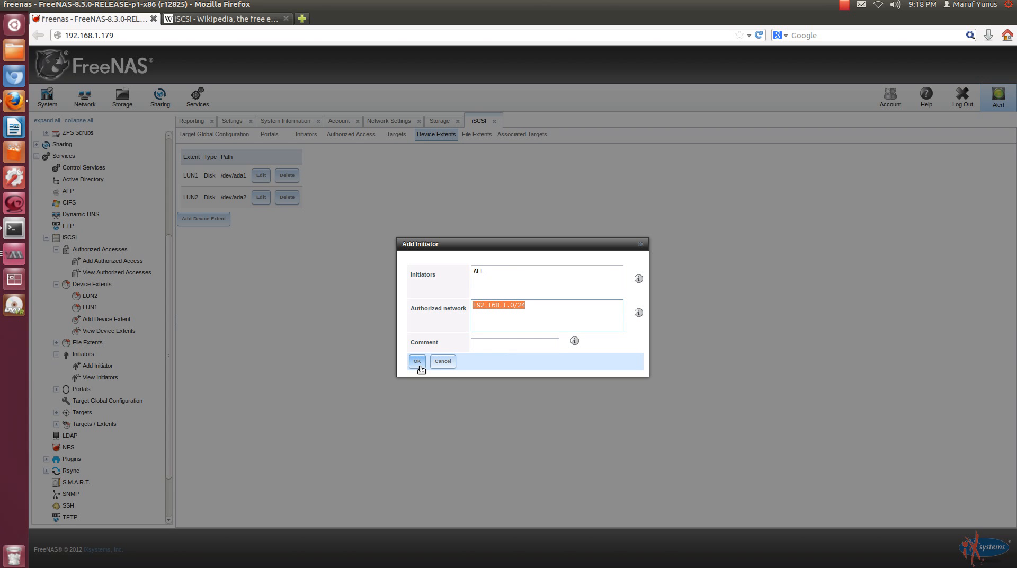
{"action": "left_click", "coordinate": [418, 361]}
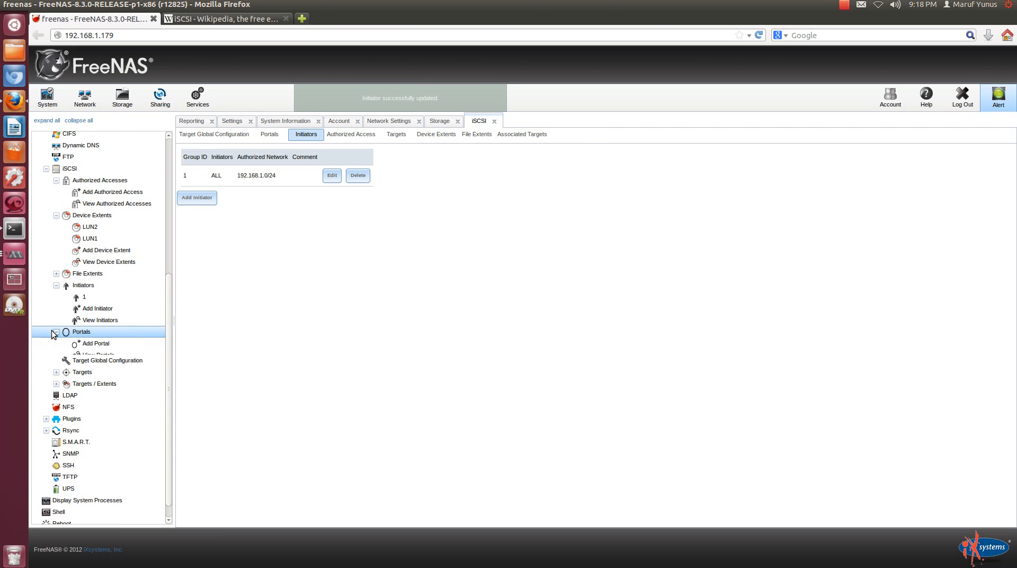
Add portal 1 commented iSCSI listening on 0.0.0.0 port 3260
{"action": "left_click", "coordinate": [55, 331]}
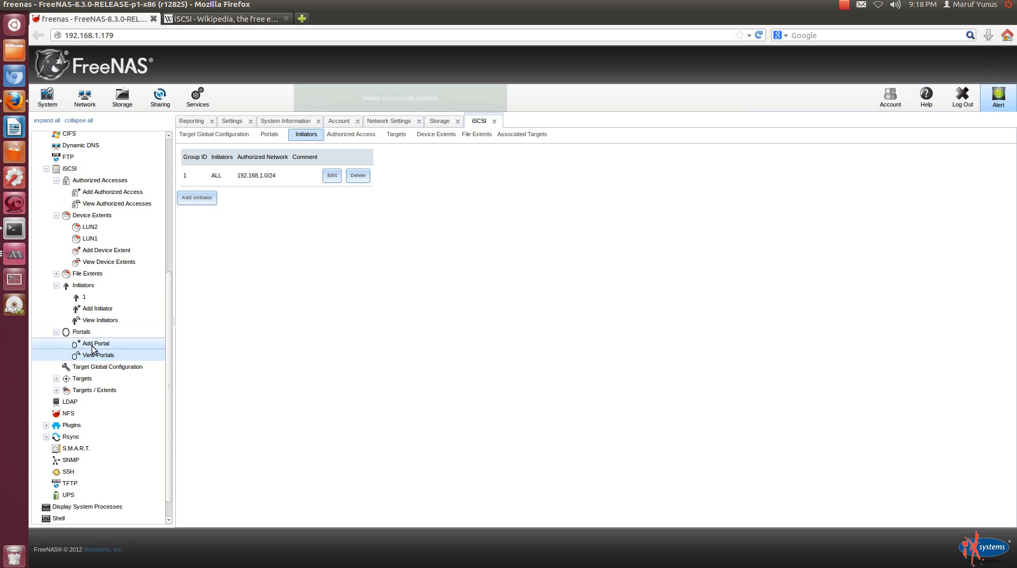
{"action": "left_click", "coordinate": [96, 342]}
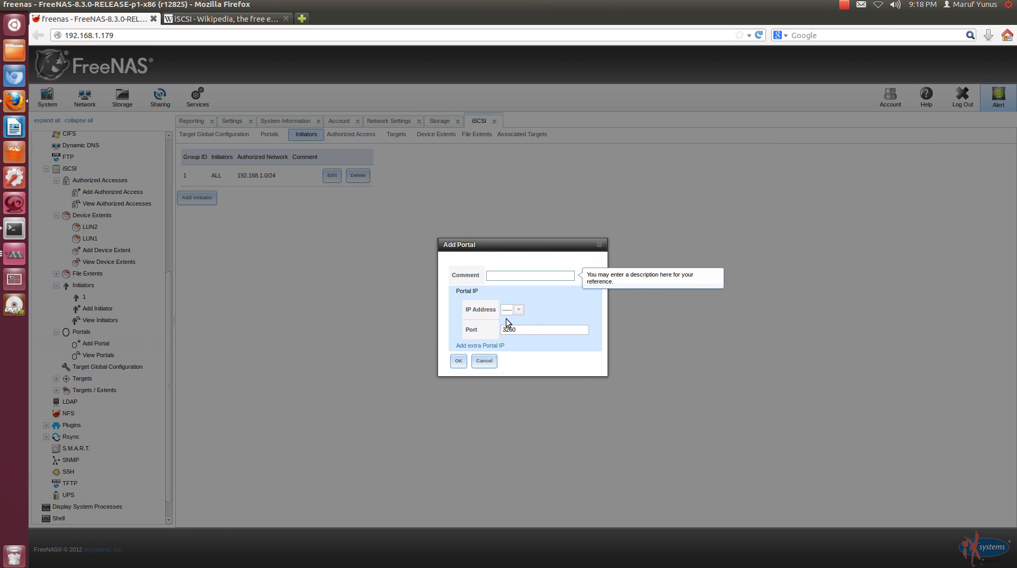
{"action": "left_click", "coordinate": [530, 276]}
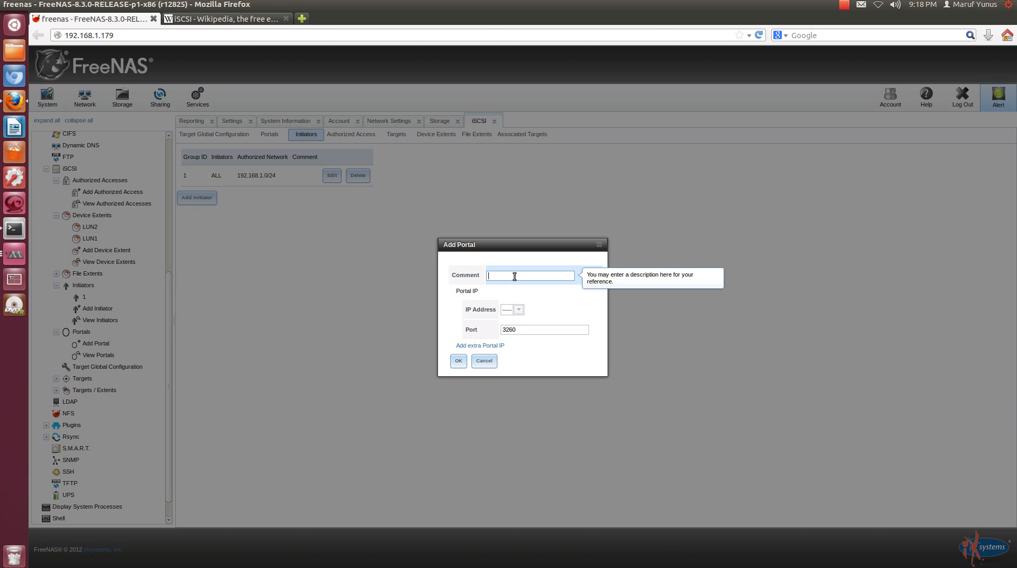
{"action": "type", "text": "iSCSI"}
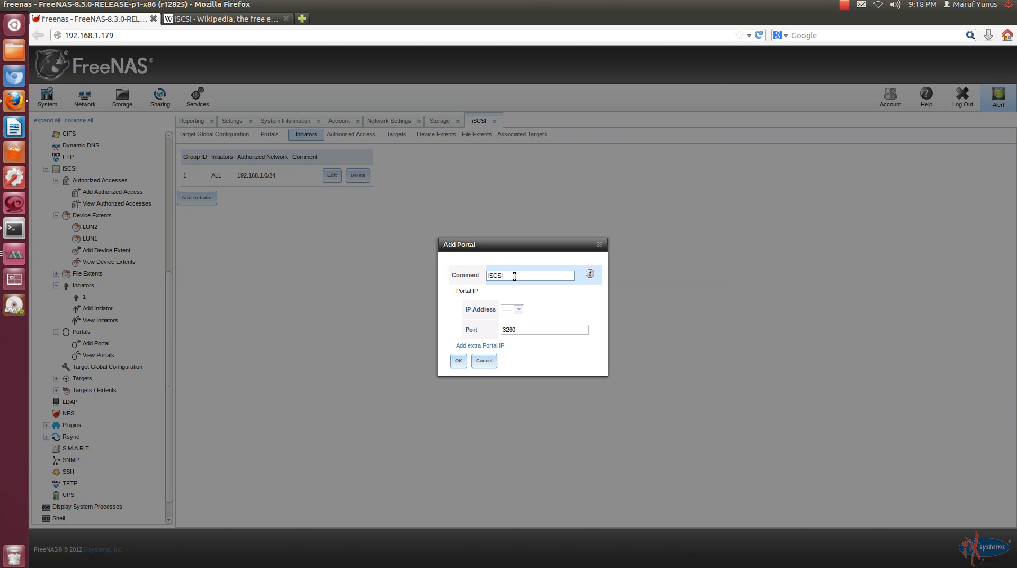
{"action": "left_click", "coordinate": [518, 310]}
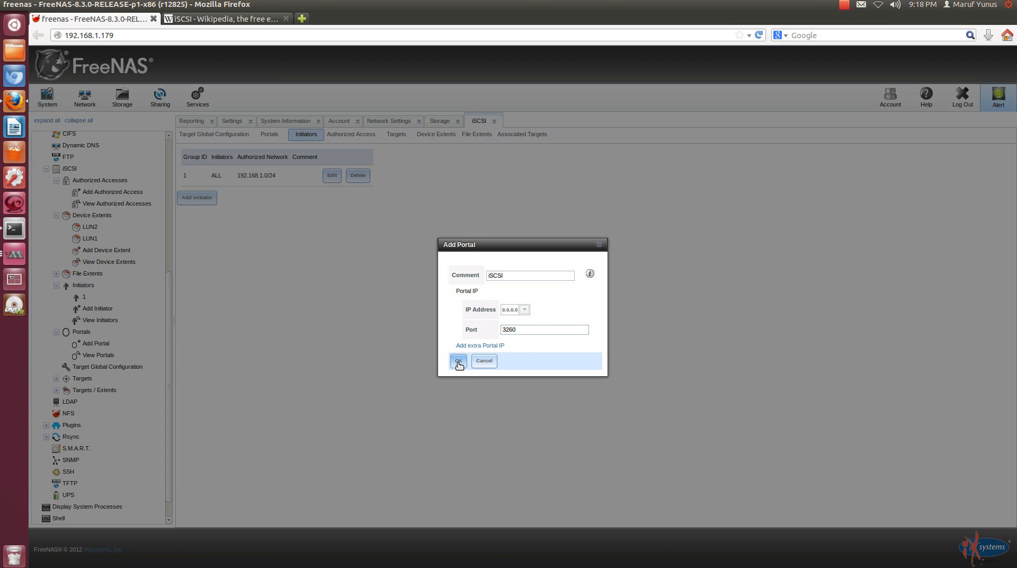
{"action": "left_click", "coordinate": [458, 361]}
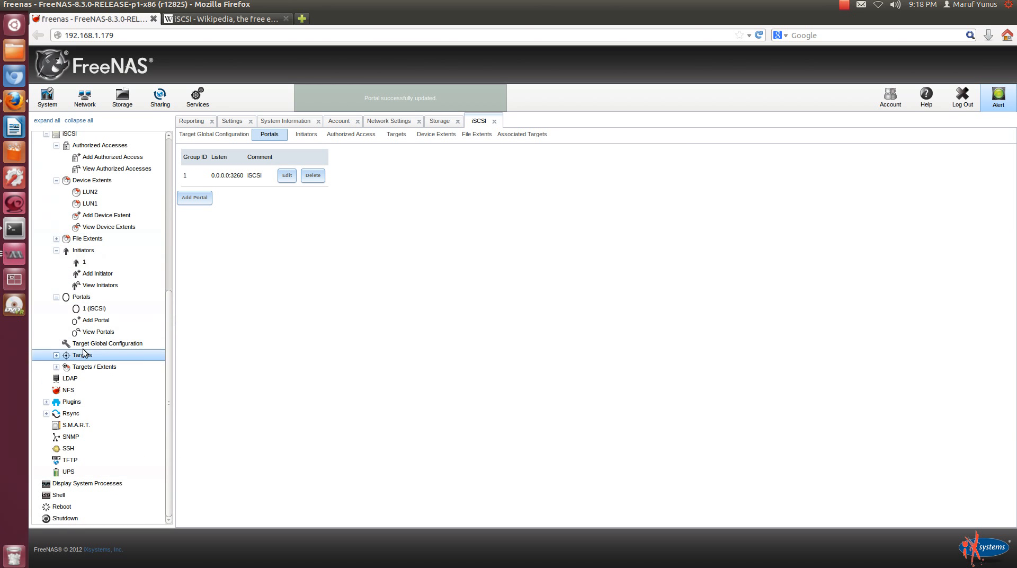
{"action": "left_click", "coordinate": [65, 355]}
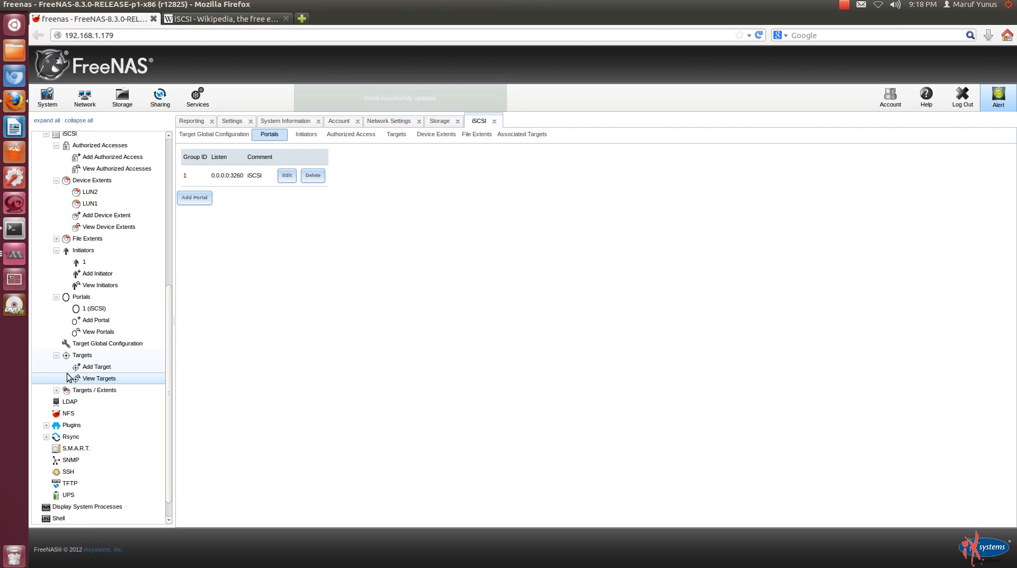
Fill in target iscsitgt with alias SCSITGT and assign portal group 1 (iSCSI)
{"action": "left_click", "coordinate": [96, 366]}
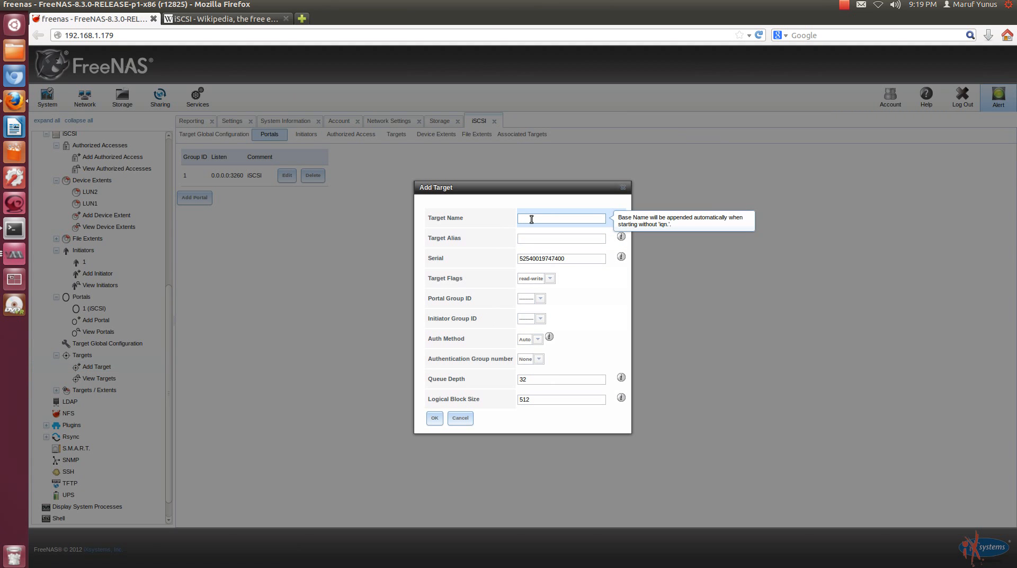
{"action": "type", "text": "iSCSITGT"}
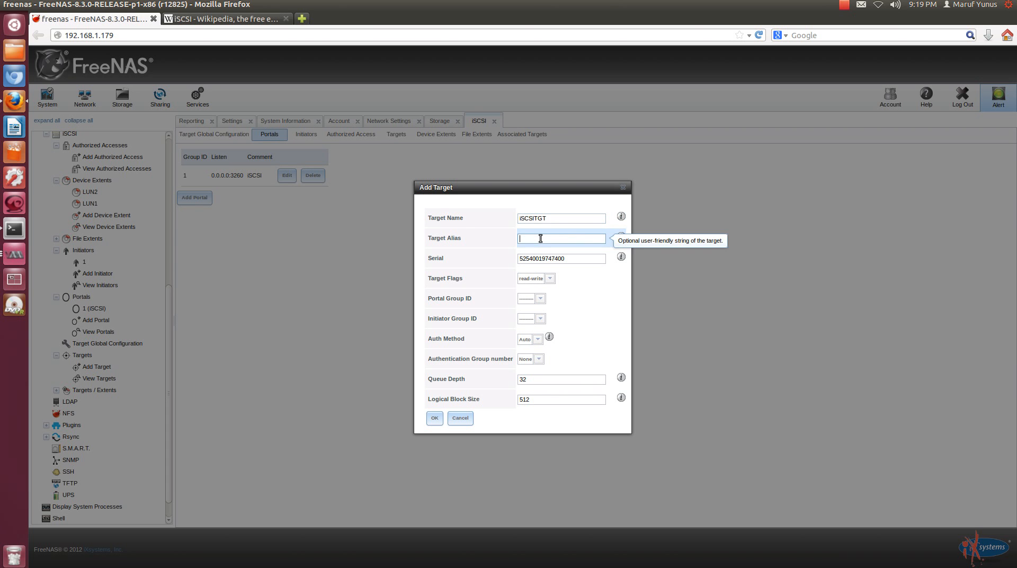
{"action": "type", "text": "SCSITGT"}
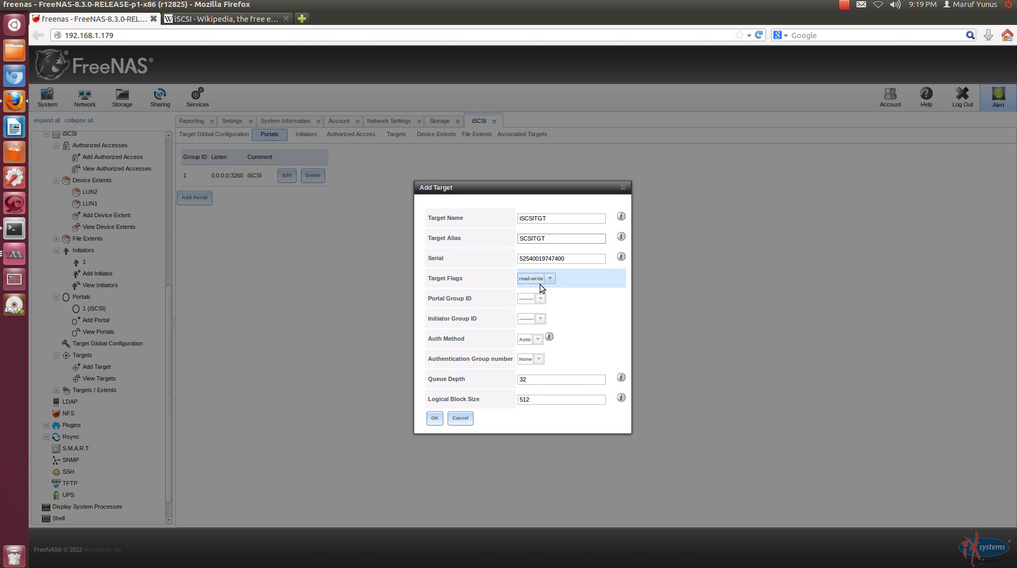
{"action": "left_click", "coordinate": [539, 299]}
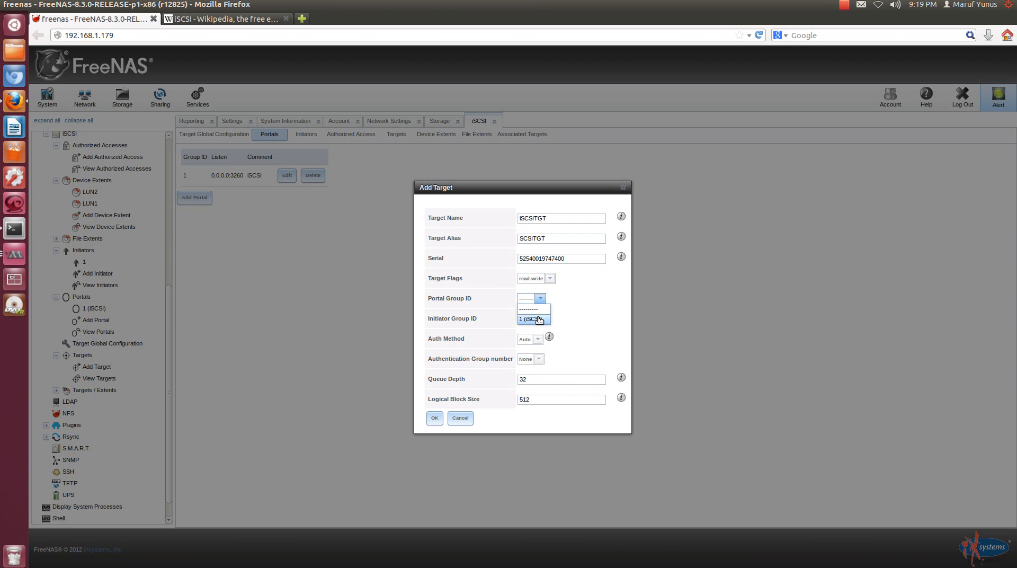
{"action": "left_click", "coordinate": [541, 318]}
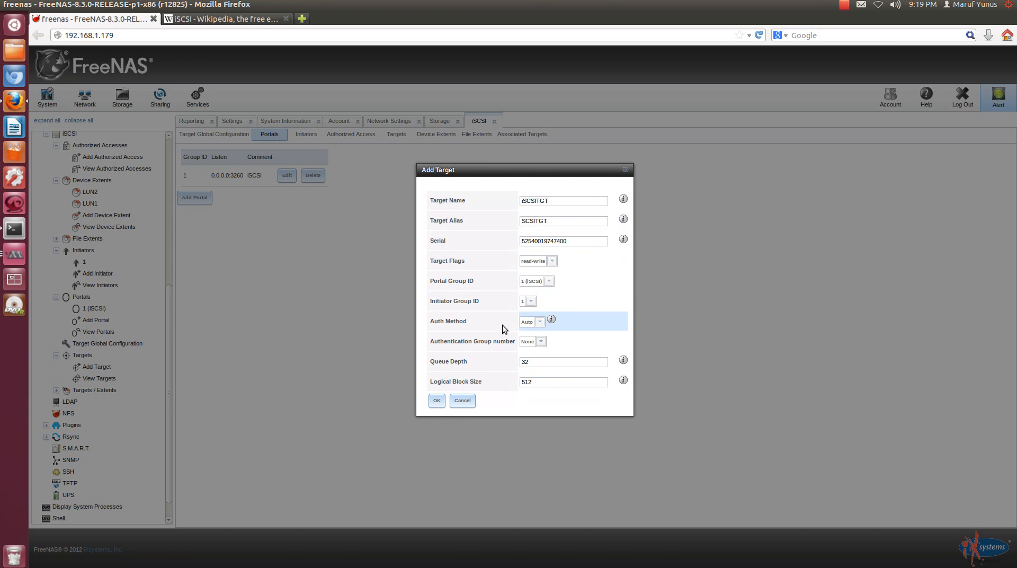
{"action": "mouse_move", "coordinate": [550, 341]}
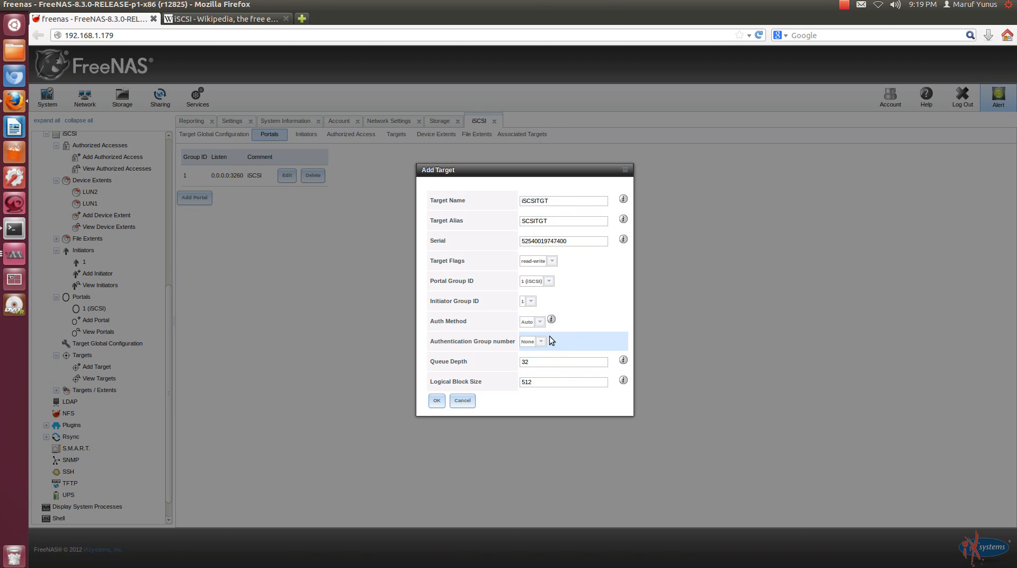
Keep authentication method Auto and save the iscsitgt target to the targets list
{"action": "left_click", "coordinate": [540, 321]}
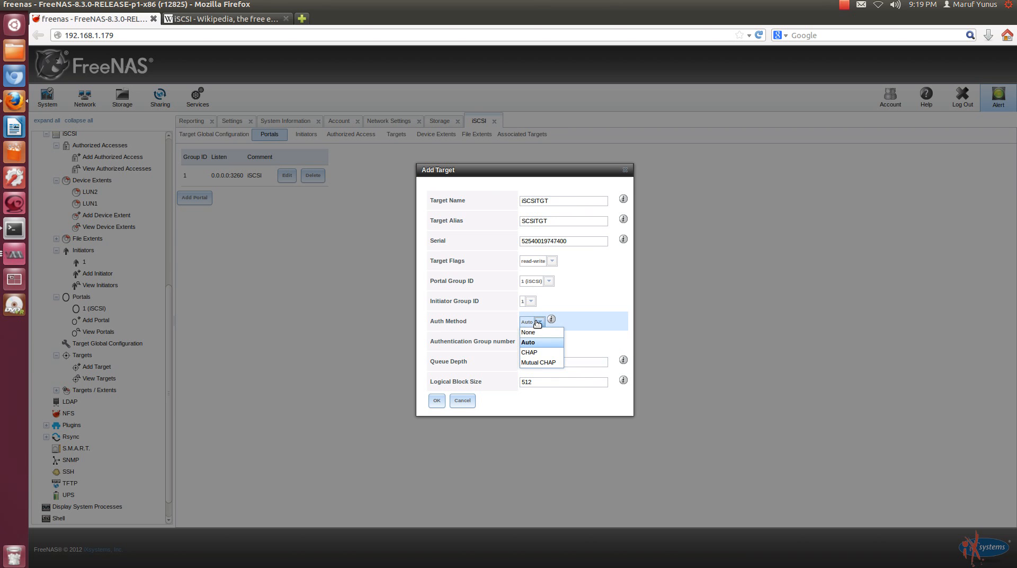
{"action": "left_click", "coordinate": [528, 342]}
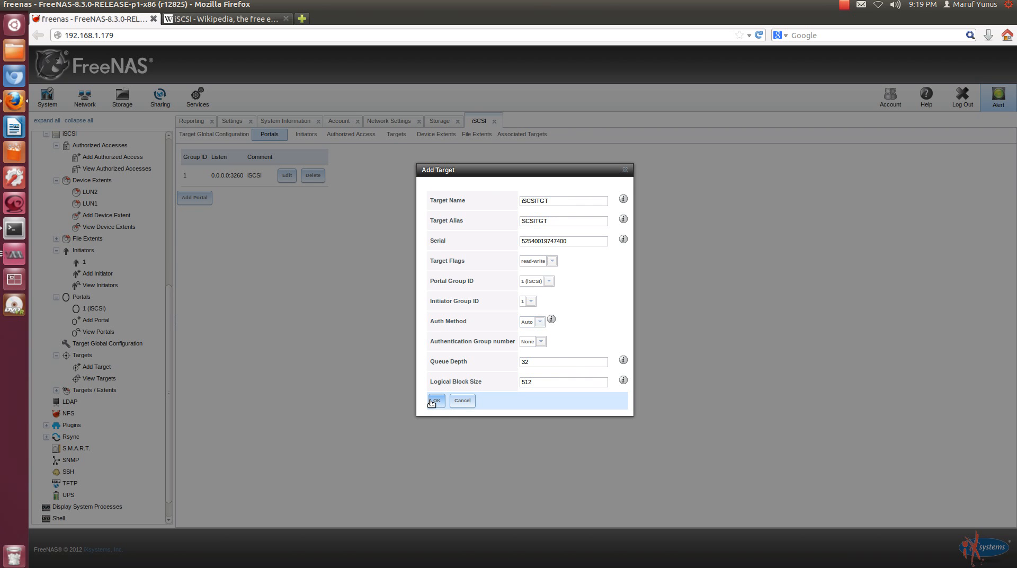
{"action": "left_click", "coordinate": [436, 400]}
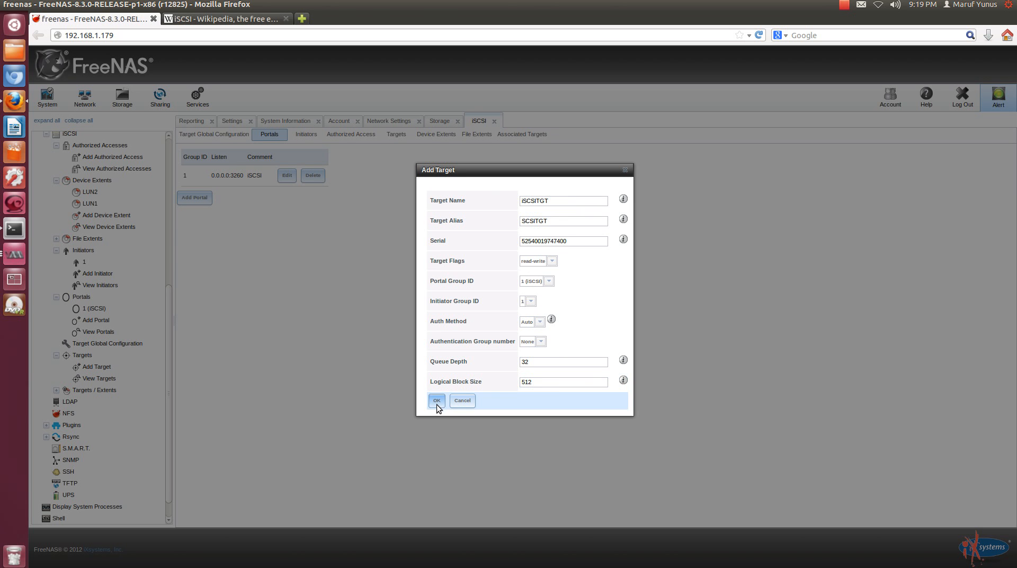
{"action": "left_click", "coordinate": [435, 400]}
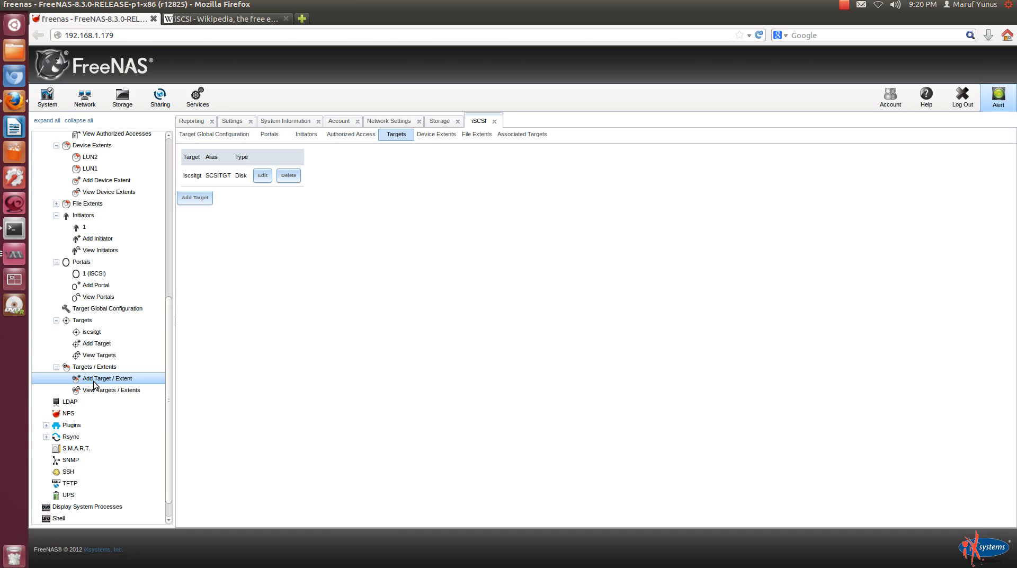
Associate extent LUN1 with target iscsitgt
{"action": "left_click", "coordinate": [107, 379]}
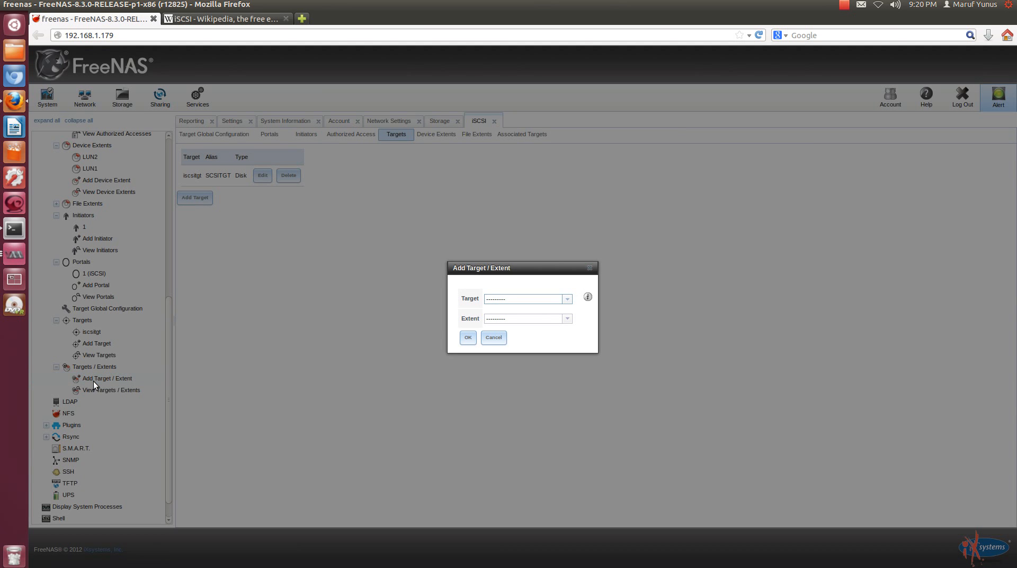
{"action": "left_click", "coordinate": [523, 299]}
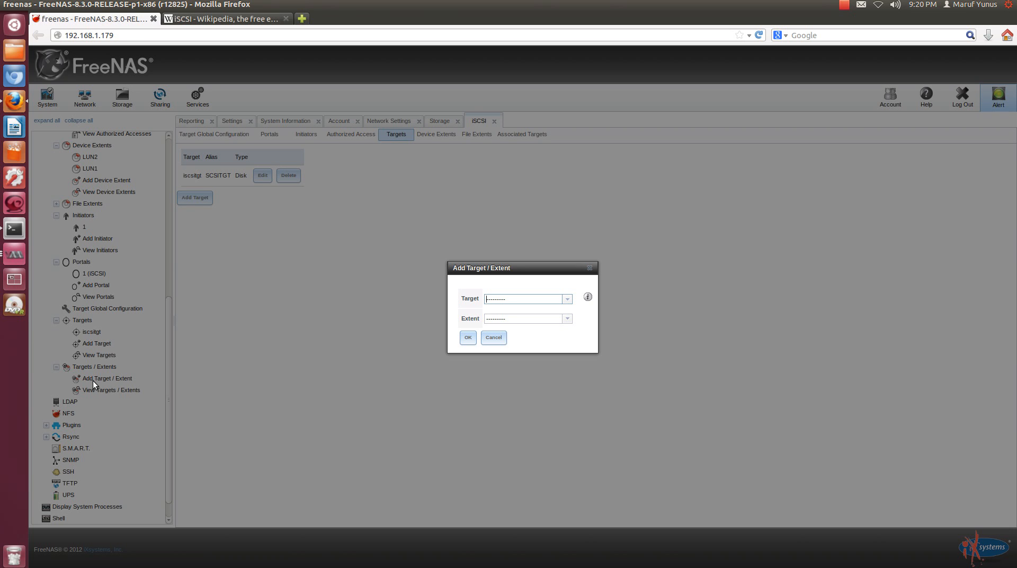
{"action": "mouse_move", "coordinate": [599, 338]}
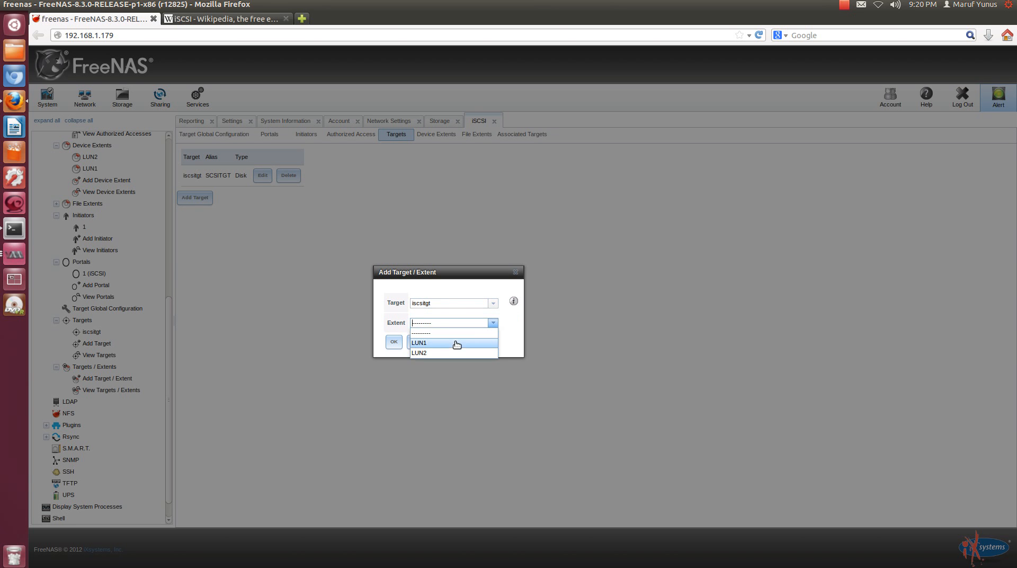
{"action": "left_click", "coordinate": [419, 342]}
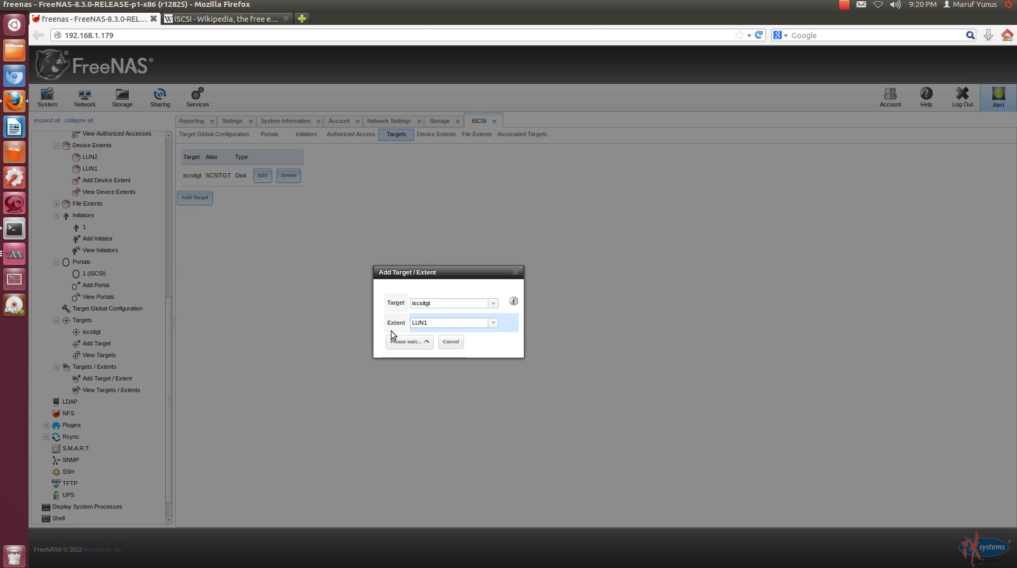
{"action": "left_click", "coordinate": [406, 342]}
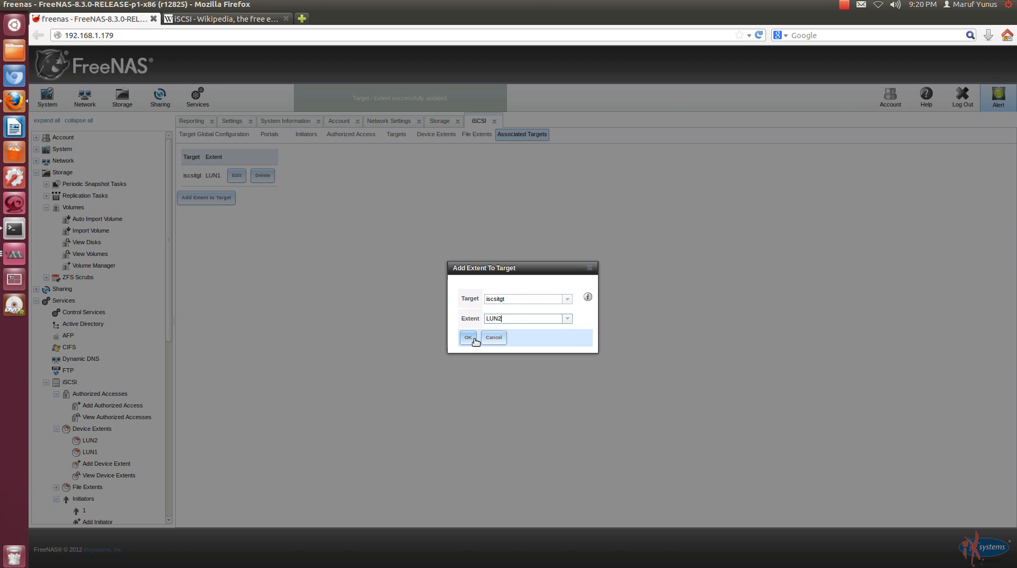
Associate extent LUN2 with target iscsitgt as well
{"action": "left_click", "coordinate": [467, 337]}
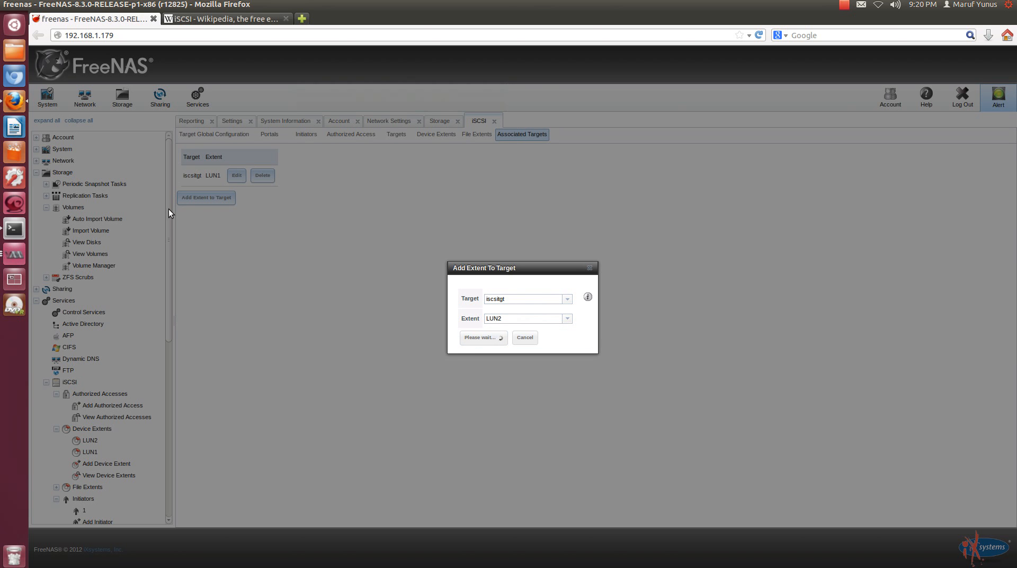
{"action": "left_click", "coordinate": [481, 337]}
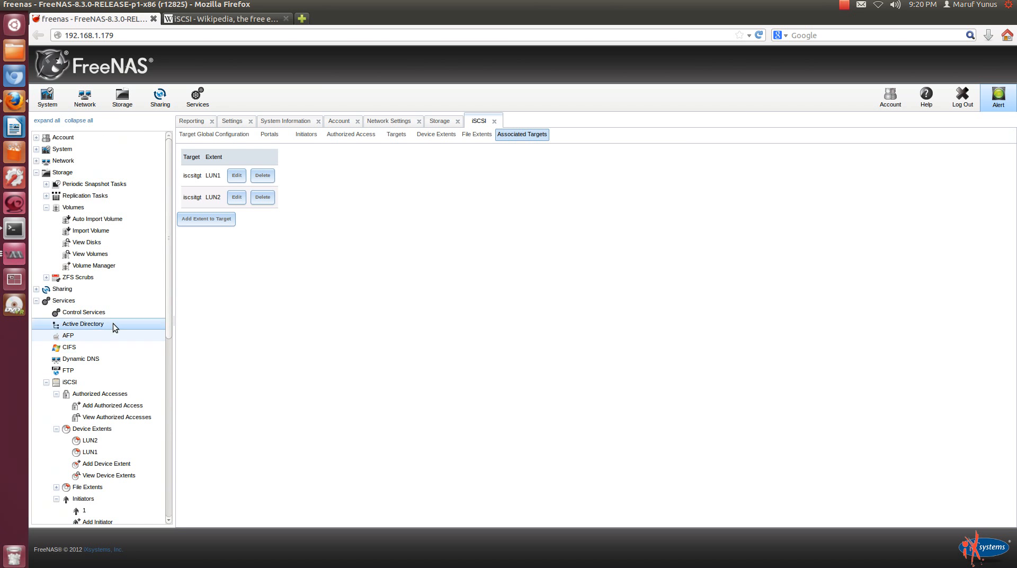
{"action": "mouse_move", "coordinate": [169, 214]}
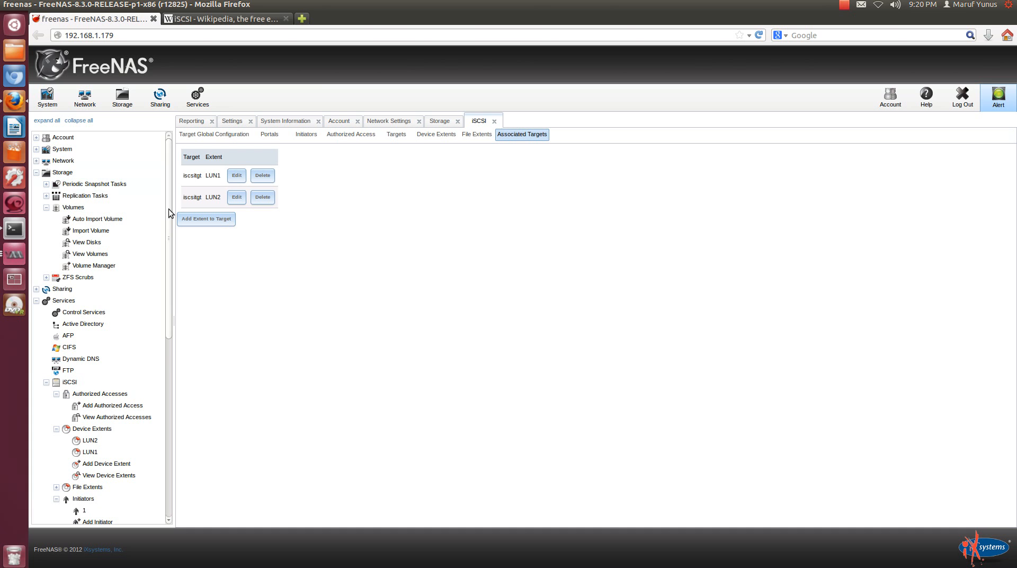
In Control Services, switch the iSCSI service from OFF to ON
{"action": "left_click", "coordinate": [64, 300]}
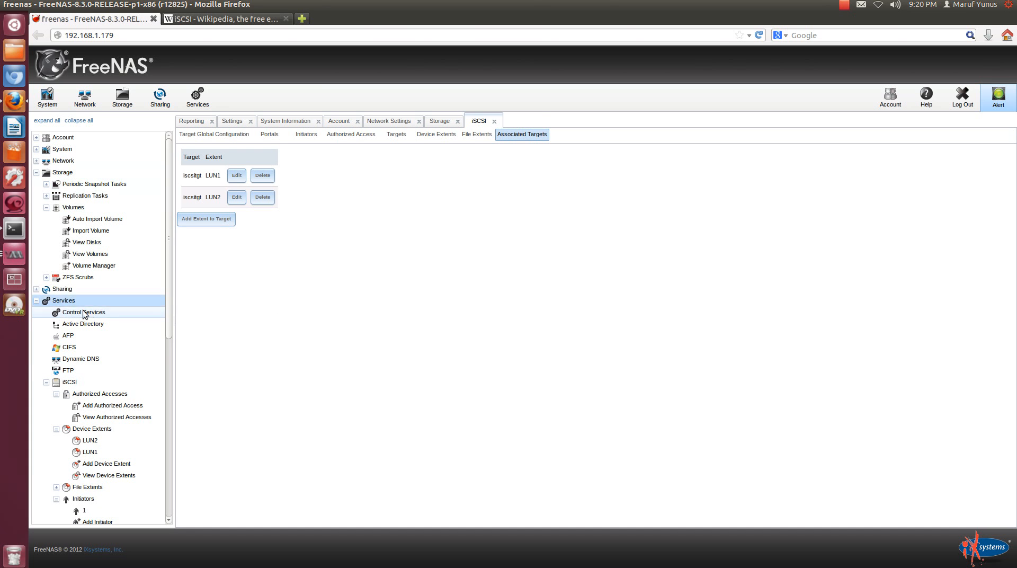
{"action": "left_click", "coordinate": [84, 312]}
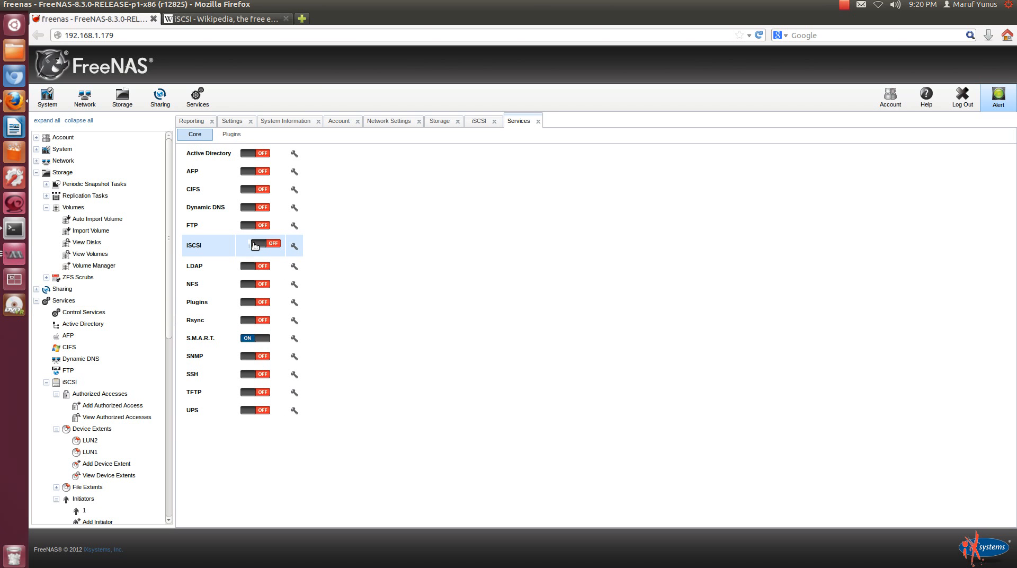
{"action": "left_click", "coordinate": [255, 244]}
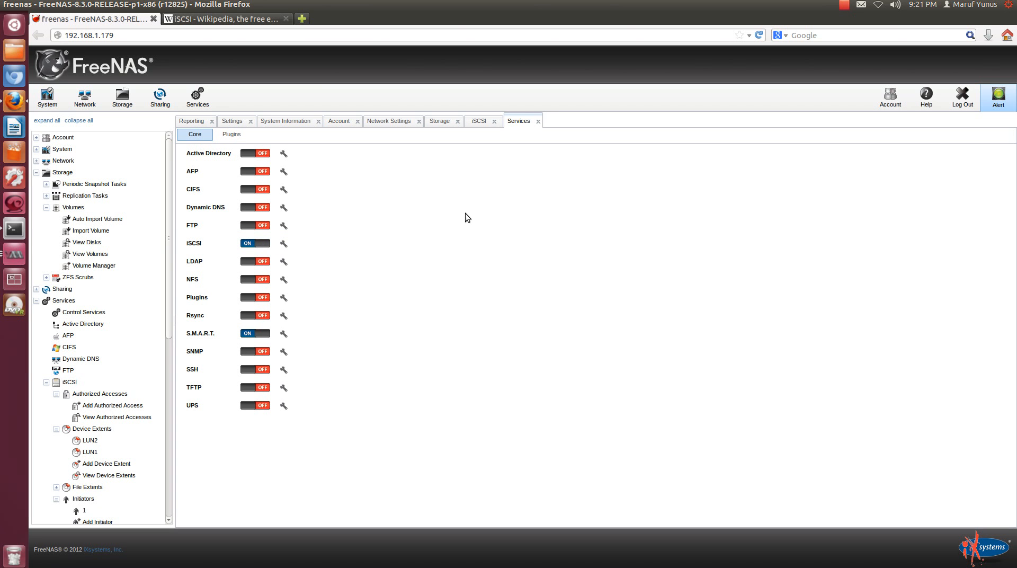
{"action": "mouse_move", "coordinate": [441, 236]}
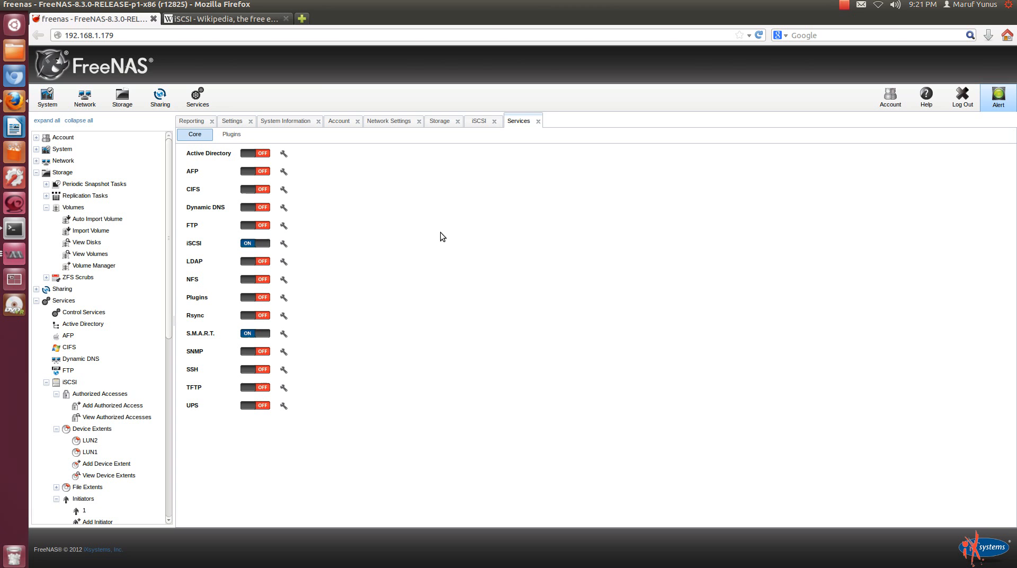
{"action": "mouse_move", "coordinate": [419, 259]}
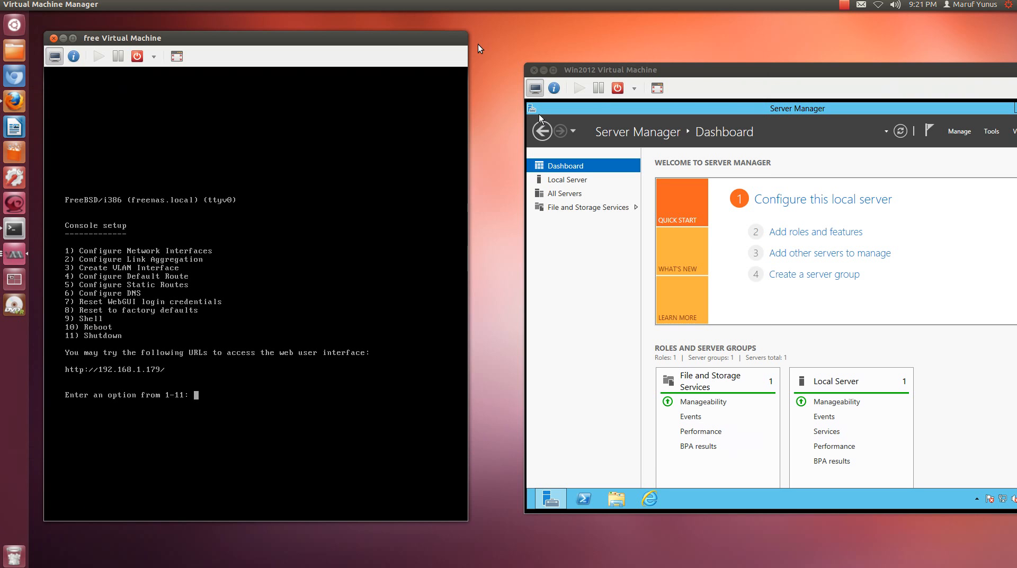
Centre the Win2012 VM window, close Server Manager, and search Control Panel for iscsi
{"action": "left_click_drag", "start_coordinate": [606, 70], "coordinate": [360, 56]}
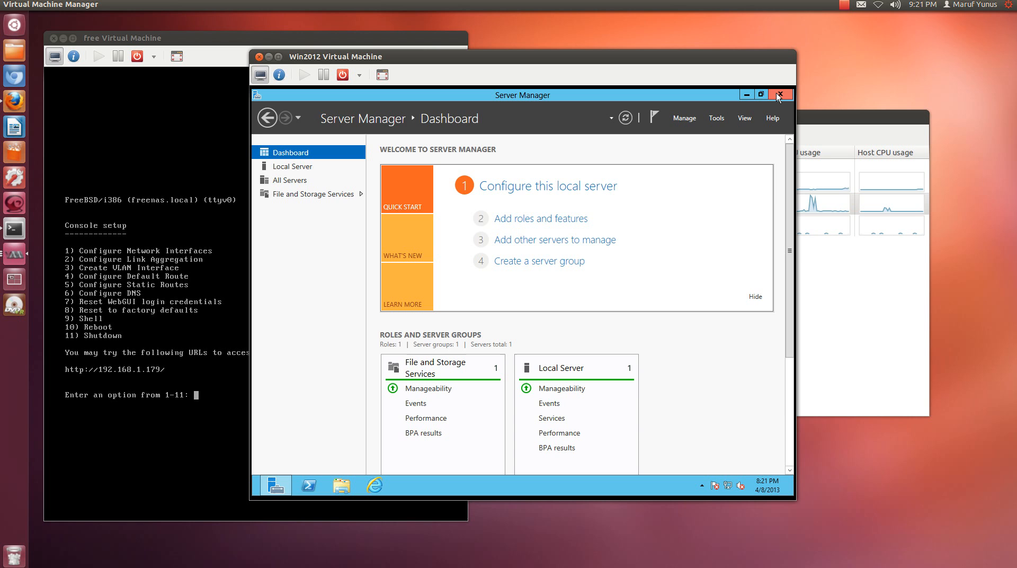
{"action": "left_click", "coordinate": [779, 94]}
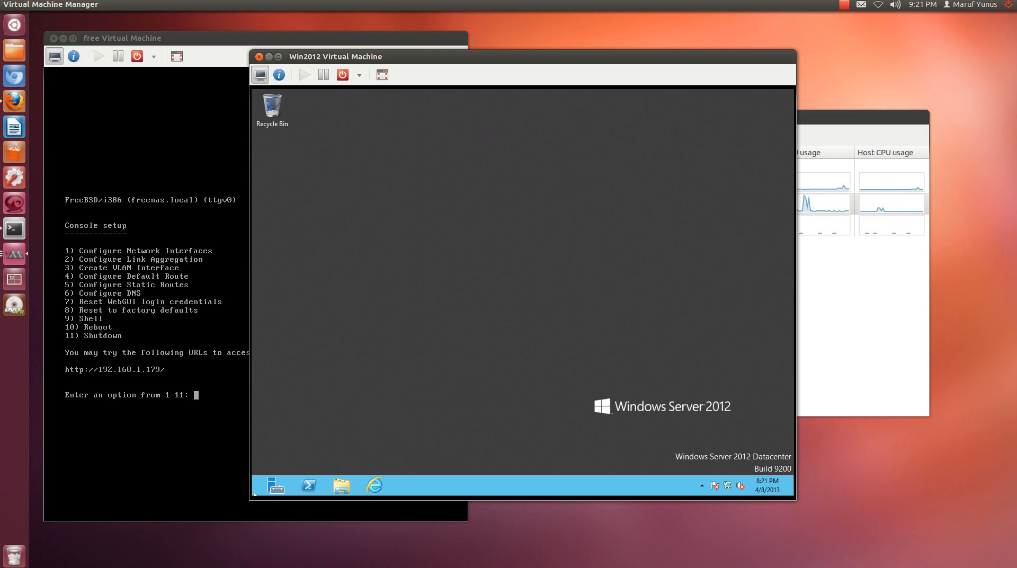
{"action": "left_click", "coordinate": [275, 486]}
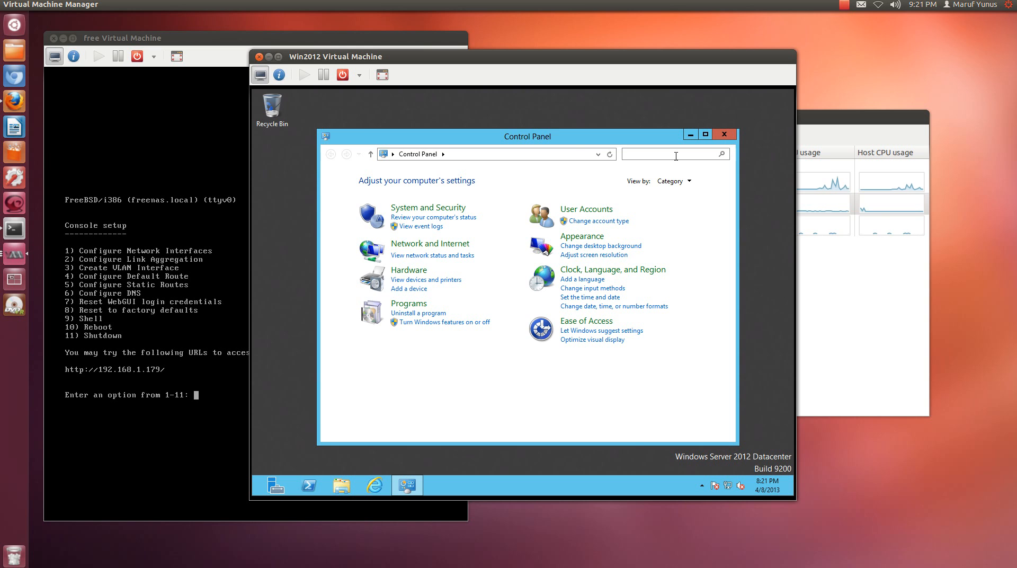
{"action": "type", "text": "iscsi"}
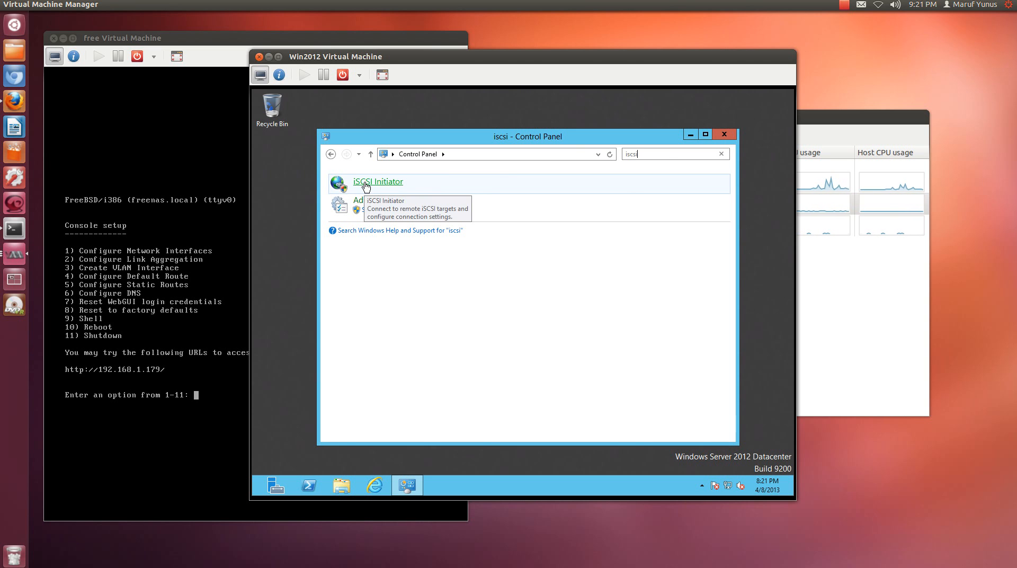
Launch iSCSI Initiator, agree to start the Microsoft iSCSI service, and close Control Panel
{"action": "left_click", "coordinate": [378, 182]}
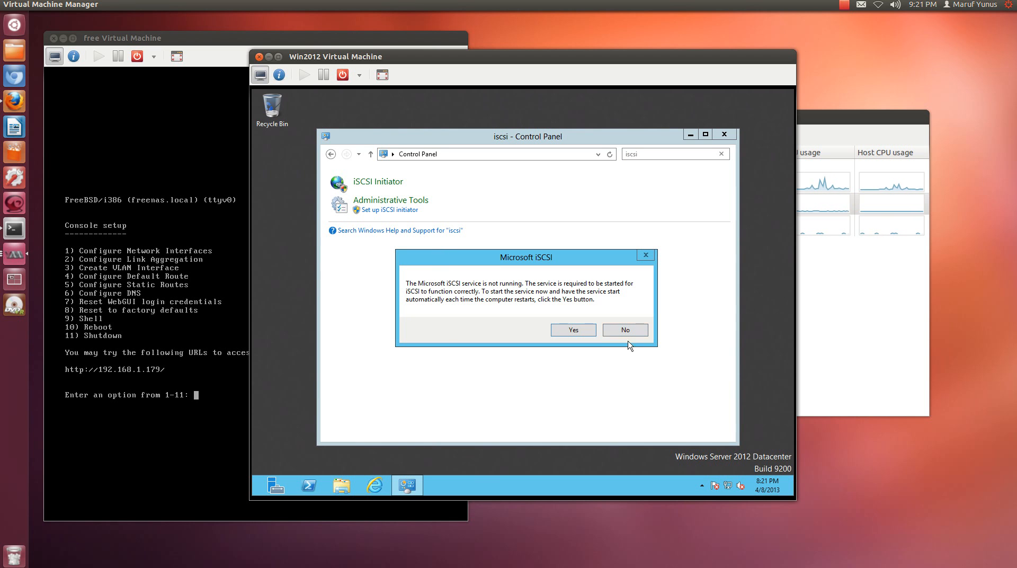
{"action": "mouse_move", "coordinate": [453, 289]}
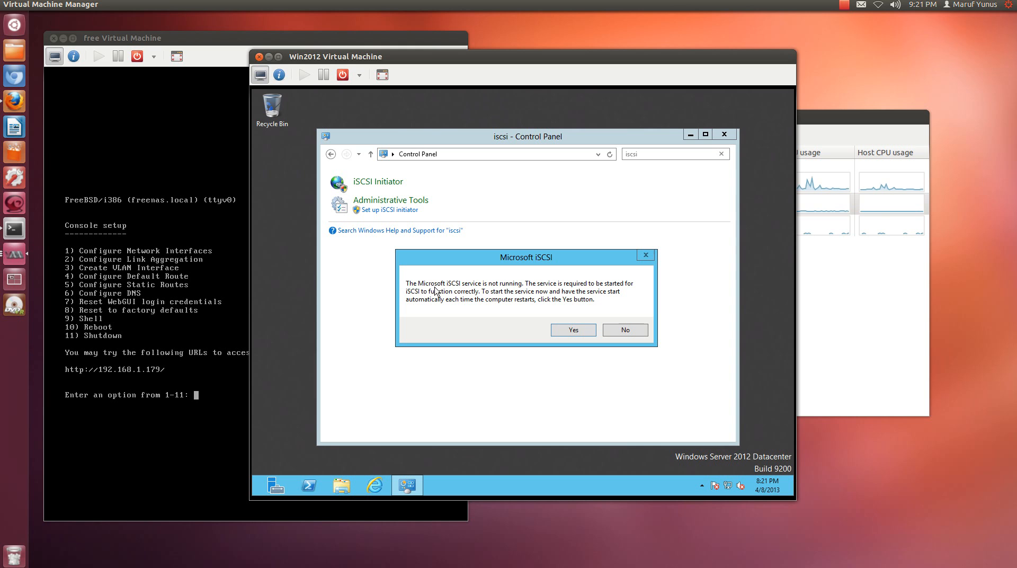
{"action": "mouse_move", "coordinate": [626, 290]}
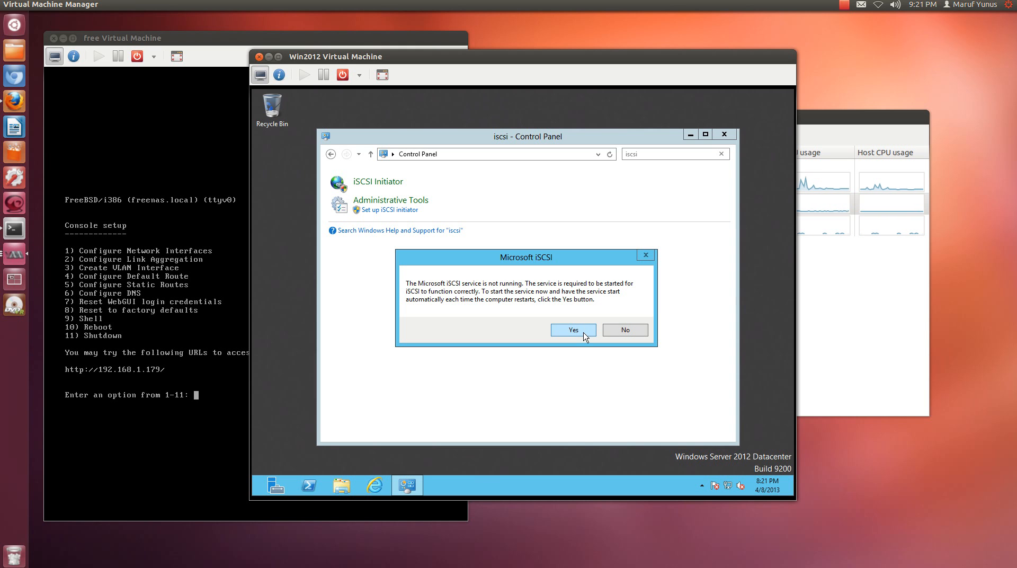
{"action": "left_click", "coordinate": [572, 330]}
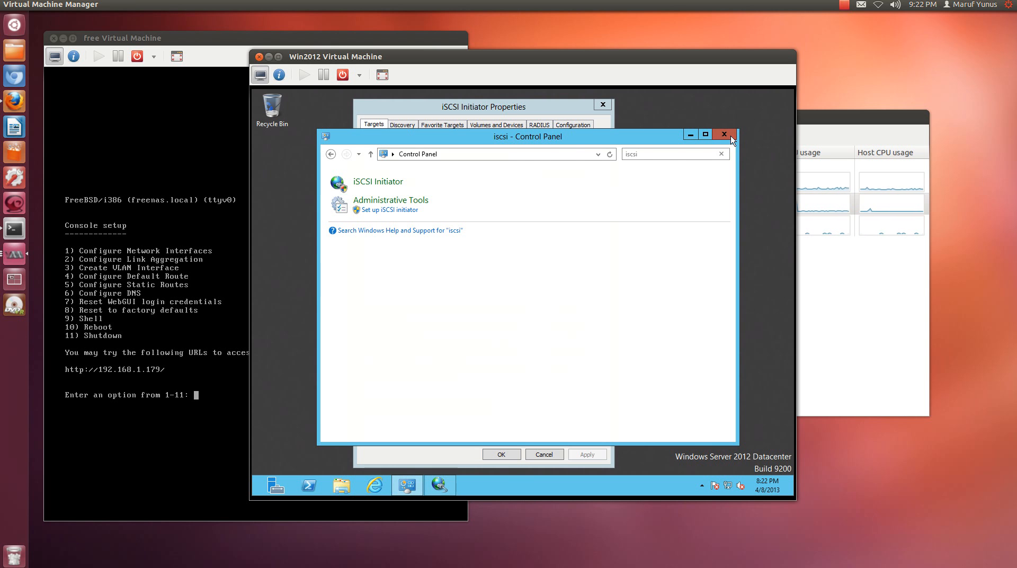
{"action": "left_click", "coordinate": [723, 135]}
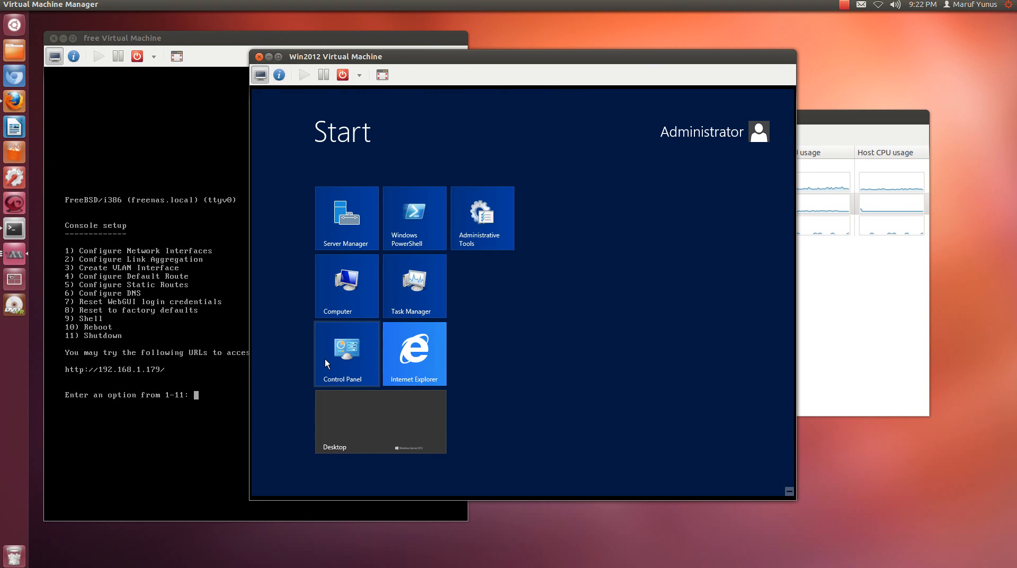
Search Control Panel for 'Windows' and open the Windows Firewall settings
{"action": "left_click", "coordinate": [346, 354]}
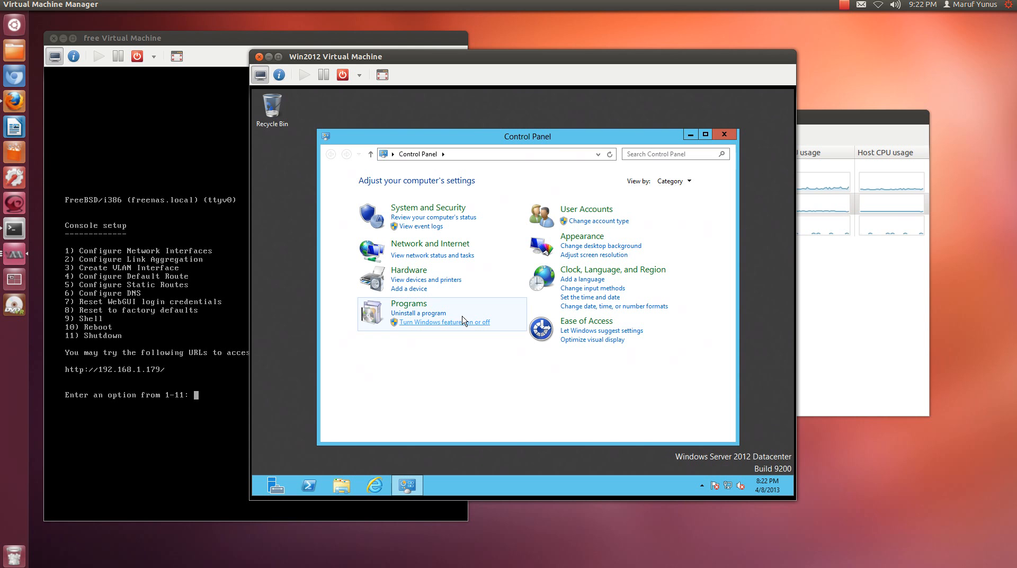
{"action": "left_click", "coordinate": [661, 154]}
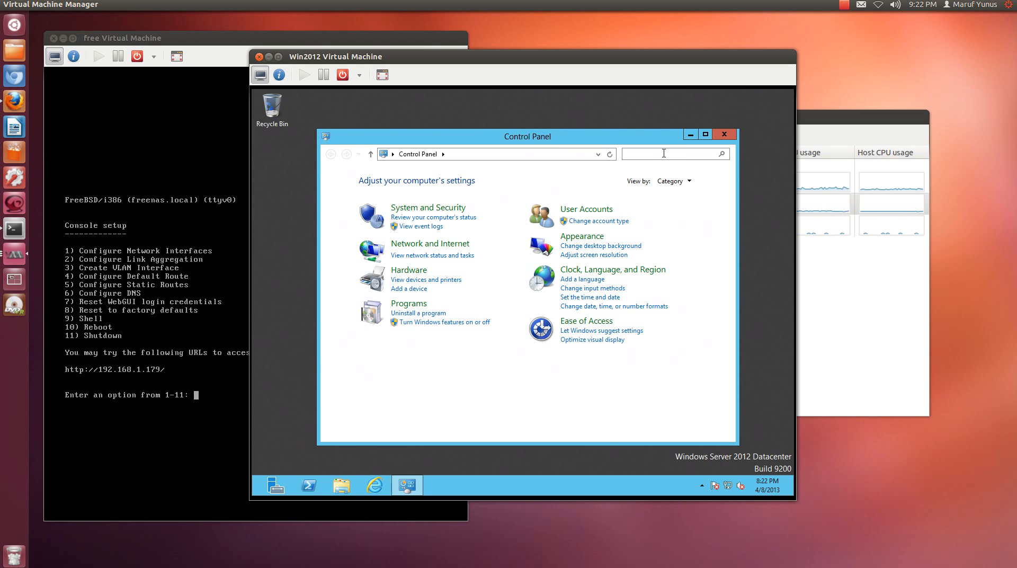
{"action": "type", "text": "Windows"}
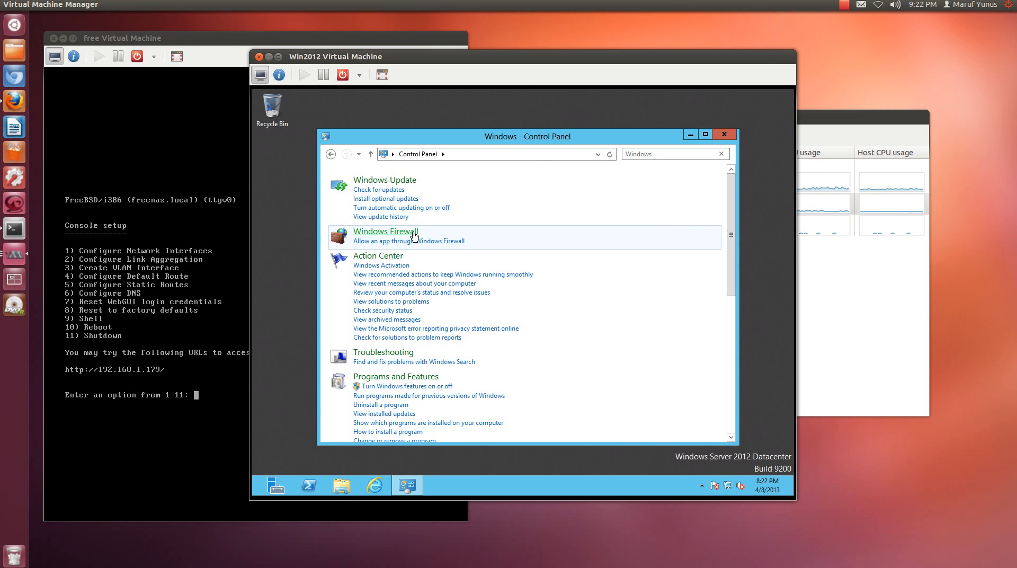
{"action": "left_click", "coordinate": [384, 231]}
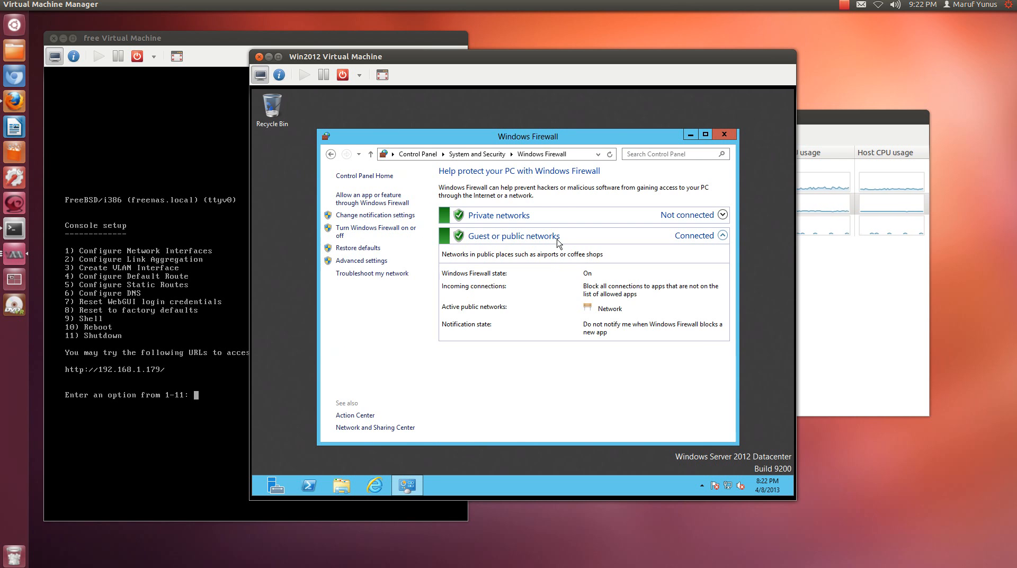
{"action": "mouse_move", "coordinate": [374, 222]}
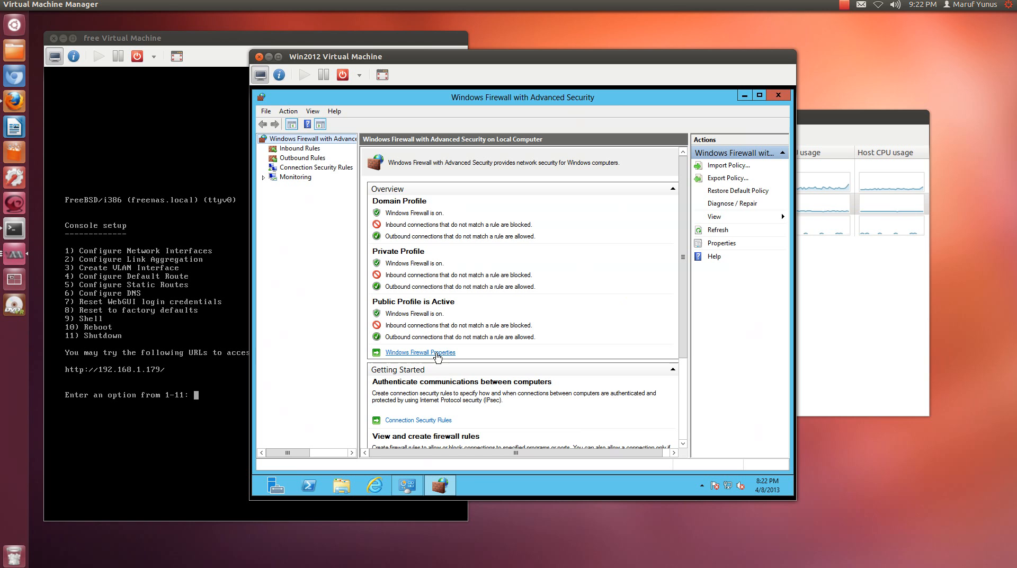
Start a new inbound rule from the predefined iSCSI Service group
{"action": "left_click", "coordinate": [298, 148]}
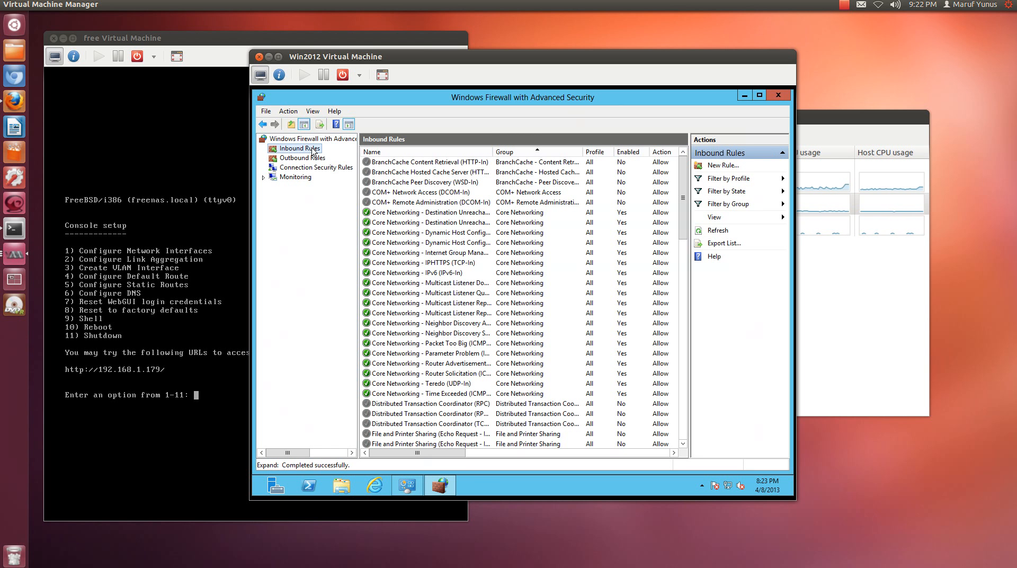
{"action": "right_click", "coordinate": [299, 148]}
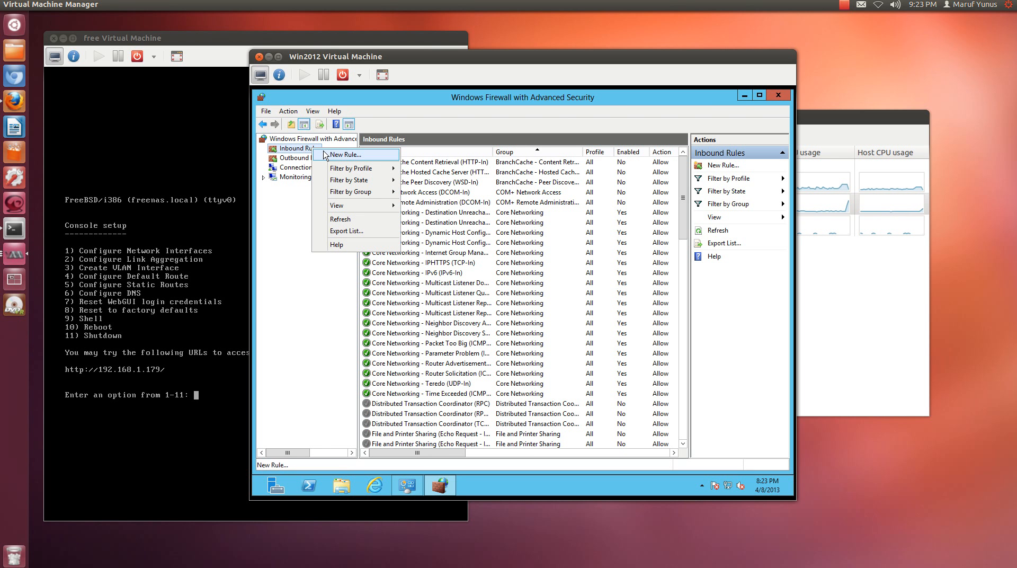
{"action": "left_click", "coordinate": [347, 155]}
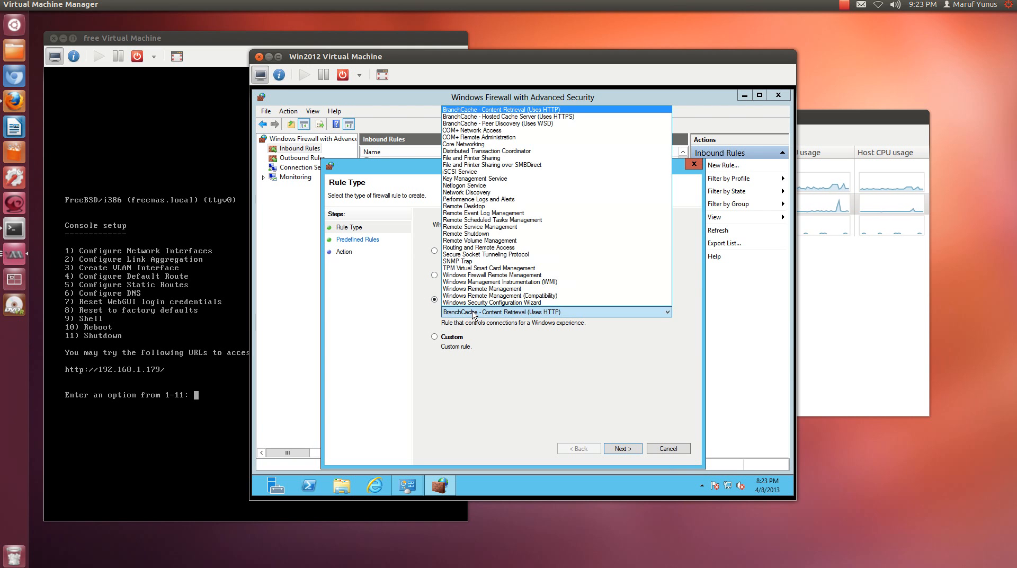
{"action": "left_click", "coordinate": [483, 213]}
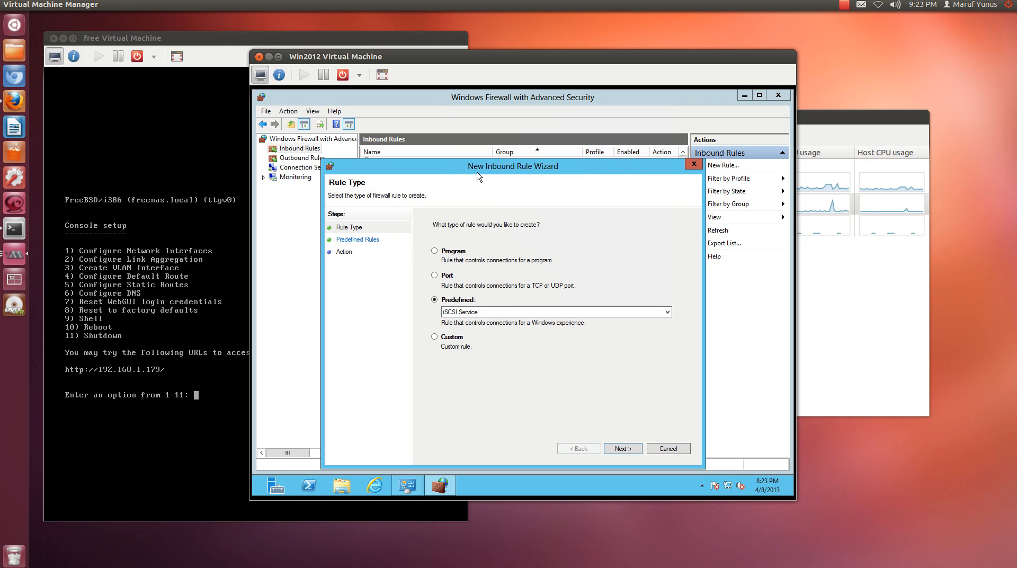
Select the iSCSI Service (TCP-In) rule and continue through the wizard
{"action": "left_click", "coordinate": [621, 448]}
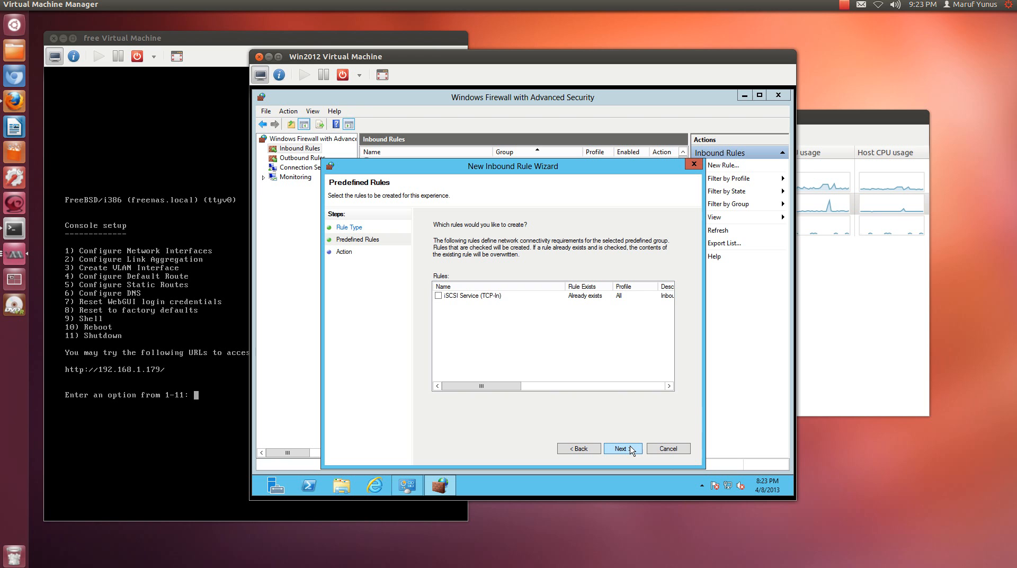
{"action": "left_click", "coordinate": [493, 295]}
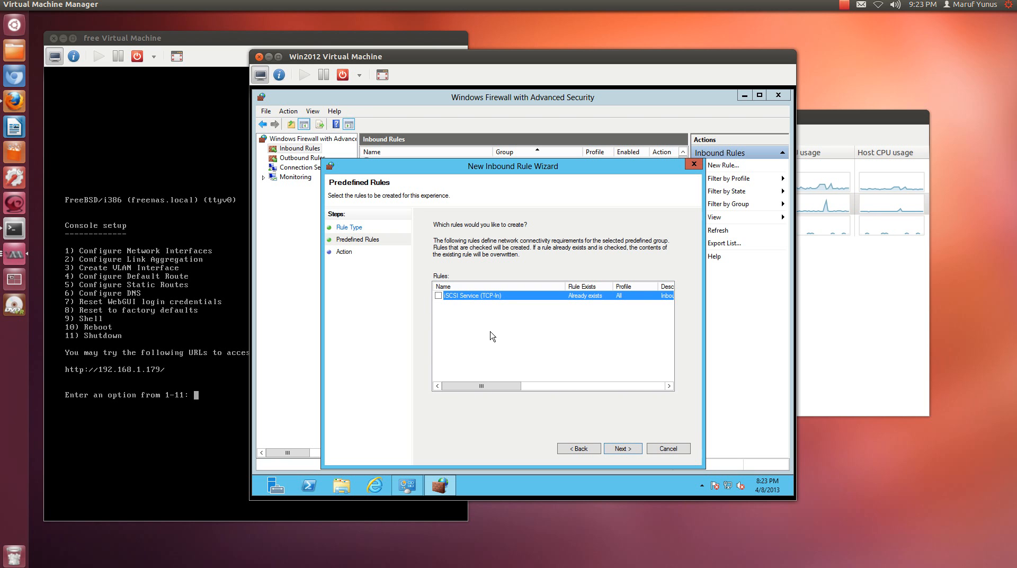
{"action": "left_click", "coordinate": [439, 296]}
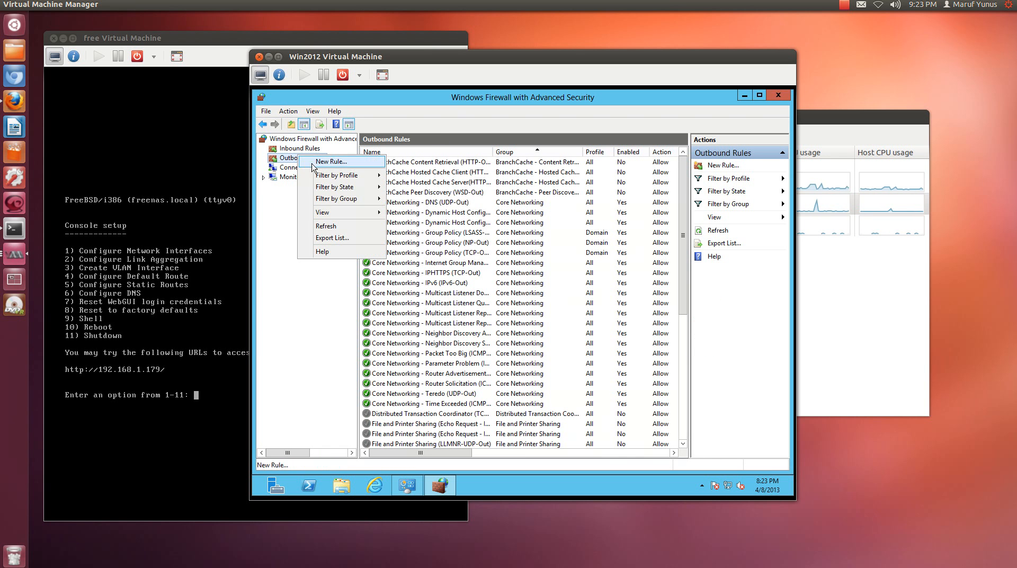
Create an outbound iSCSI Service rule that allows the connection, then minimize the console
{"action": "left_click", "coordinate": [330, 161]}
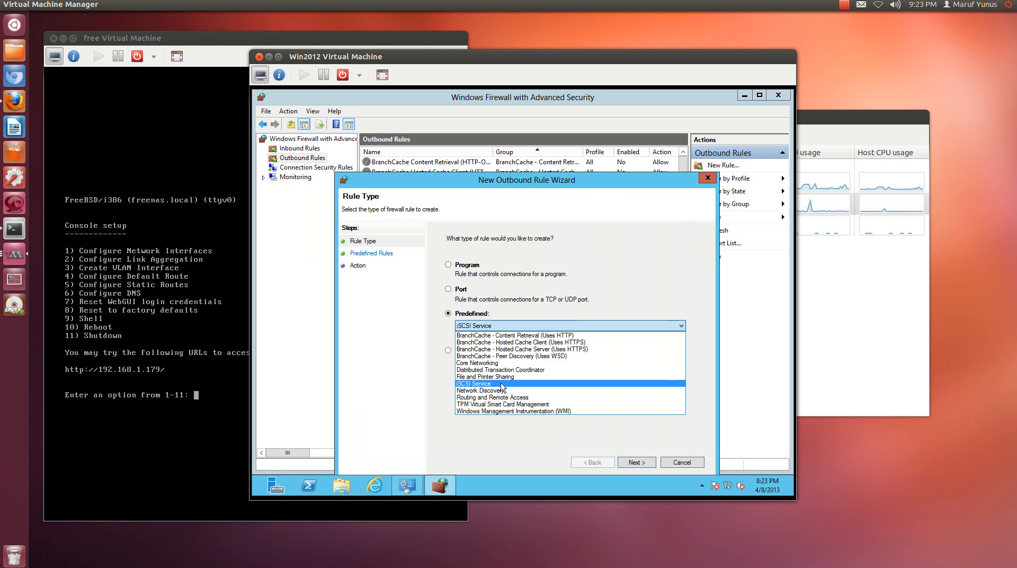
{"action": "left_click", "coordinate": [636, 463]}
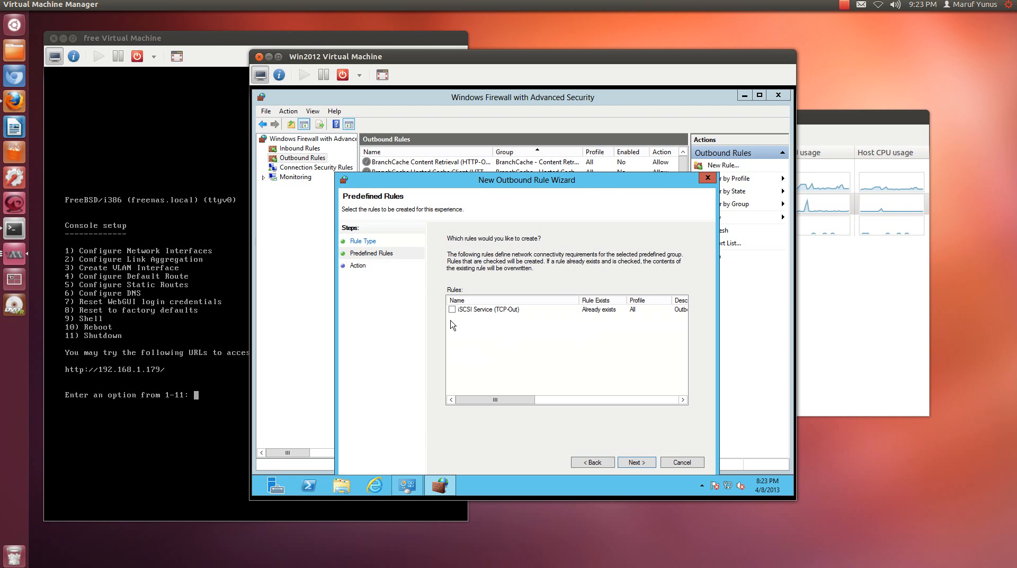
{"action": "left_click", "coordinate": [636, 462]}
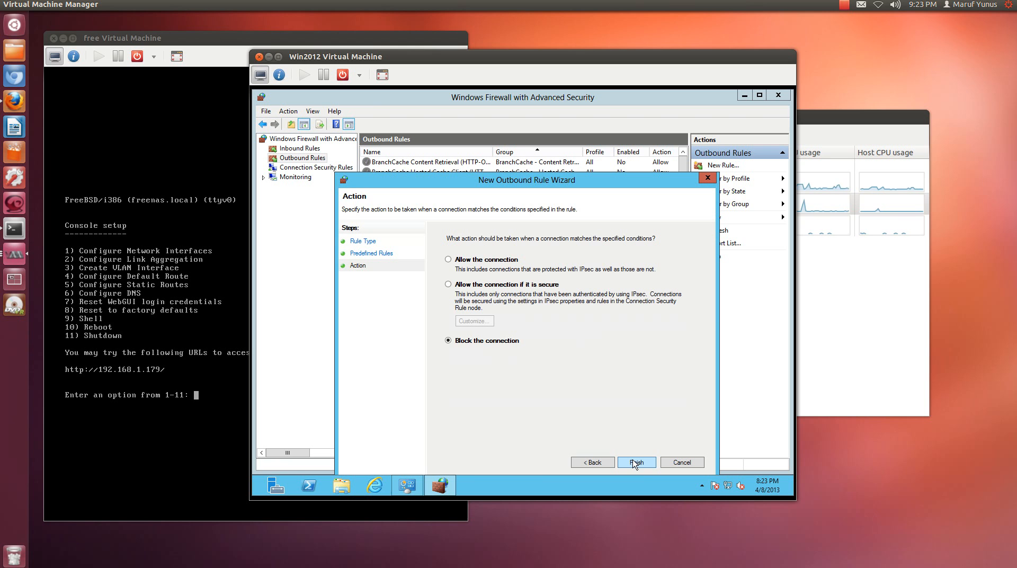
{"action": "left_click", "coordinate": [448, 258]}
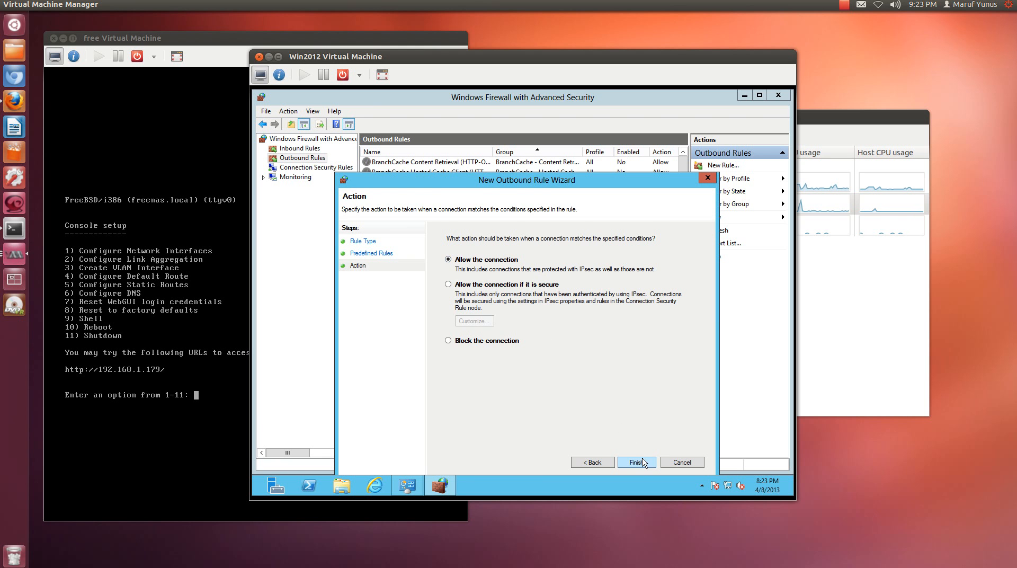
{"action": "left_click", "coordinate": [635, 462]}
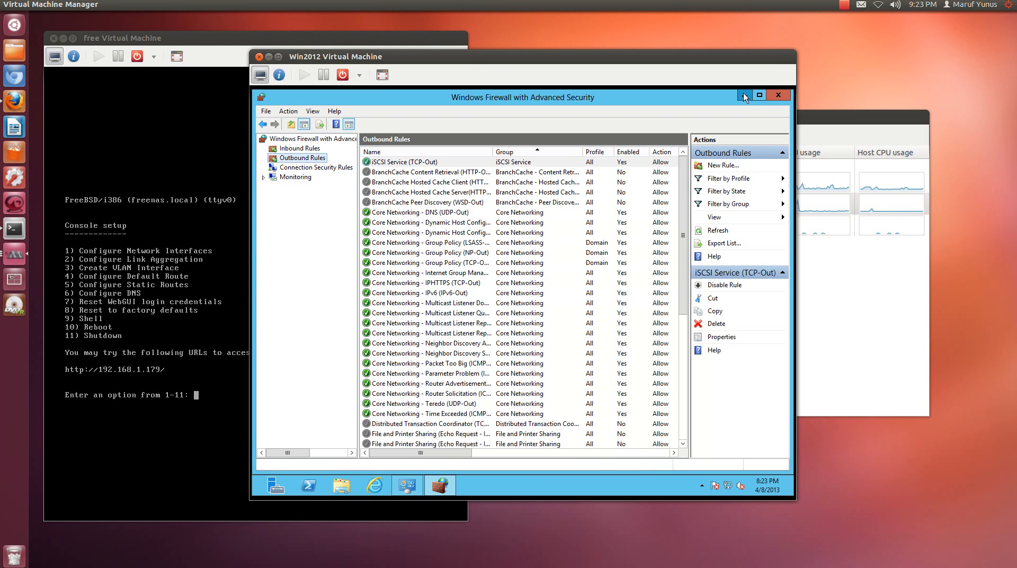
{"action": "left_click", "coordinate": [778, 94]}
{"action": "type", "text": "q"}
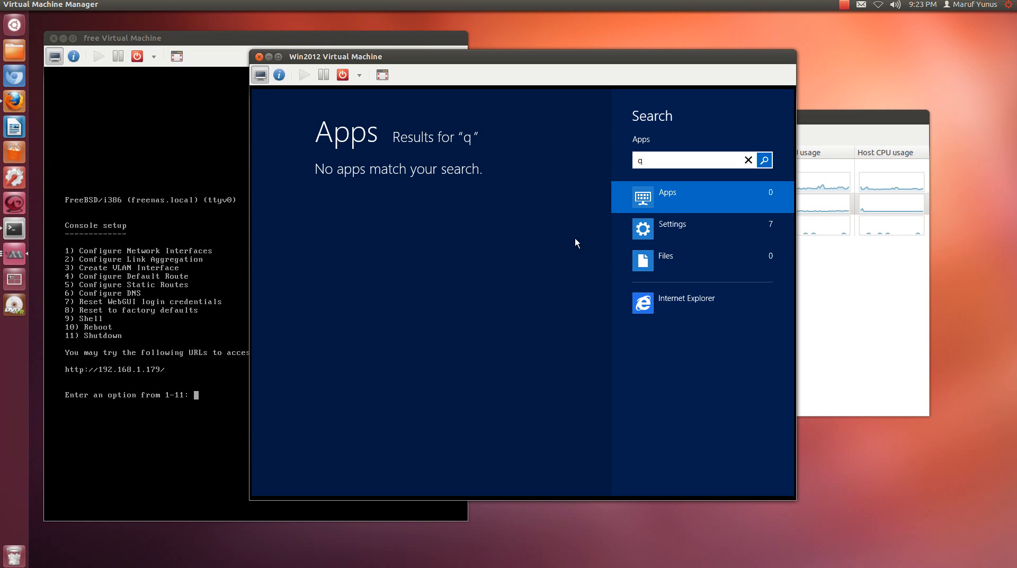
Open iSCSI Initiator and quick-connect to the FreeNAS target at 192.168.1.179
{"action": "type", "text": "scsi"}
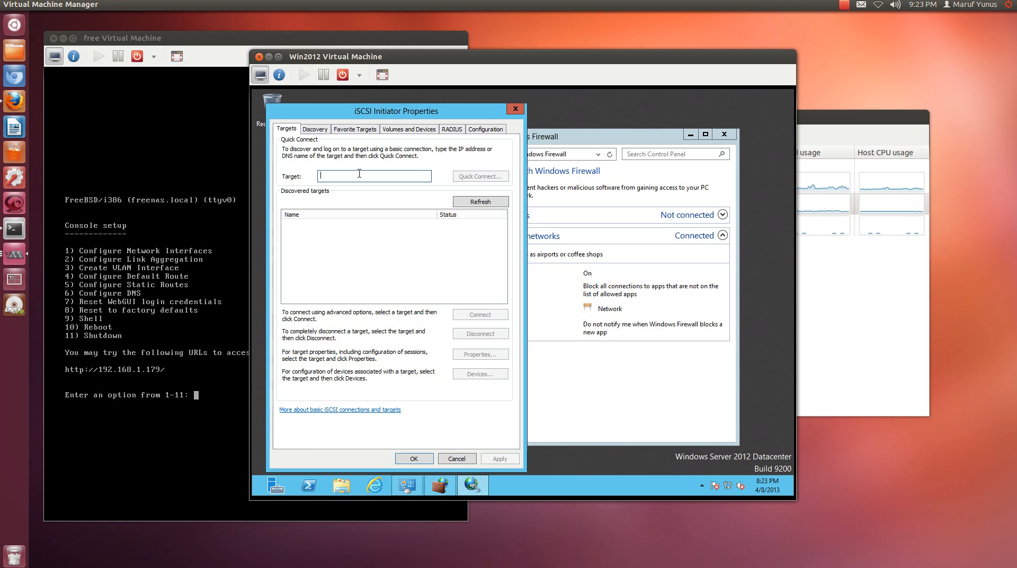
{"action": "type", "text": "192"}
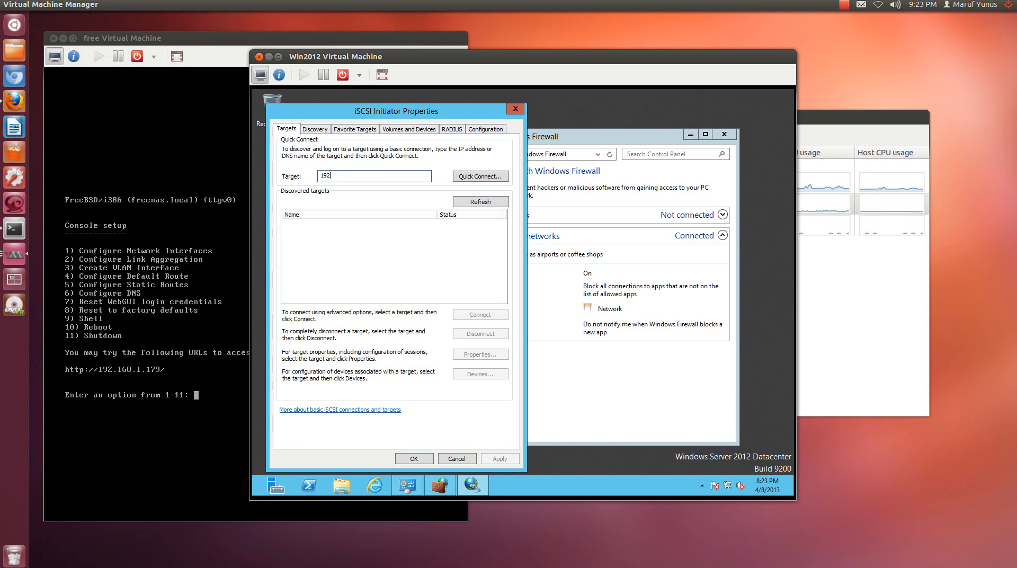
{"action": "type", "text": ".168.1.179"}
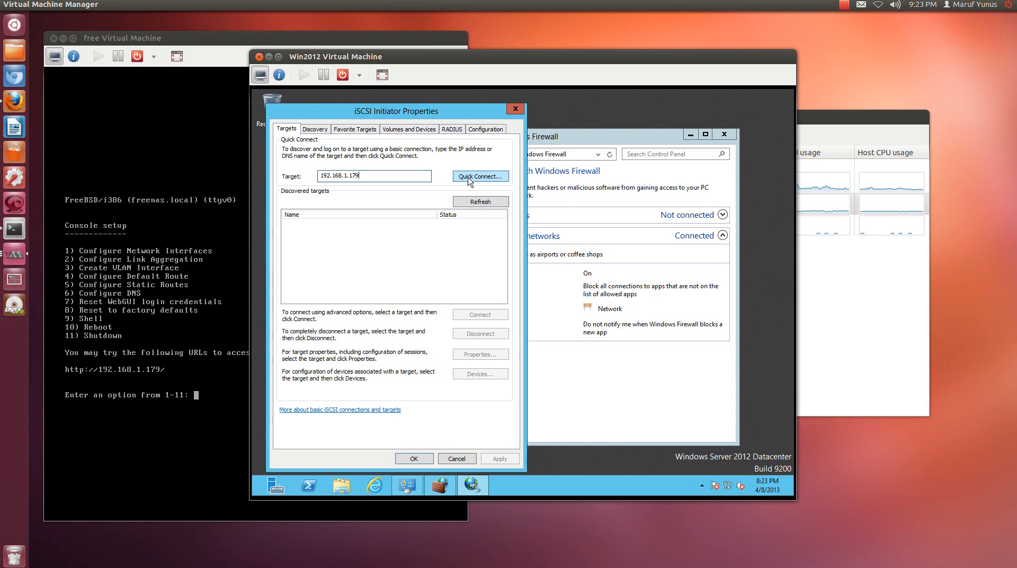
{"action": "left_click", "coordinate": [480, 176]}
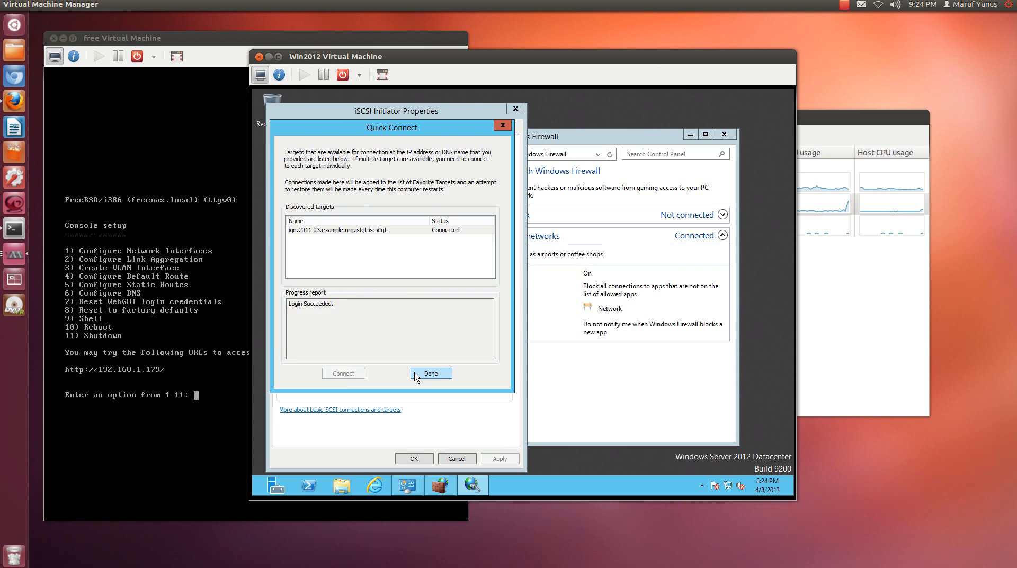
{"action": "left_click", "coordinate": [431, 373]}
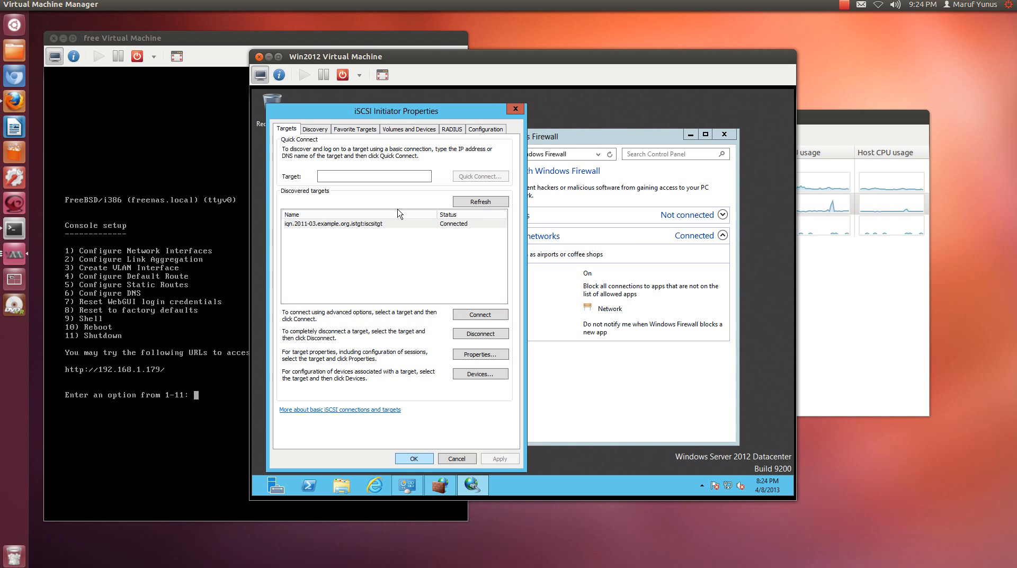
Review the Volumes and Devices settings, close the initiator and return to the Apps list
{"action": "left_click", "coordinate": [409, 128]}
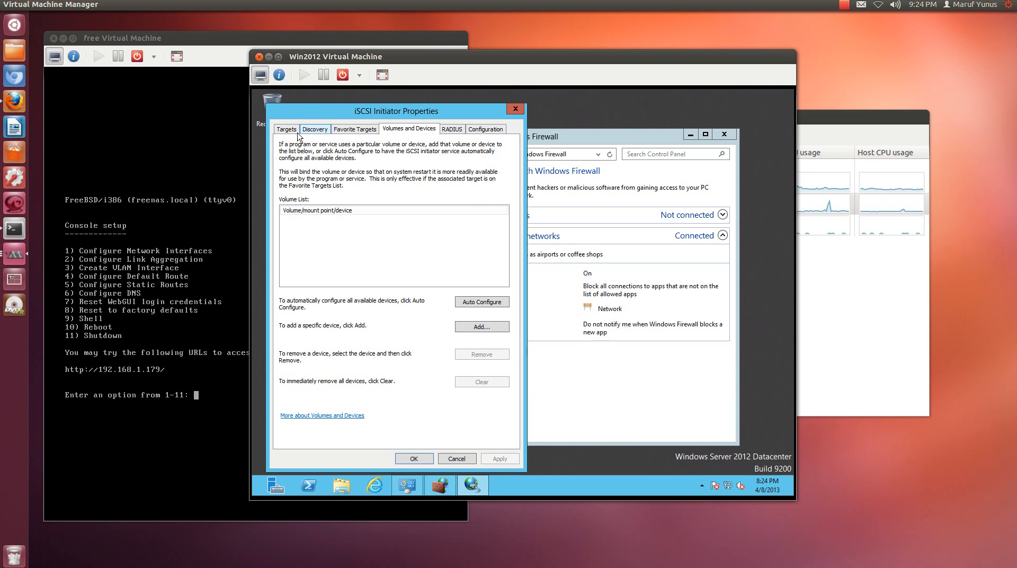
{"action": "left_click", "coordinate": [286, 128]}
{"action": "type", "text": "q"}
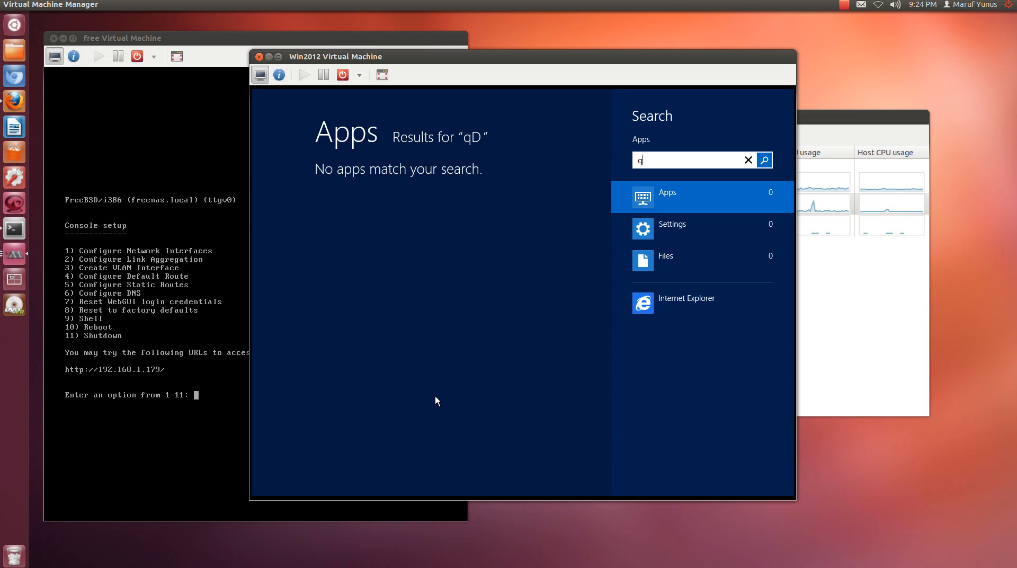
{"action": "left_click", "coordinate": [748, 160]}
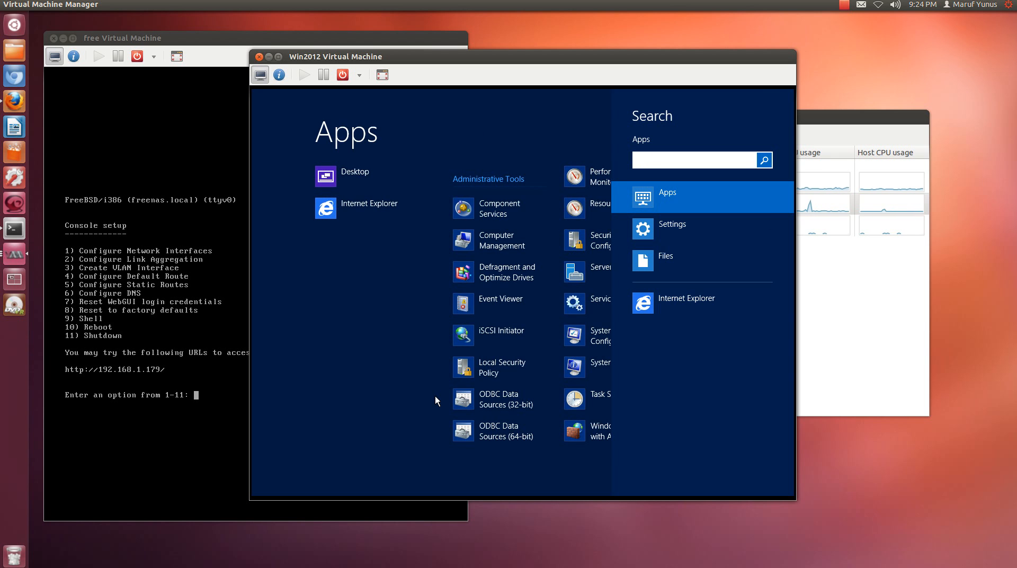
Open Computer Management and show the Disk Management view
{"action": "type", "text": "Di"}
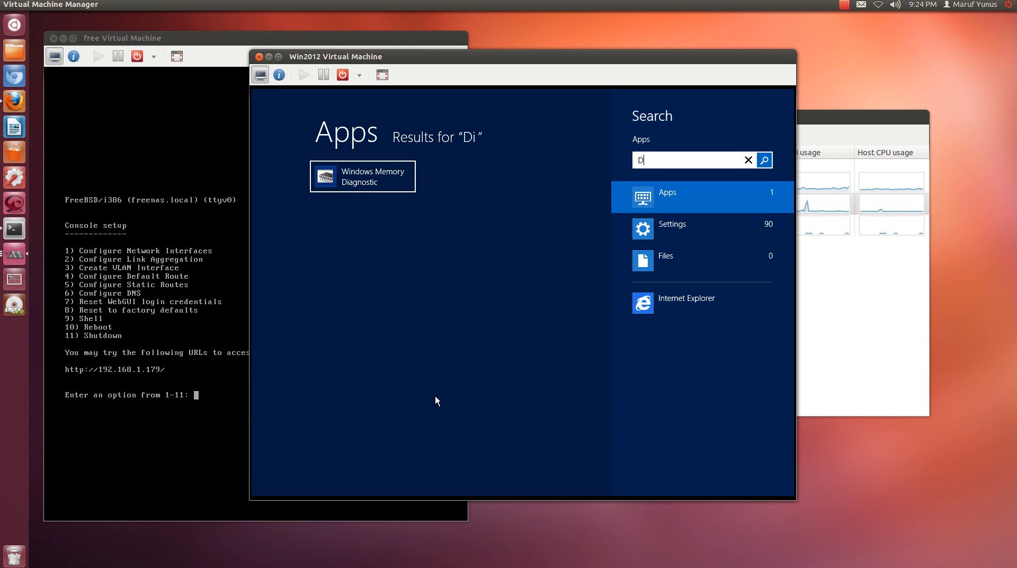
{"action": "left_click", "coordinate": [748, 160]}
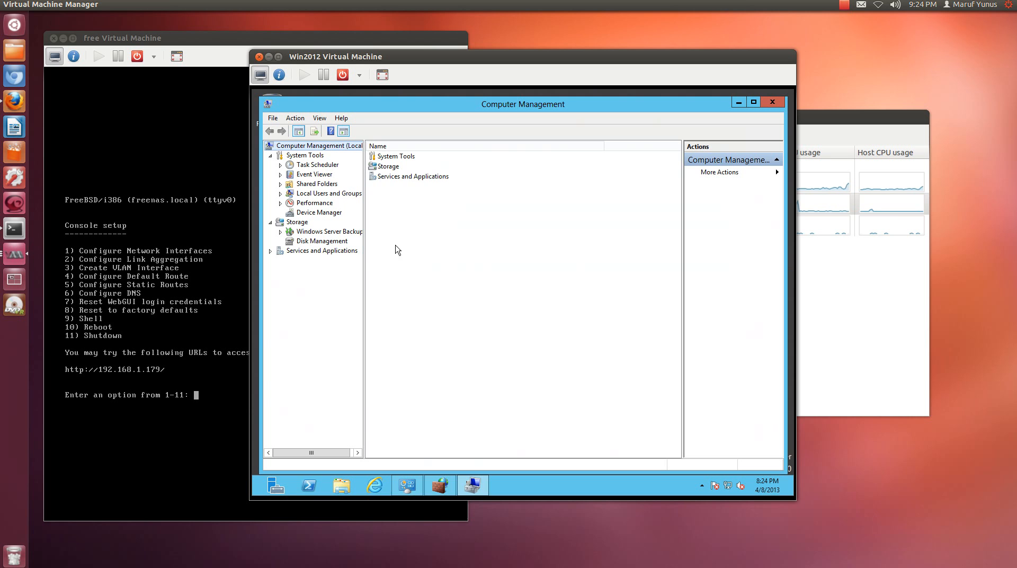
{"action": "left_click", "coordinate": [322, 241]}
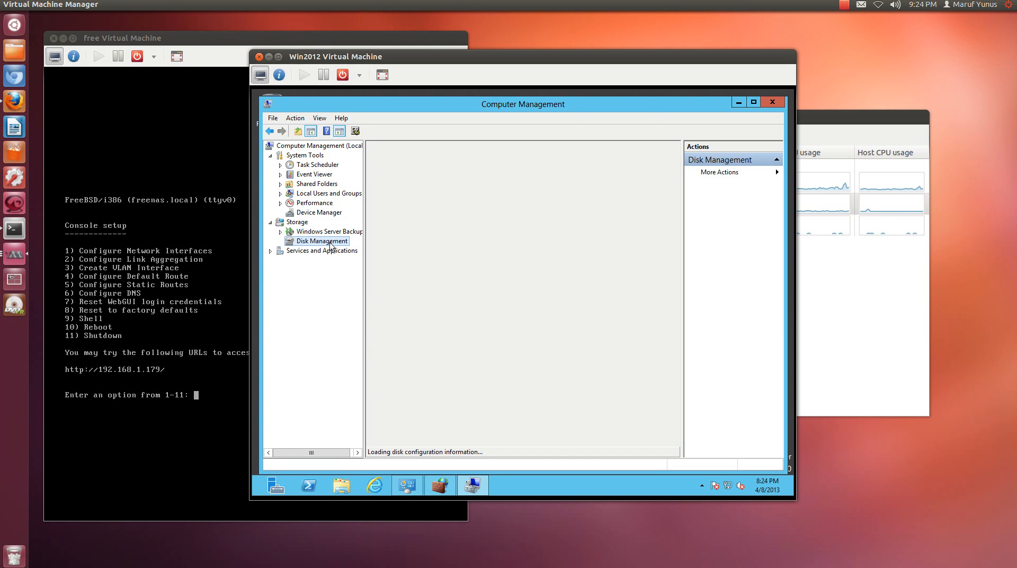
{"action": "left_click", "coordinate": [321, 241]}
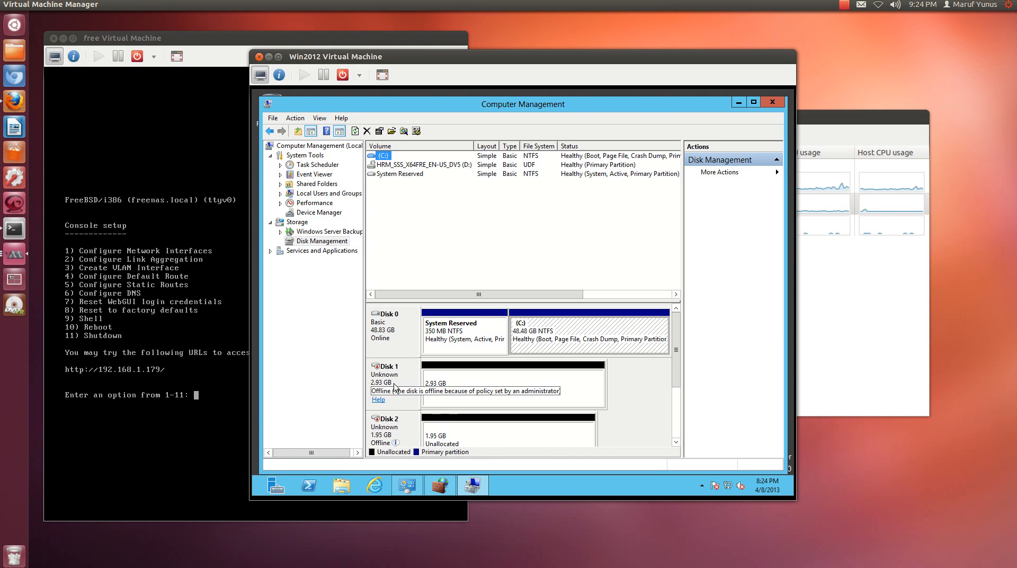
{"action": "mouse_move", "coordinate": [627, 248]}
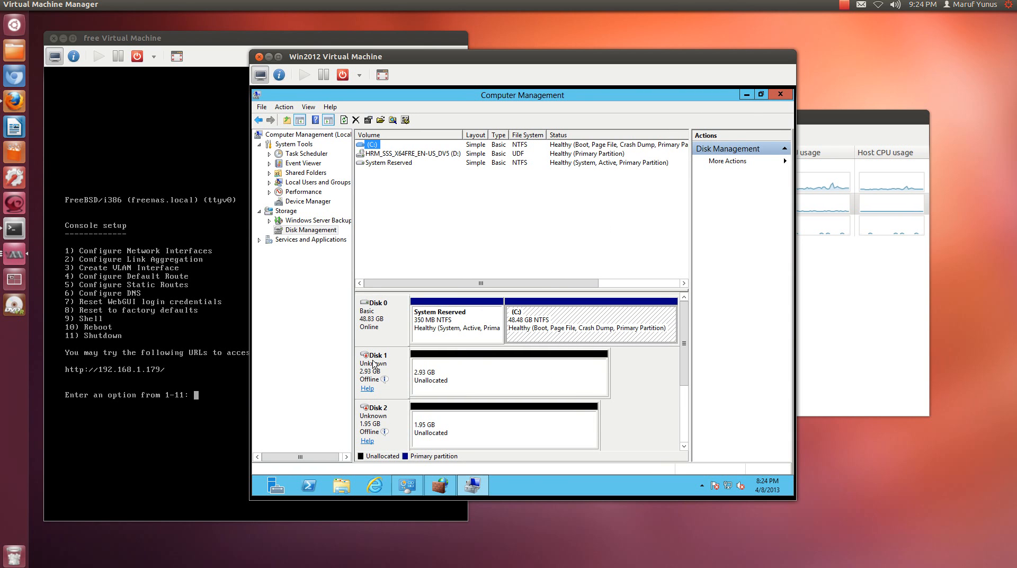
Bring Disk 1 online and initialize the new disks so both show as basic and unallocated
{"action": "right_click", "coordinate": [373, 364]}
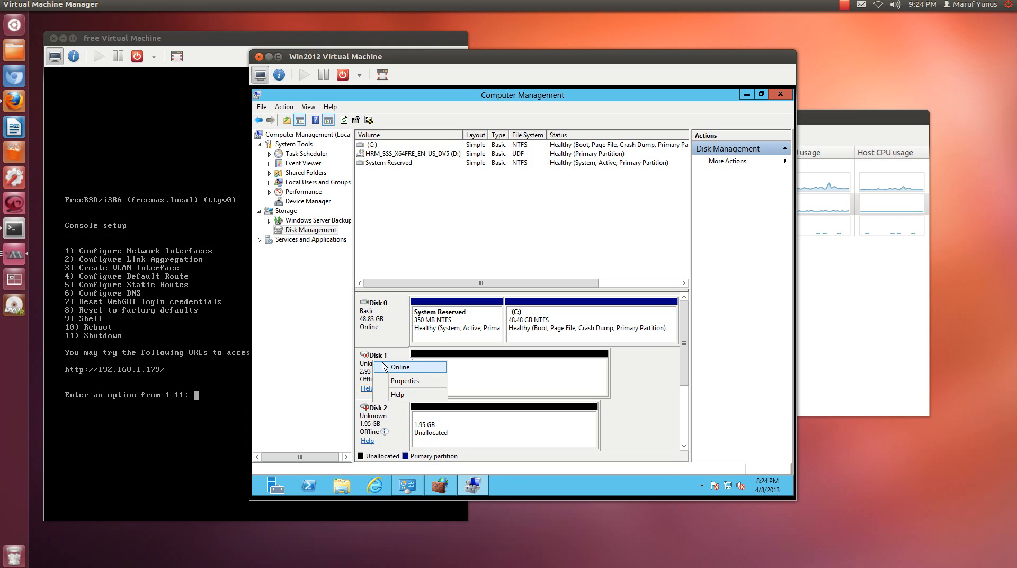
{"action": "left_click", "coordinate": [399, 367]}
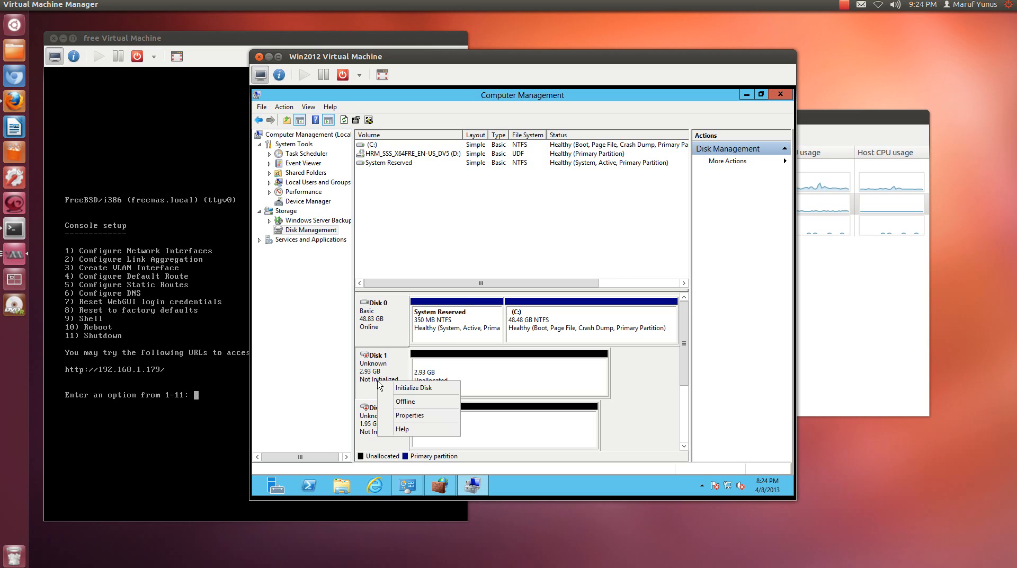
{"action": "left_click", "coordinate": [414, 388]}
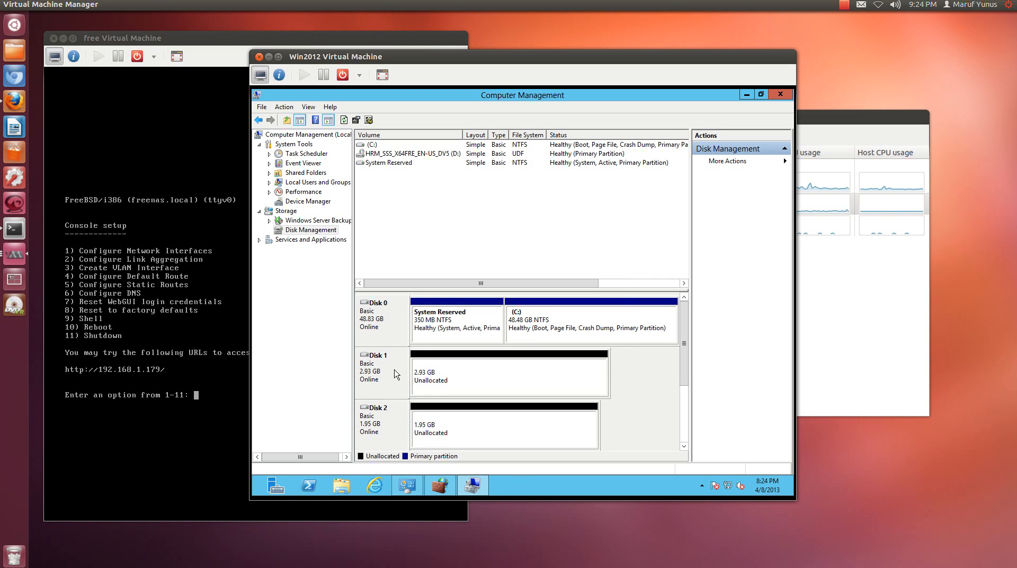
{"action": "right_click", "coordinate": [380, 311]}
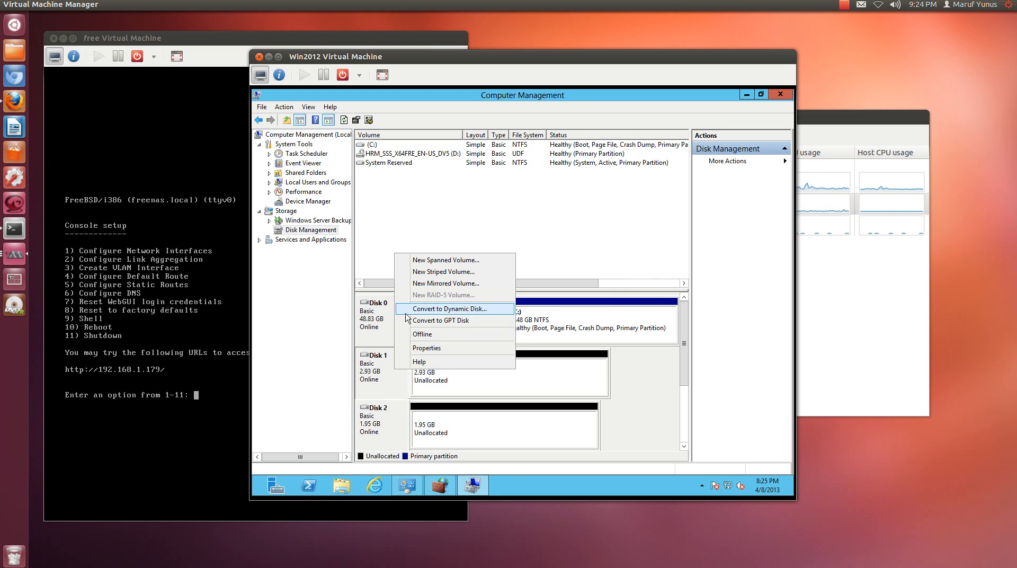
Convert Disk 1 and Disk 2 to dynamic disks and start a New Striped Volume on Disk 1
{"action": "left_click", "coordinate": [455, 309]}
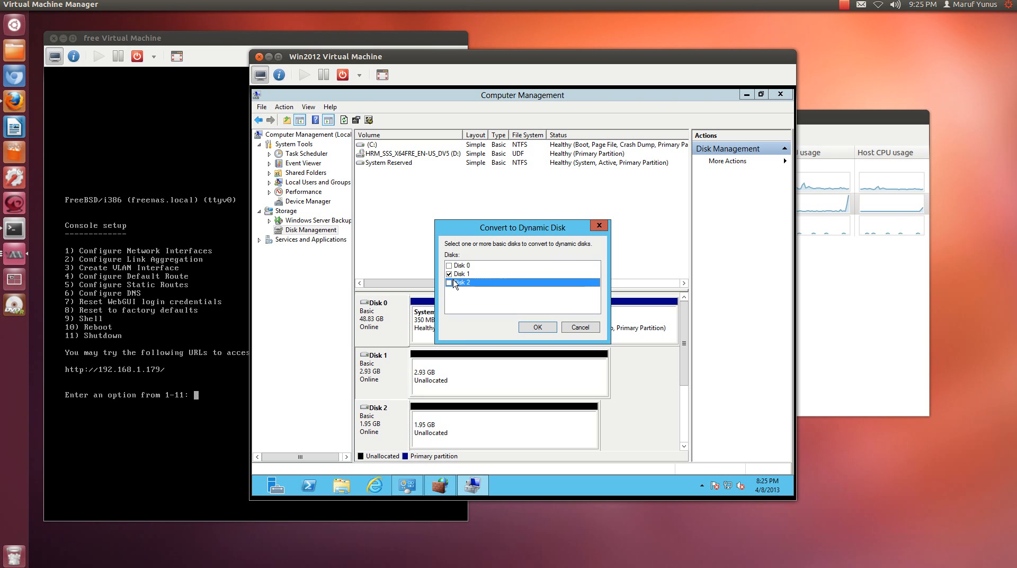
{"action": "left_click", "coordinate": [448, 282]}
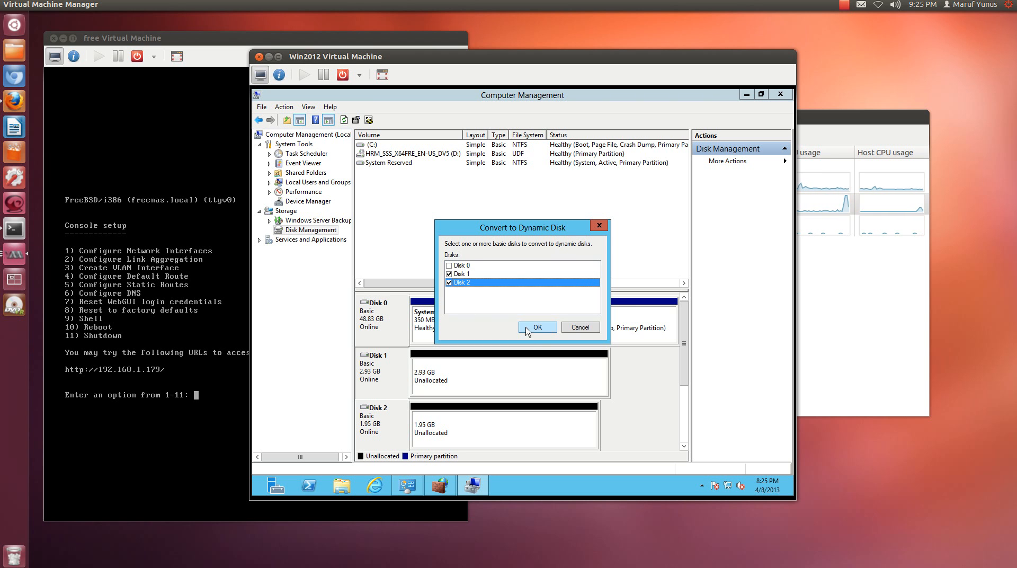
{"action": "left_click", "coordinate": [536, 327]}
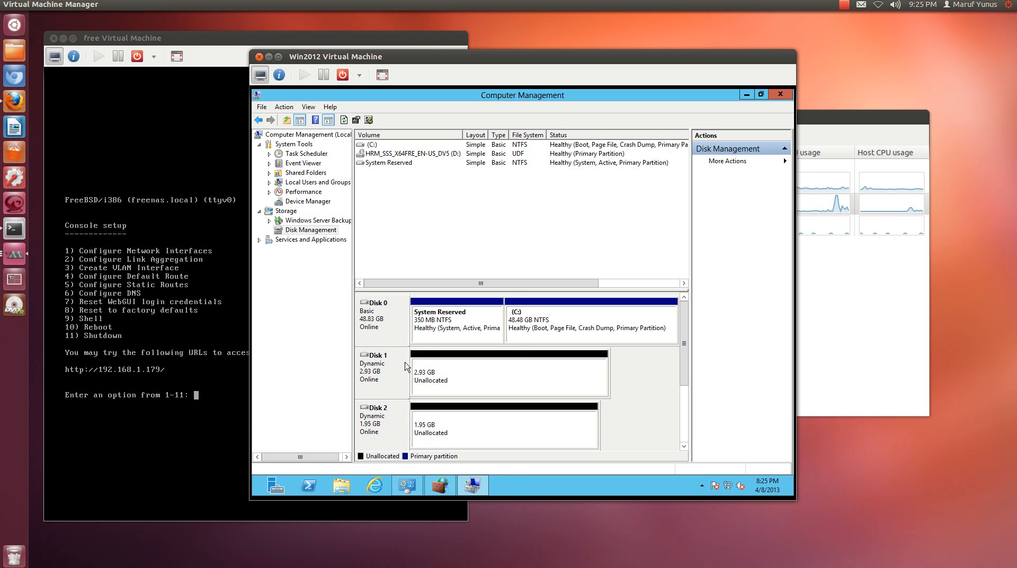
{"action": "right_click", "coordinate": [379, 364]}
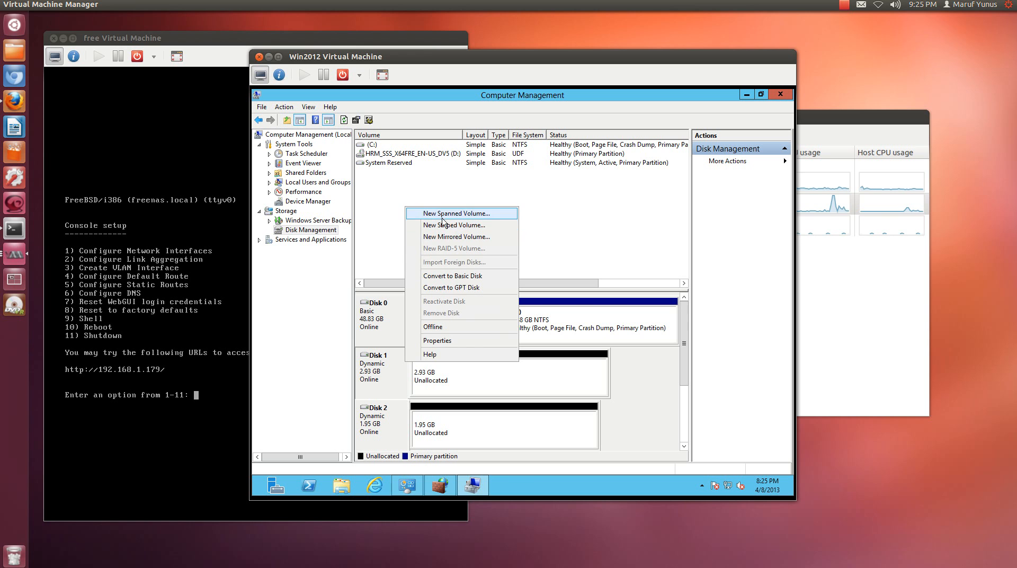
{"action": "mouse_move", "coordinate": [446, 214]}
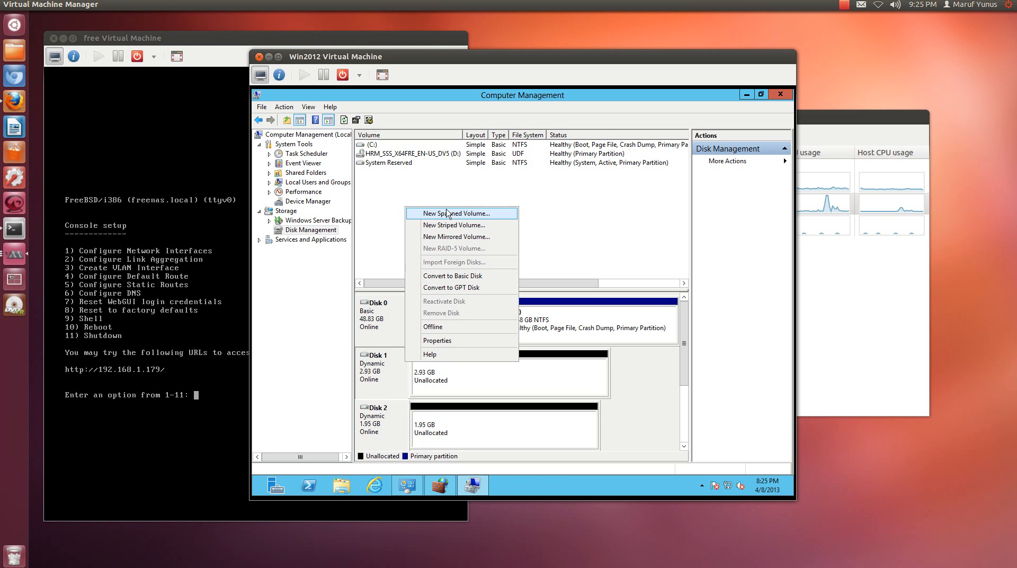
{"action": "mouse_move", "coordinate": [447, 344]}
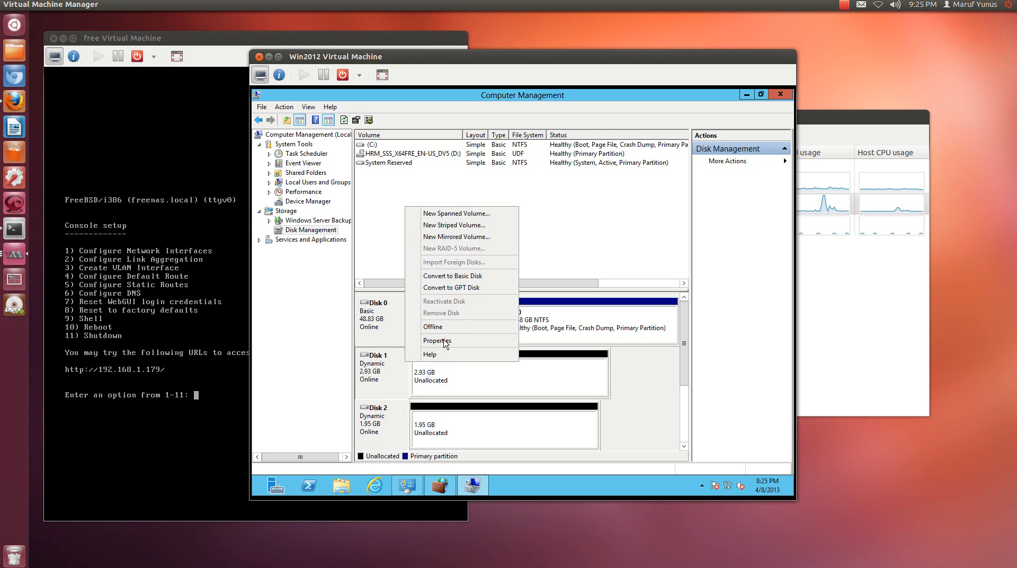
{"action": "mouse_move", "coordinate": [461, 236]}
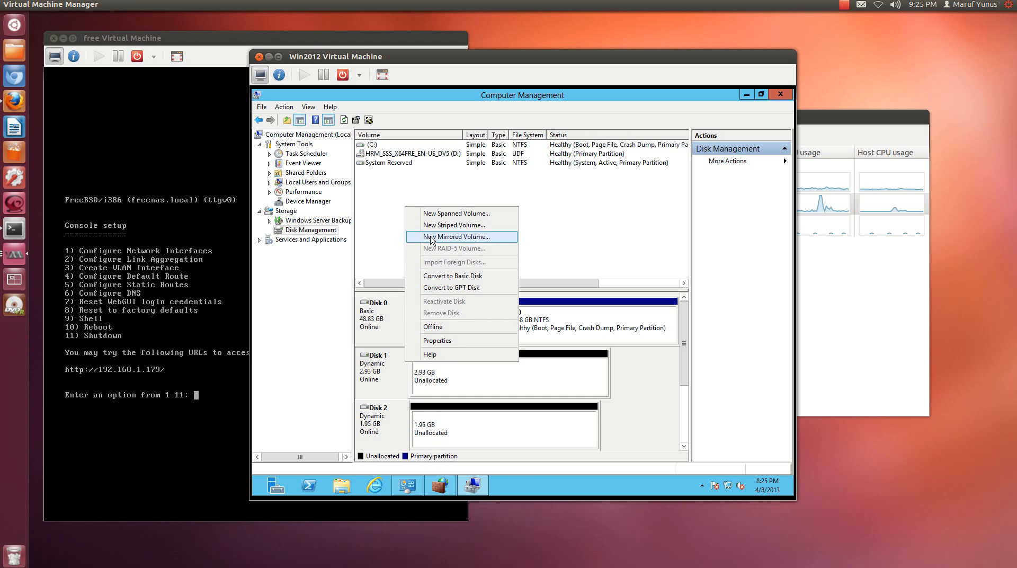
{"action": "mouse_move", "coordinate": [457, 213]}
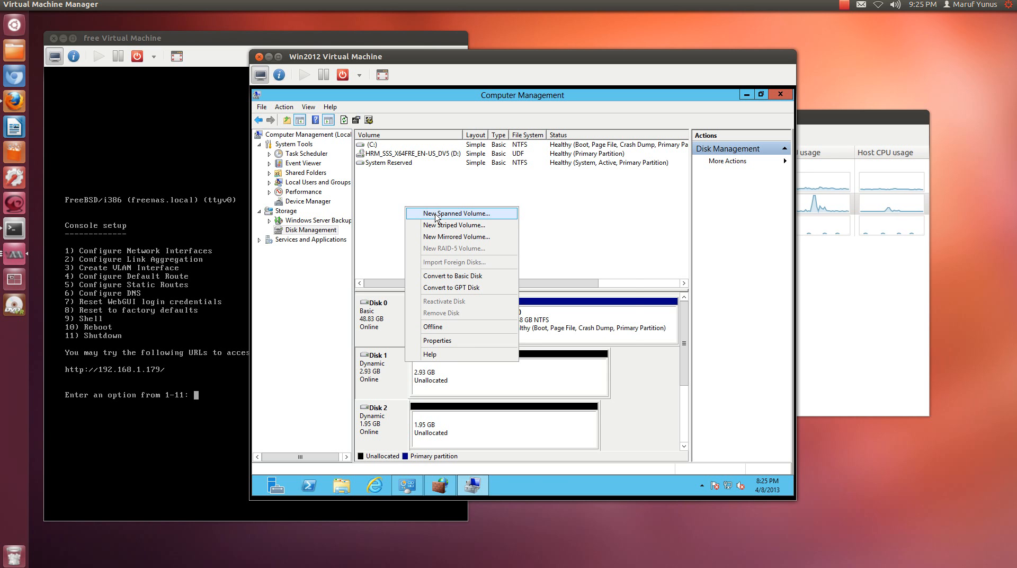
{"action": "left_click", "coordinate": [456, 225]}
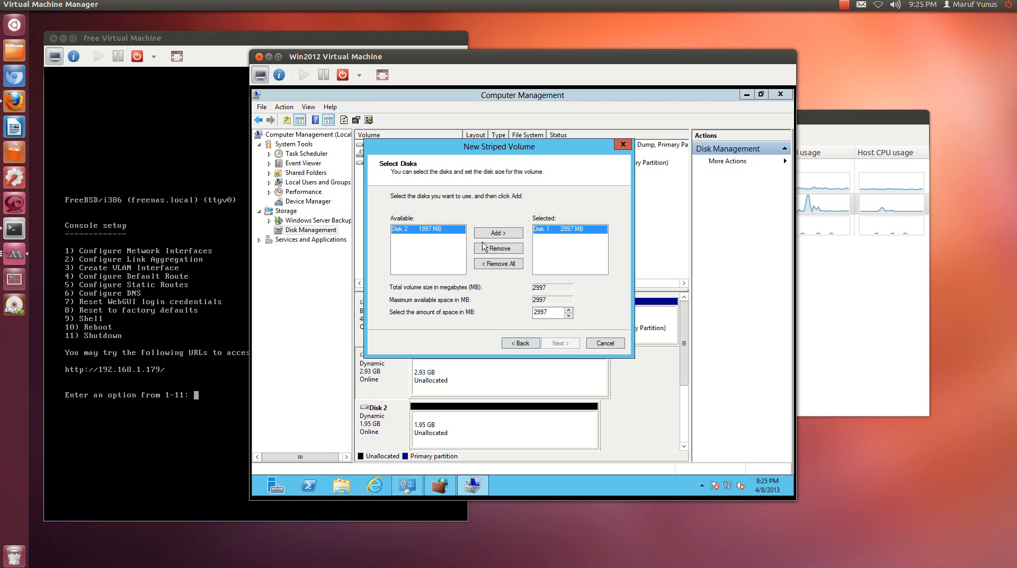
Add Disk 2, keep drive letter E, quick-format NTFS and finish creating the striped volume
{"action": "left_click", "coordinate": [559, 342]}
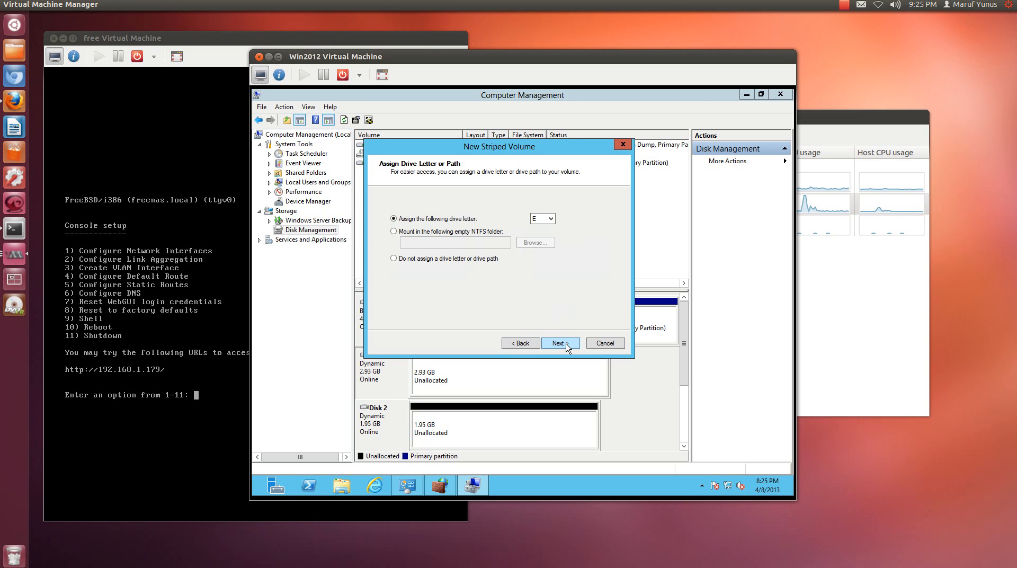
{"action": "left_click", "coordinate": [559, 342]}
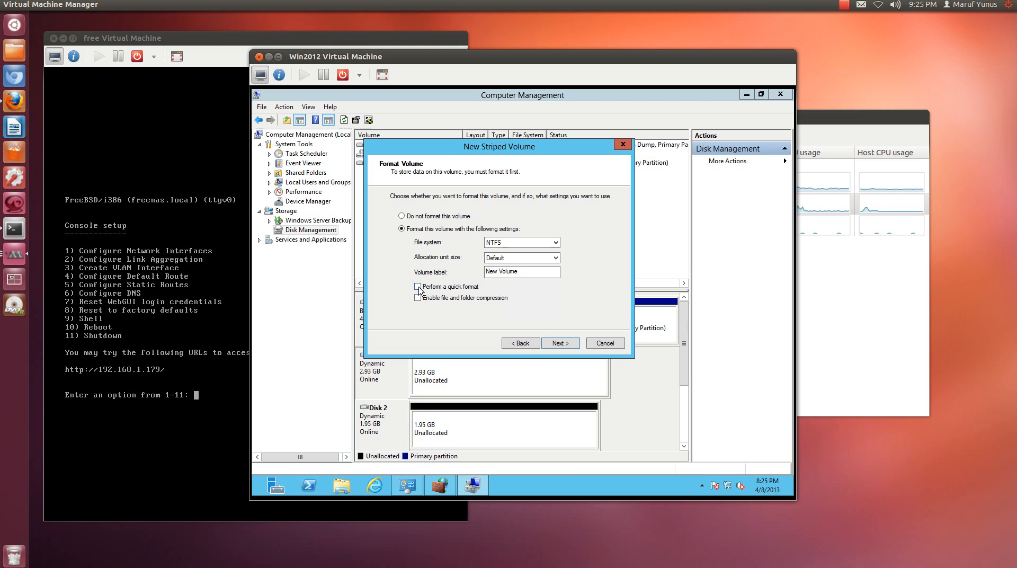
{"action": "left_click", "coordinate": [559, 342]}
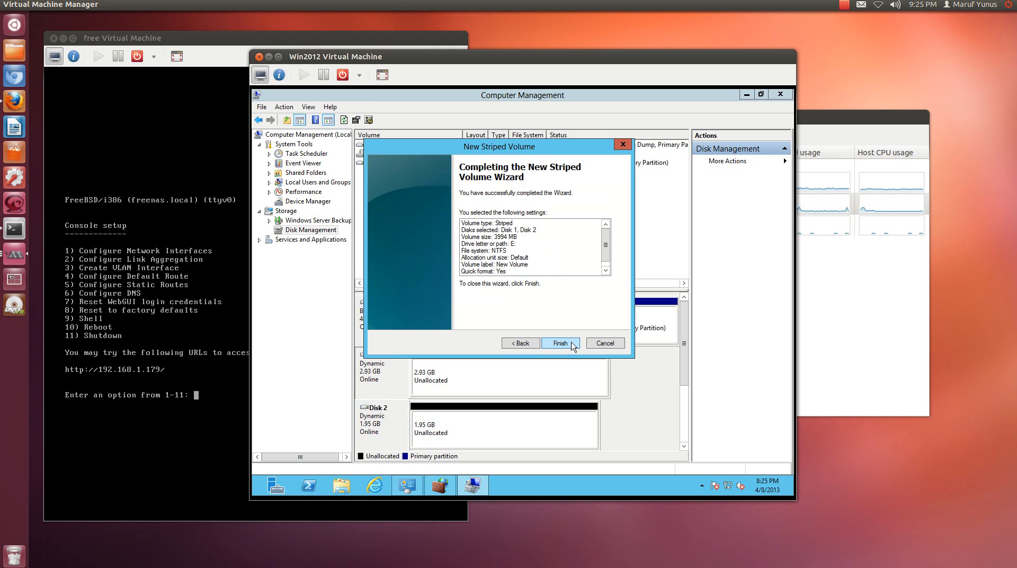
{"action": "left_click", "coordinate": [560, 343]}
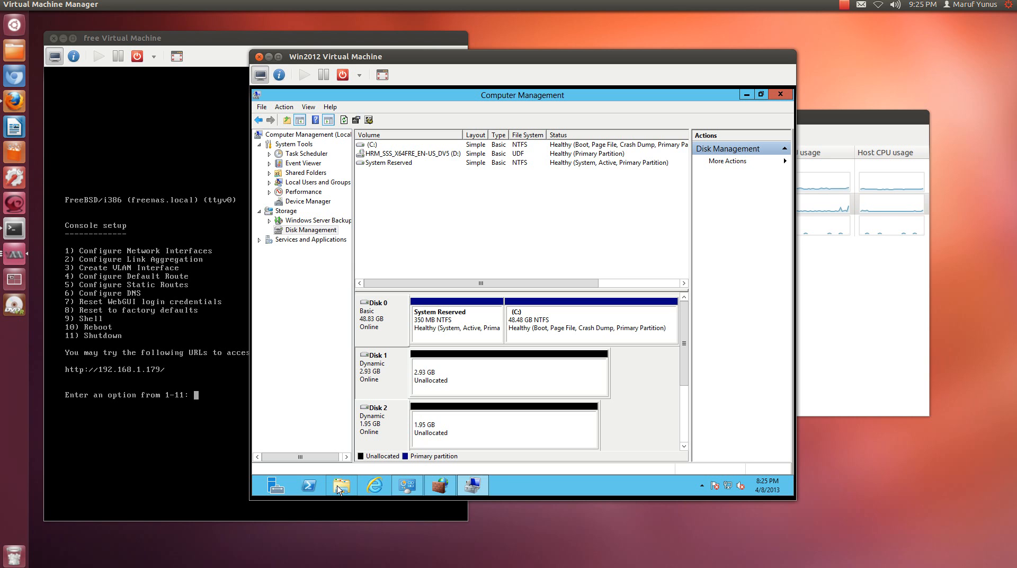
{"action": "left_click", "coordinate": [341, 487]}
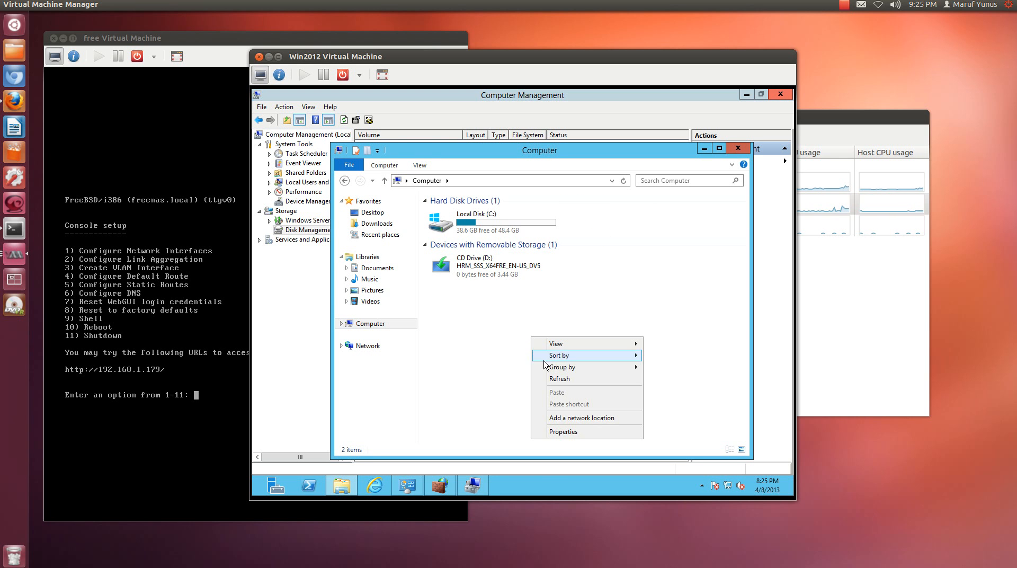
Refresh the Computer view listing drives C: and D:
{"action": "left_click", "coordinate": [312, 230]}
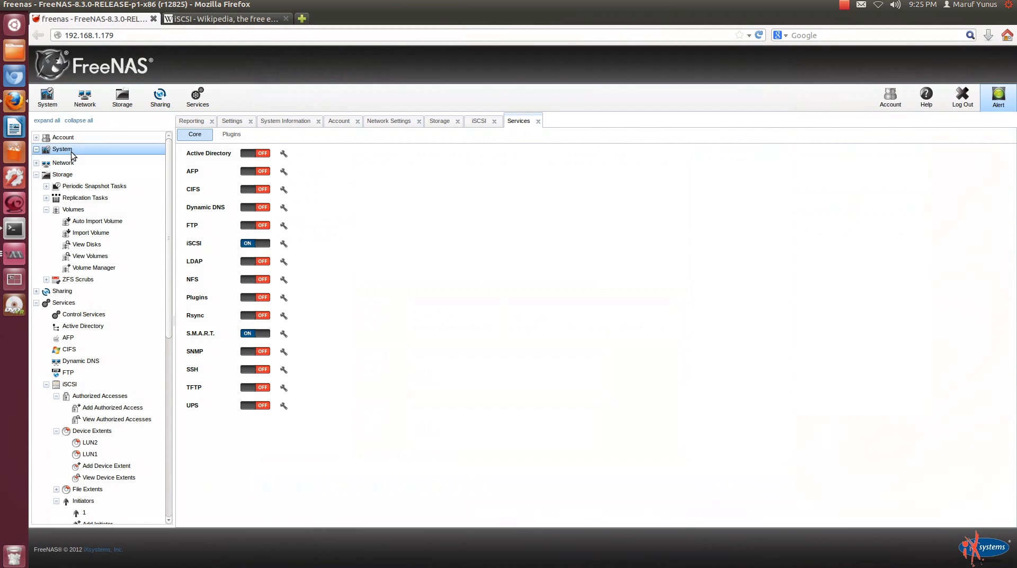
{"action": "left_click", "coordinate": [76, 185]}
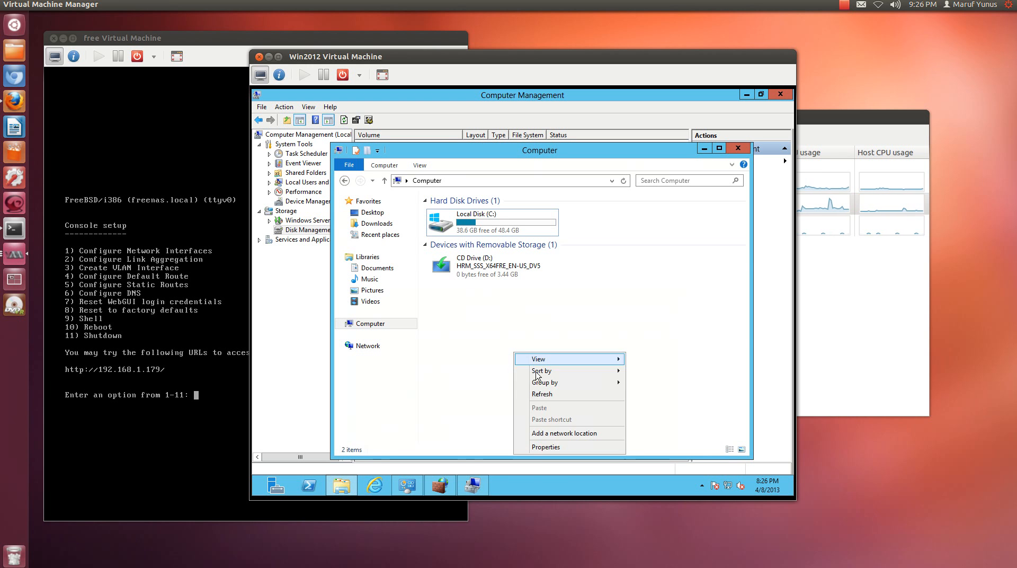
Open Local Disk (C:) then the empty New Volume (E:), moving the window to reveal the disk layout
{"action": "left_click", "coordinate": [366, 346]}
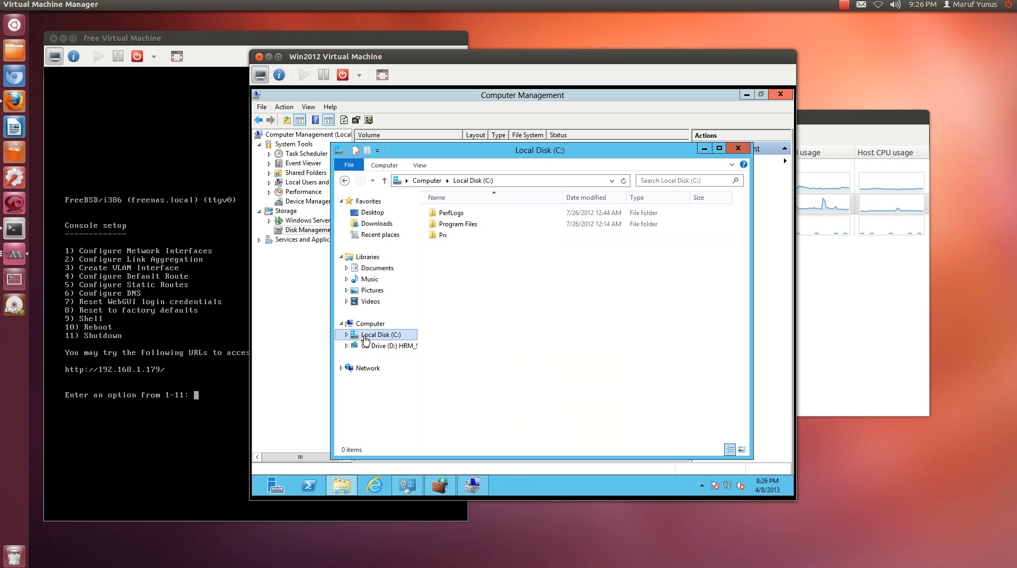
{"action": "left_click", "coordinate": [370, 323]}
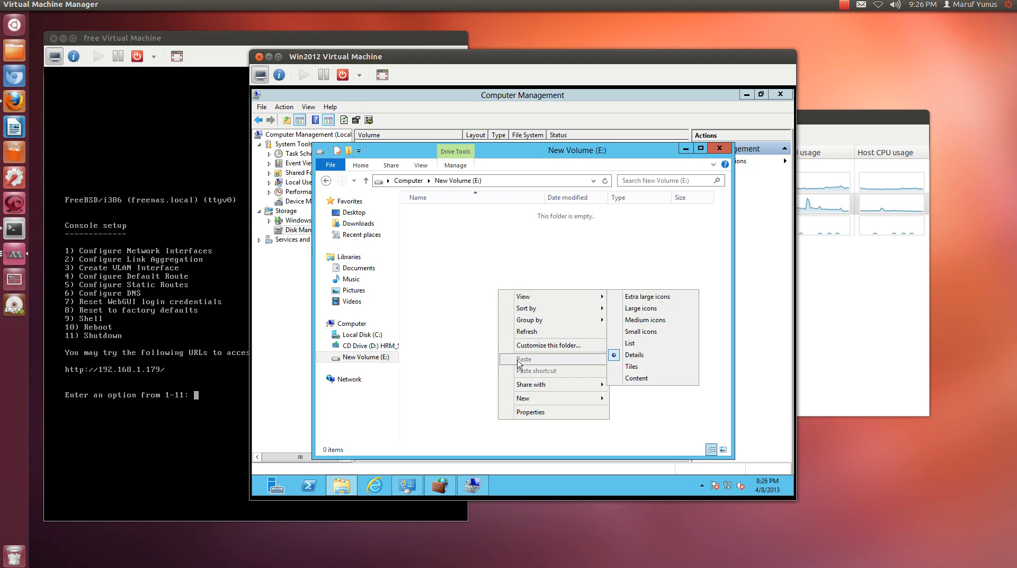
{"action": "left_click", "coordinate": [403, 365]}
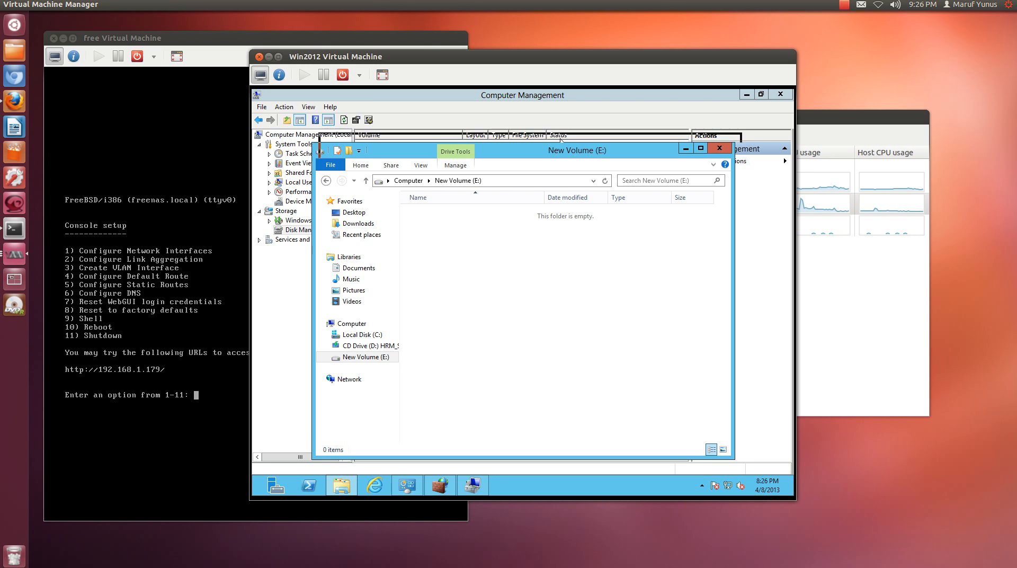
{"action": "left_click_drag", "start_coordinate": [577, 150], "coordinate": [607, 114]}
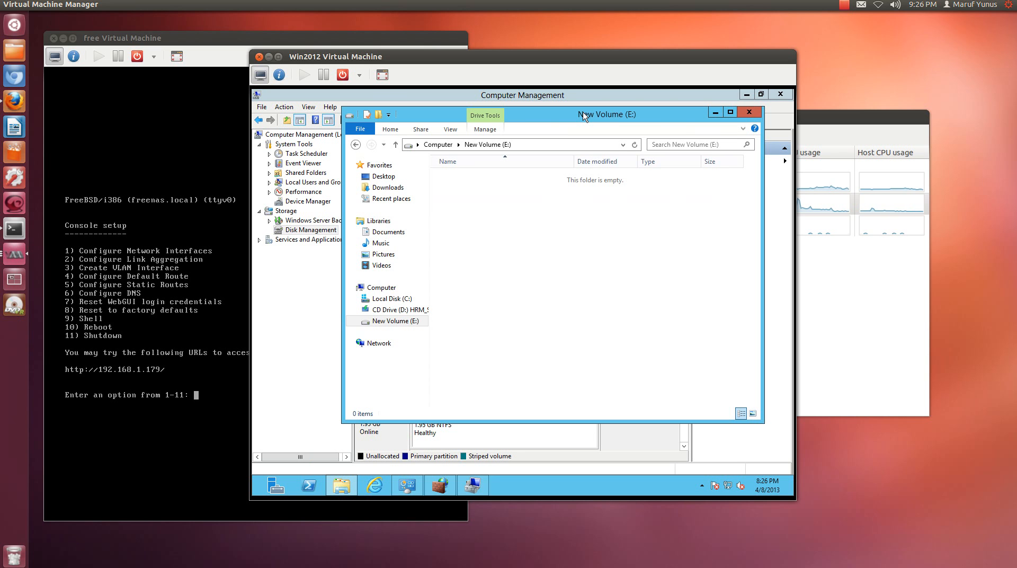
{"action": "mouse_move", "coordinate": [580, 116]}
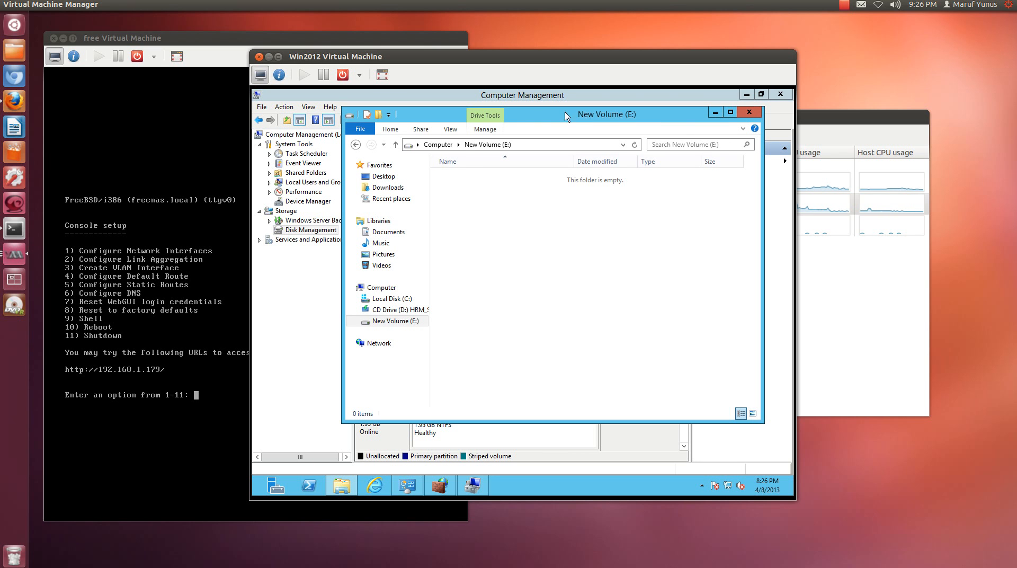